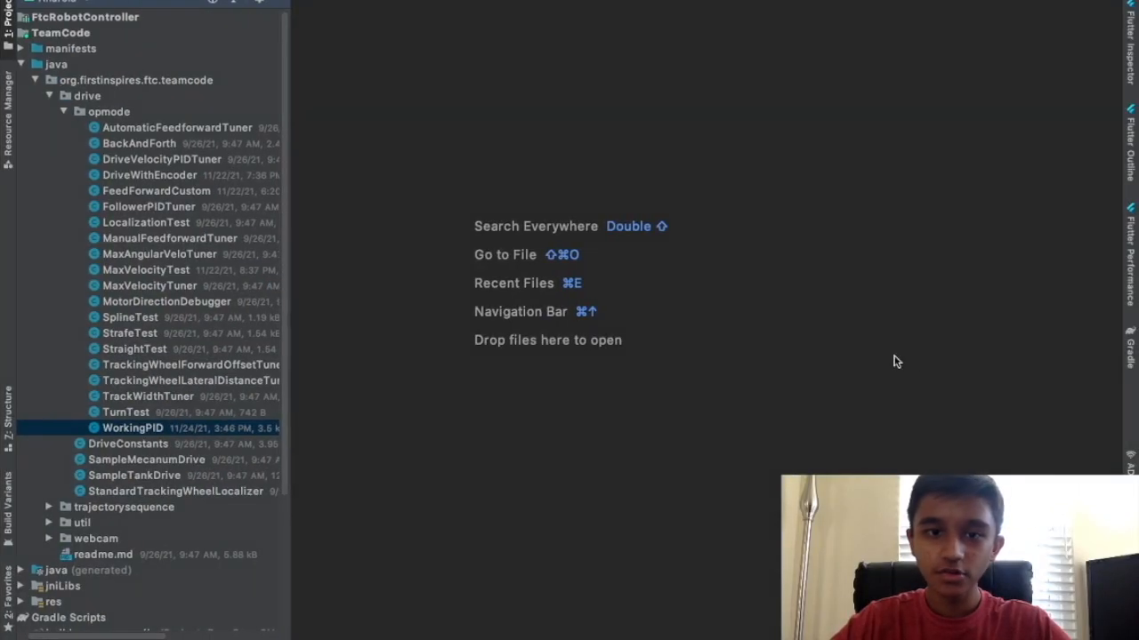
mouse_move(697, 306)
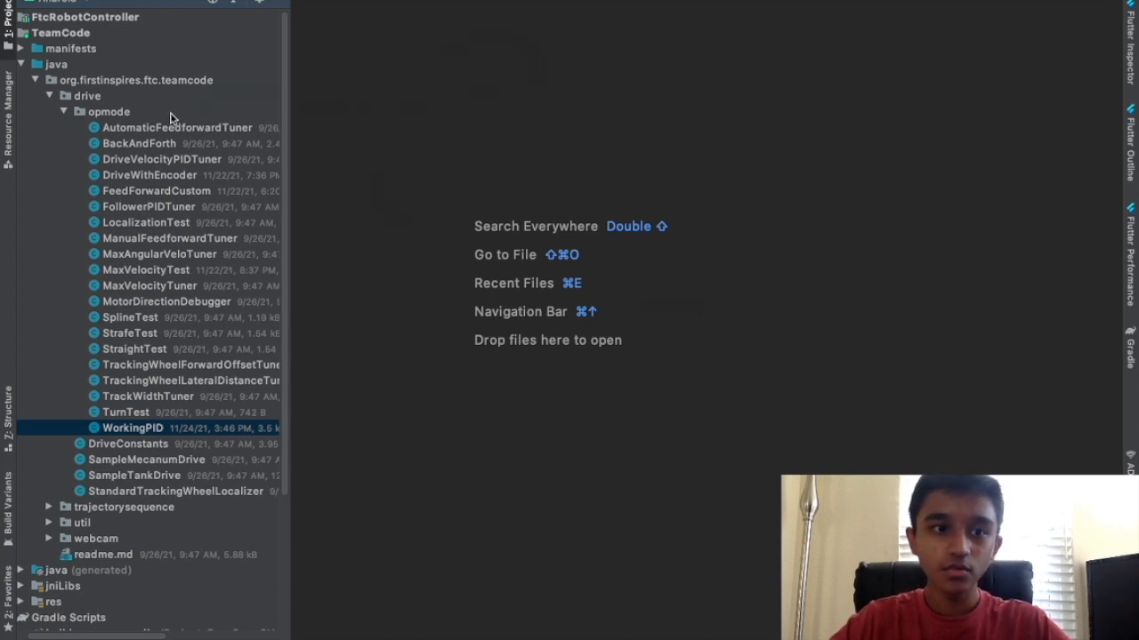
Step: Create a new Java class PIDForMotor in the opmode package
left_click(109, 111)
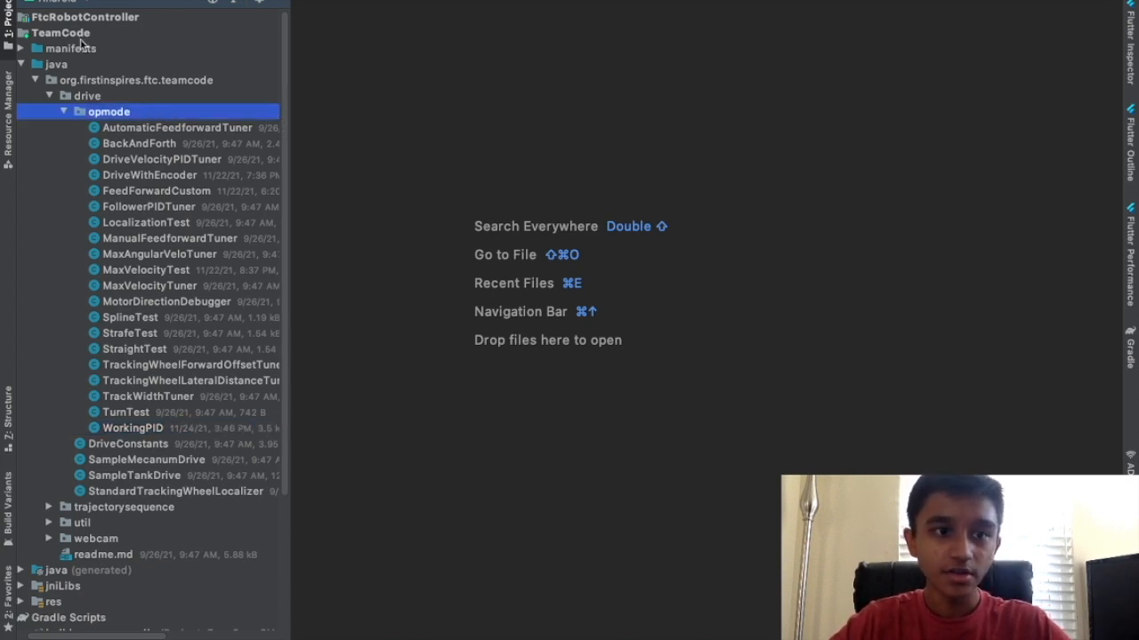
right_click(109, 110)
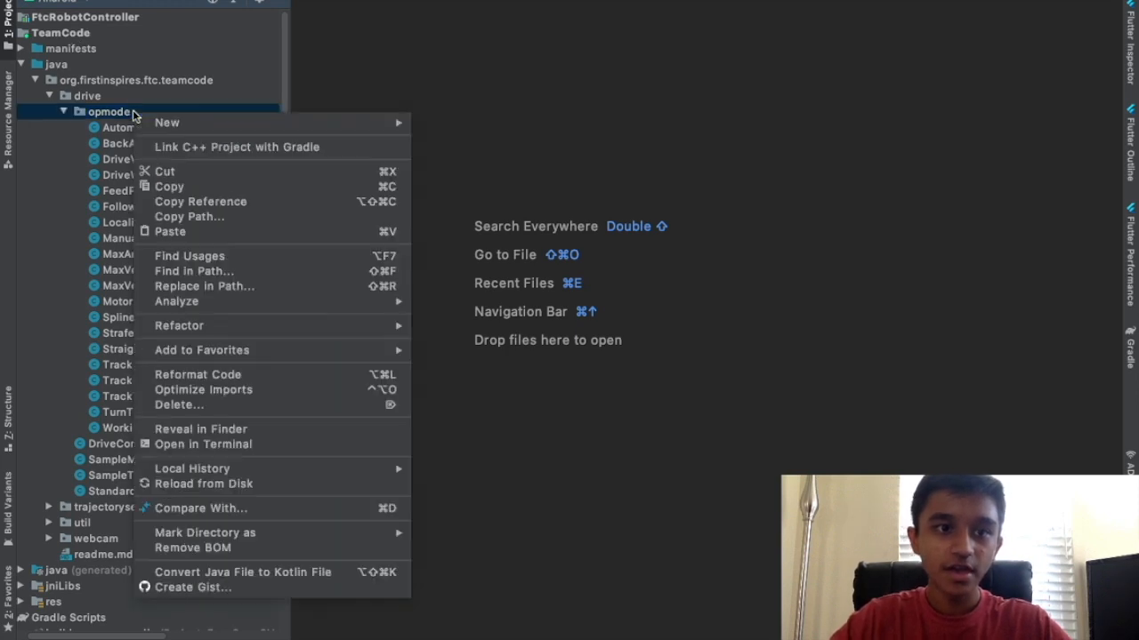
left_click(168, 122)
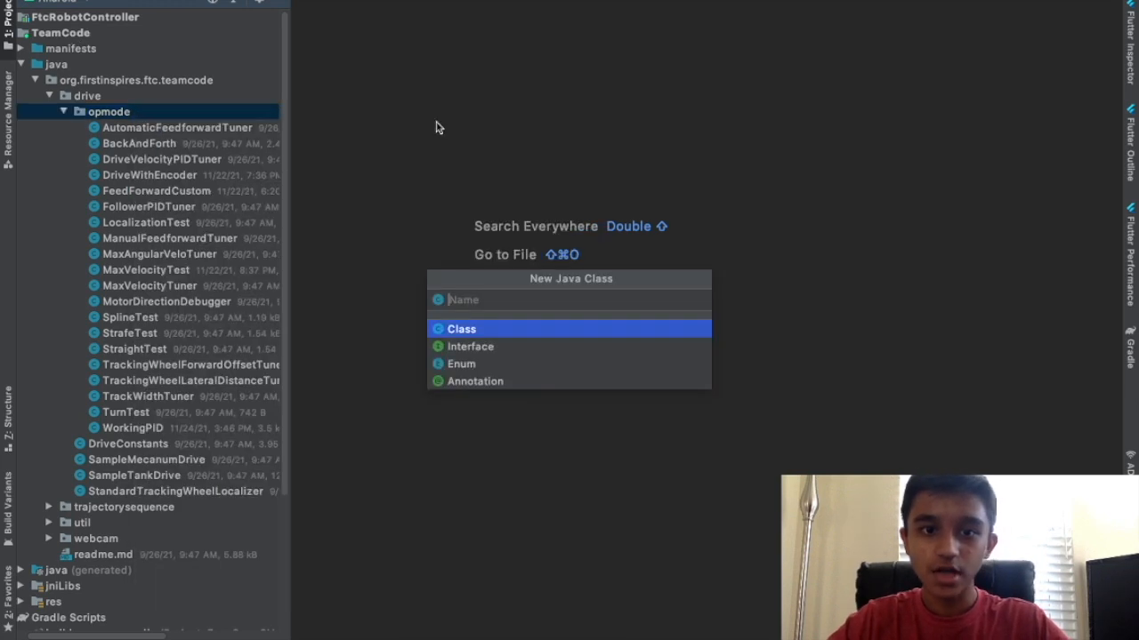
mouse_move(509, 207)
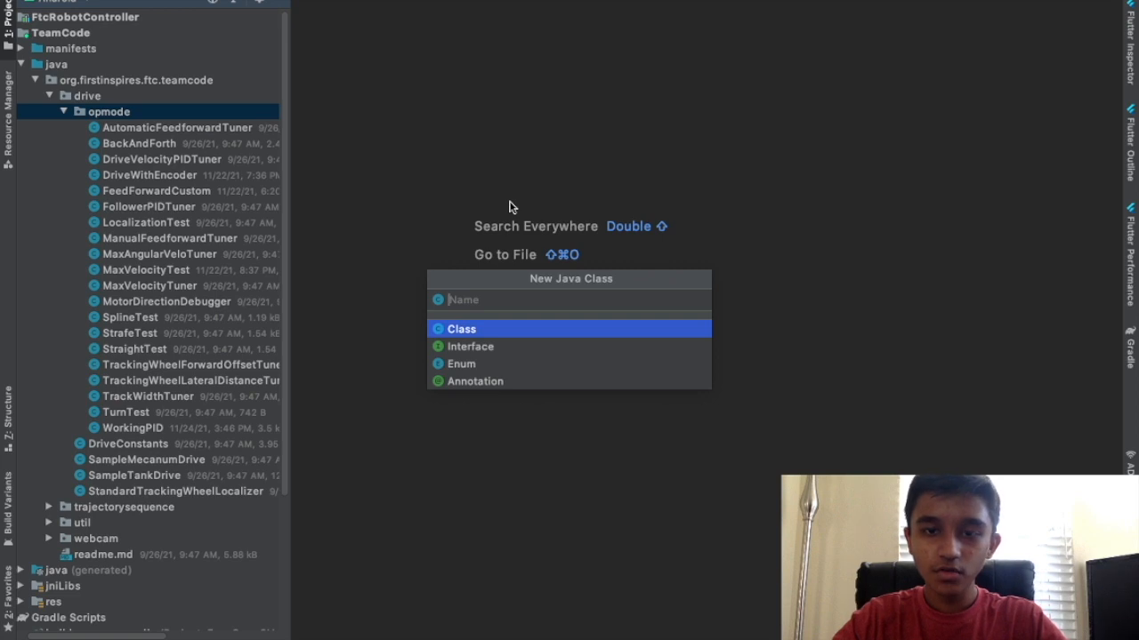
type("PIDFo")
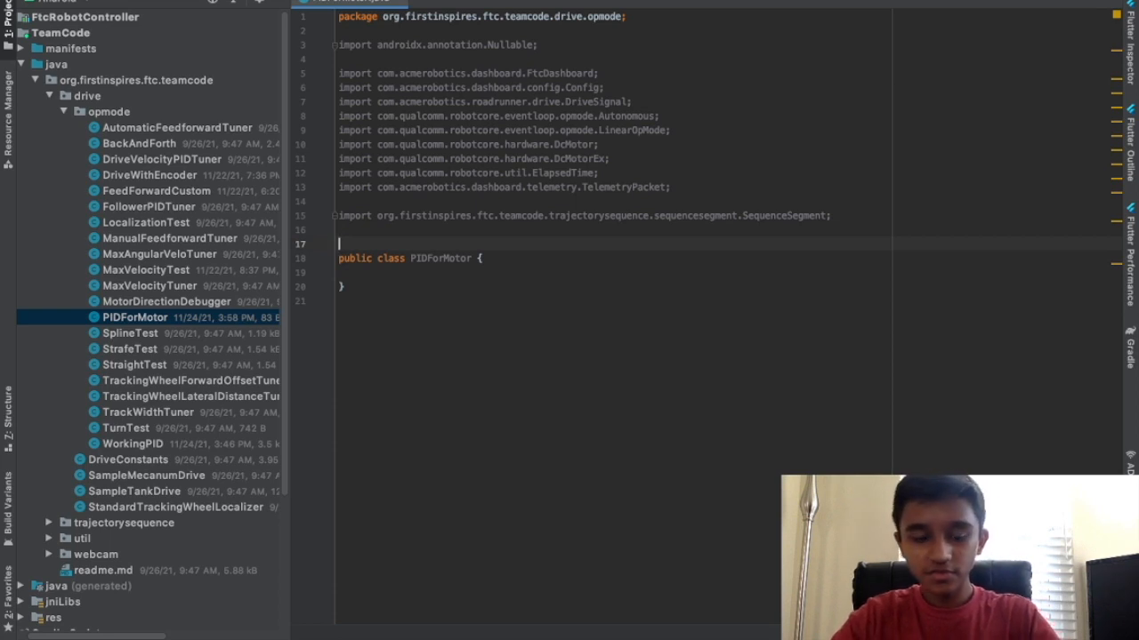
type("@Autonomou")
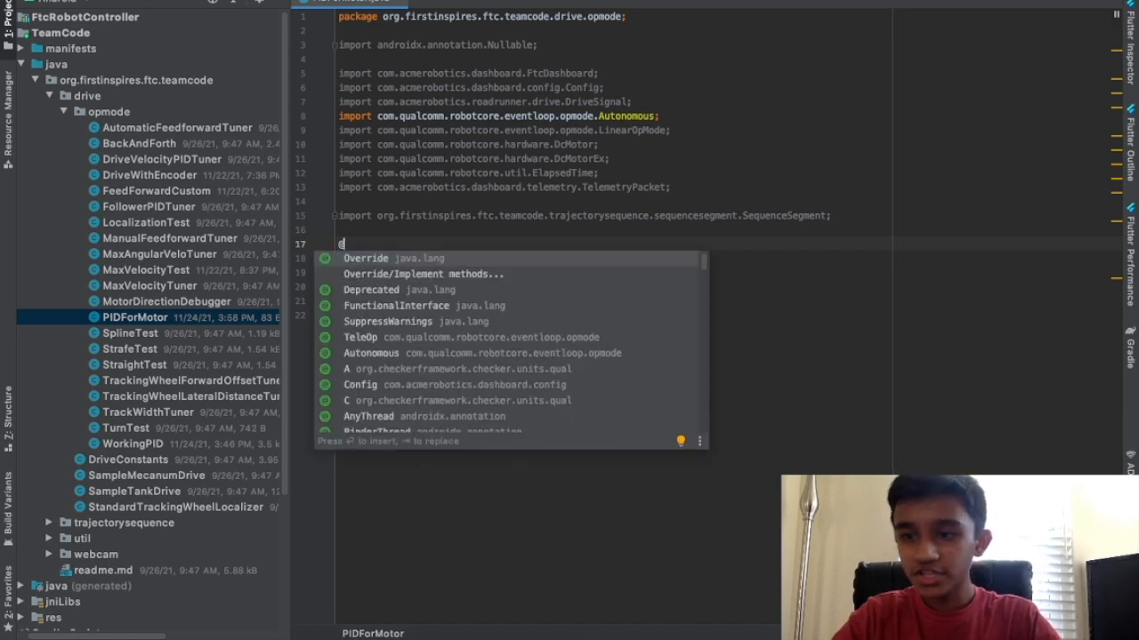
type("Config")
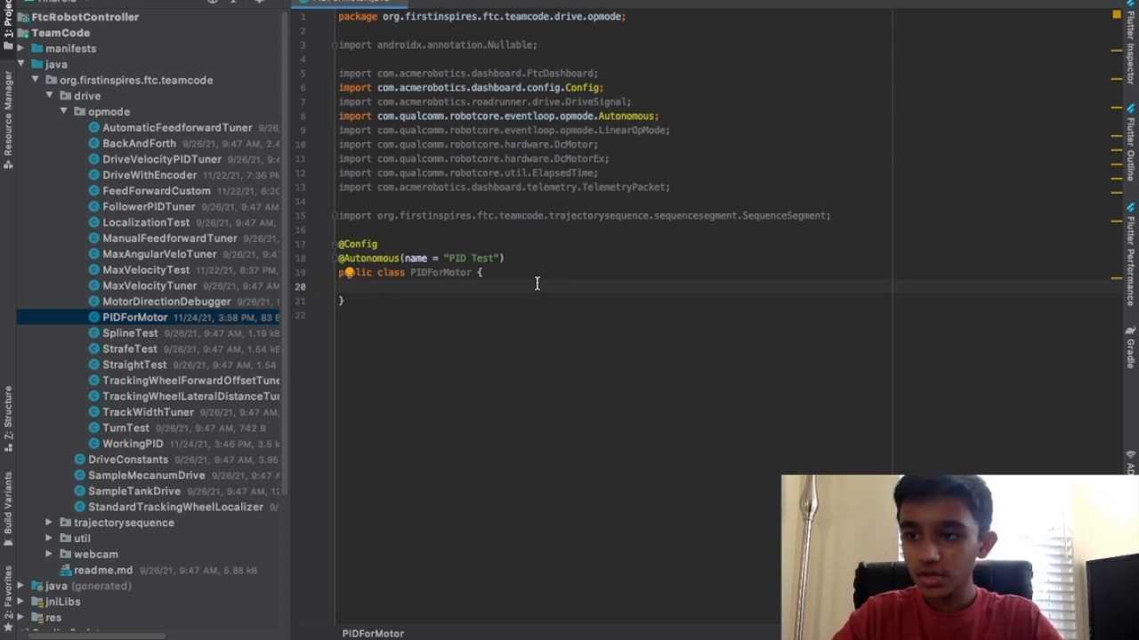
type("exte")
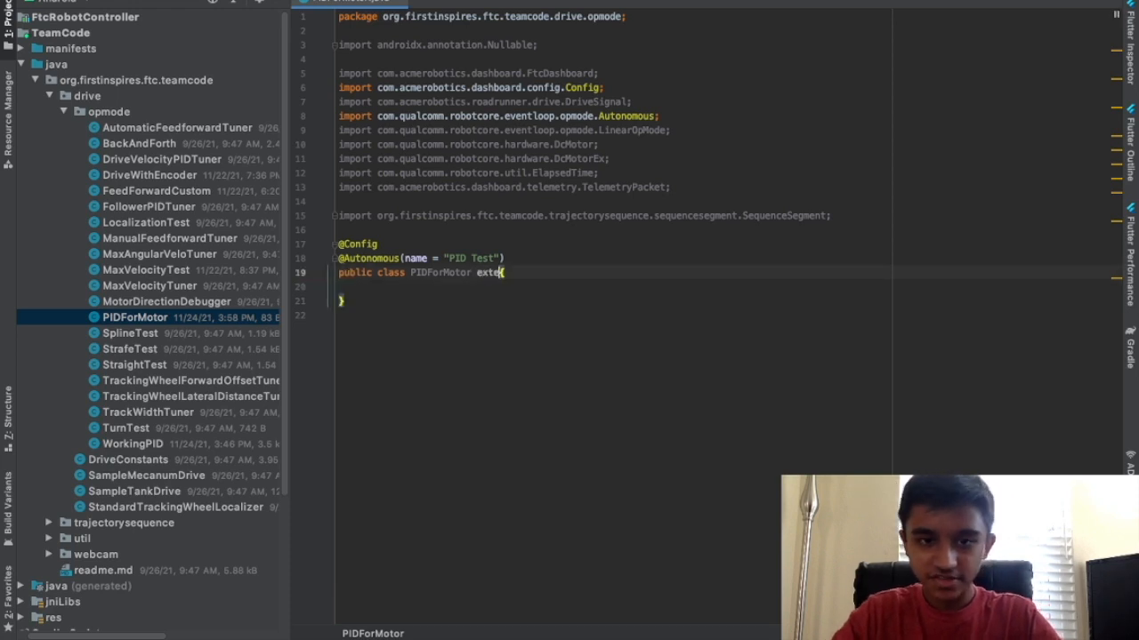
type("nds LinearOpMode")
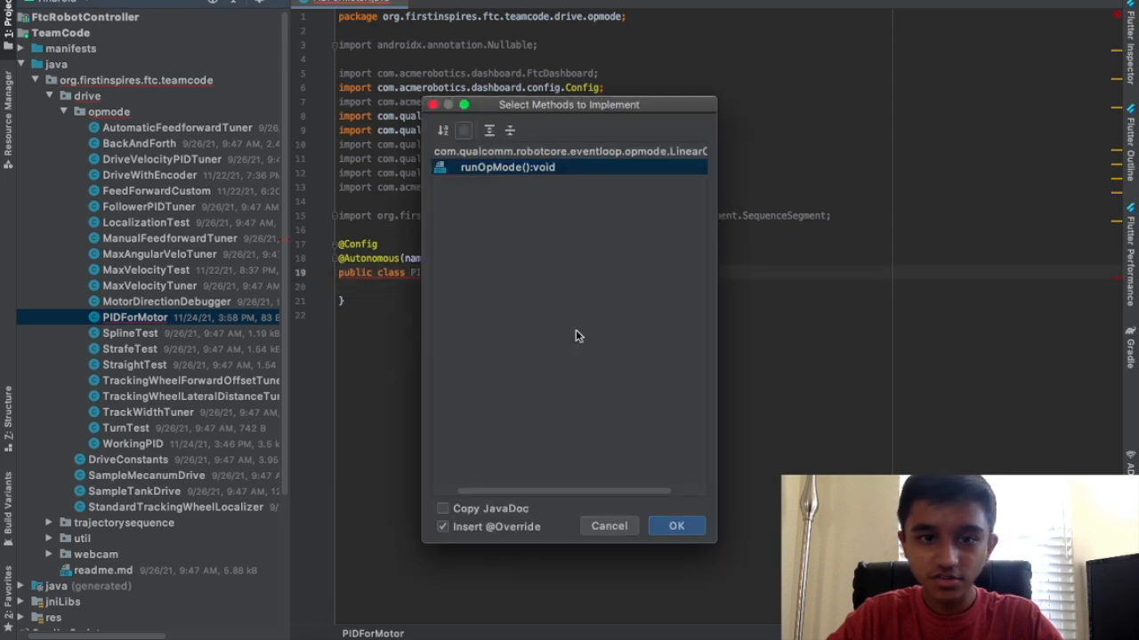
left_click(676, 526)
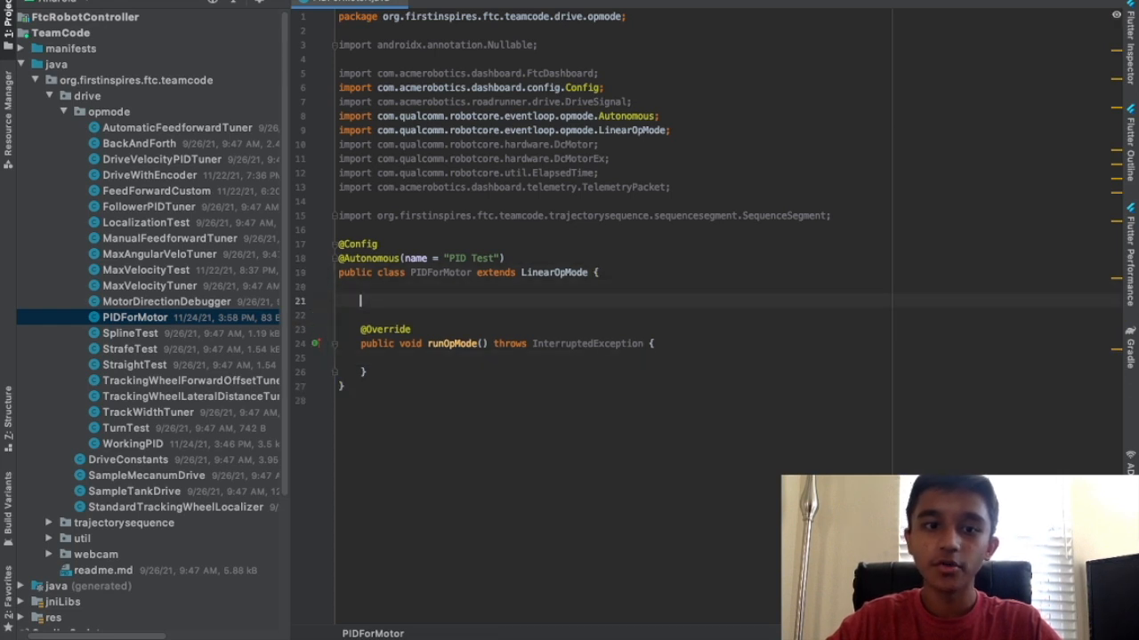
Step: Declare a DcMotorEx motor, an ElapsedTime timer and a public static targetPosition of 5000
type("DcMotorEx motor;")
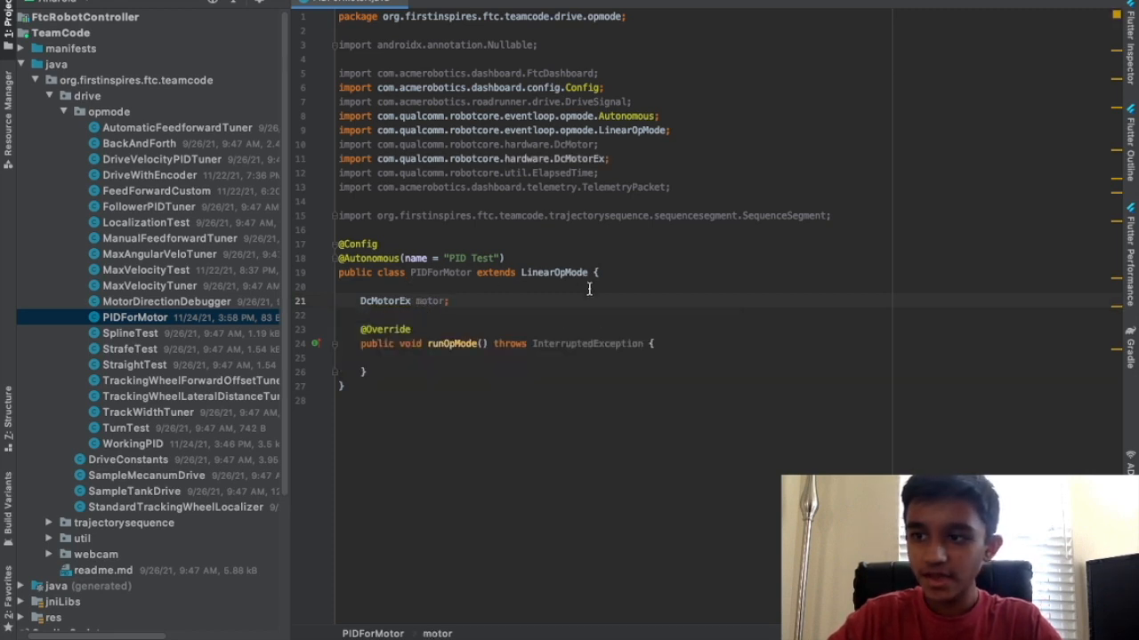
mouse_move(635, 301)
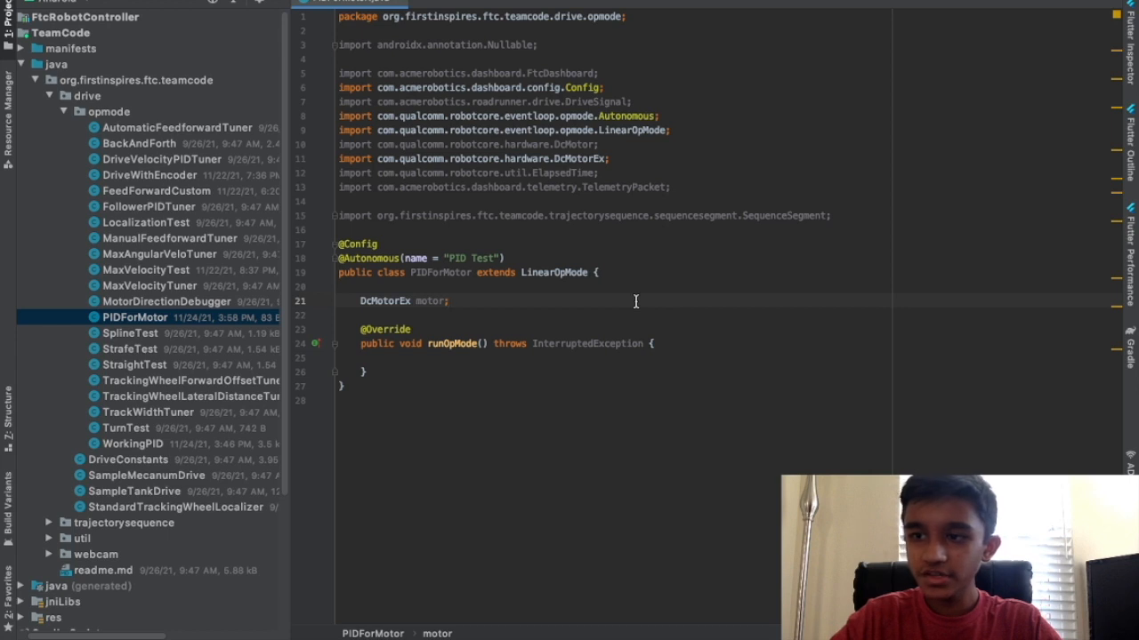
type("Elpase")
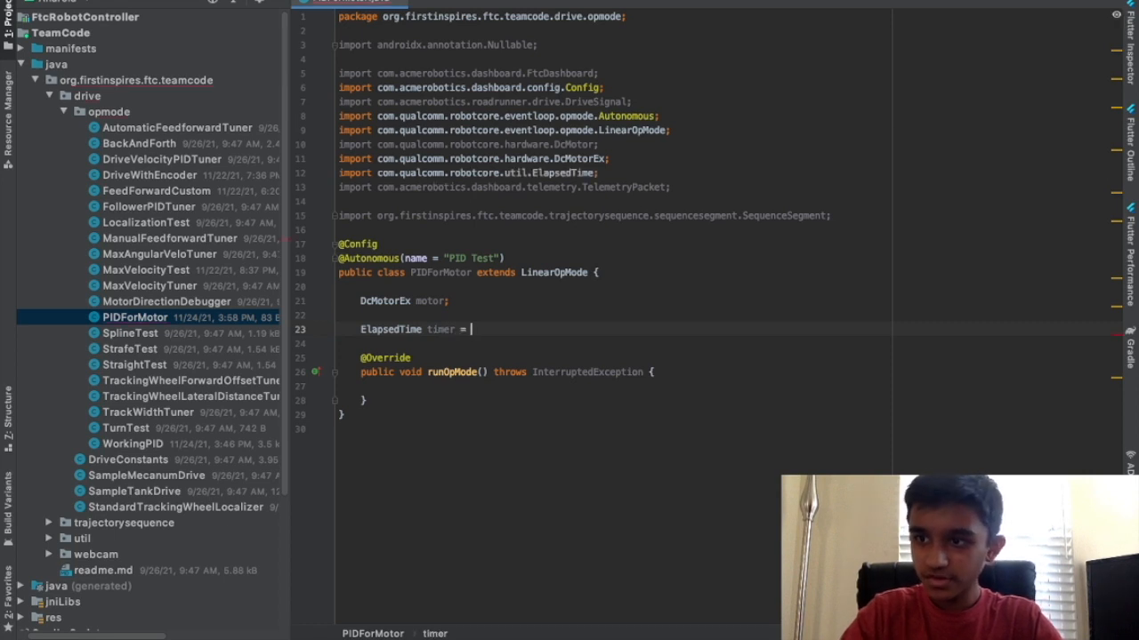
type("new ElapsedTime();")
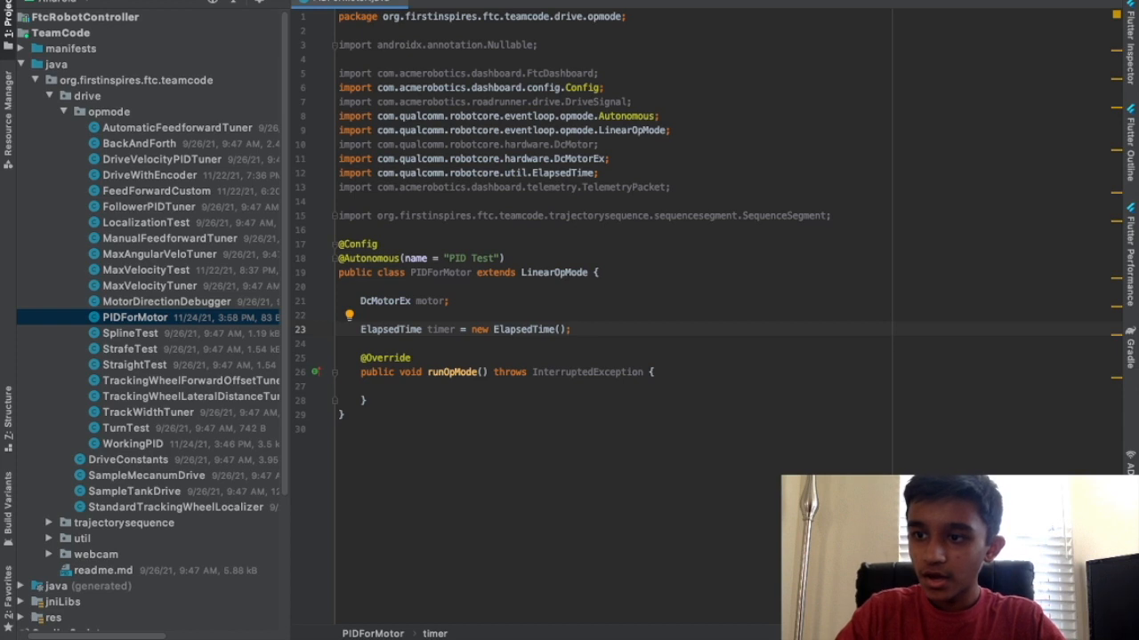
mouse_move(651, 352)
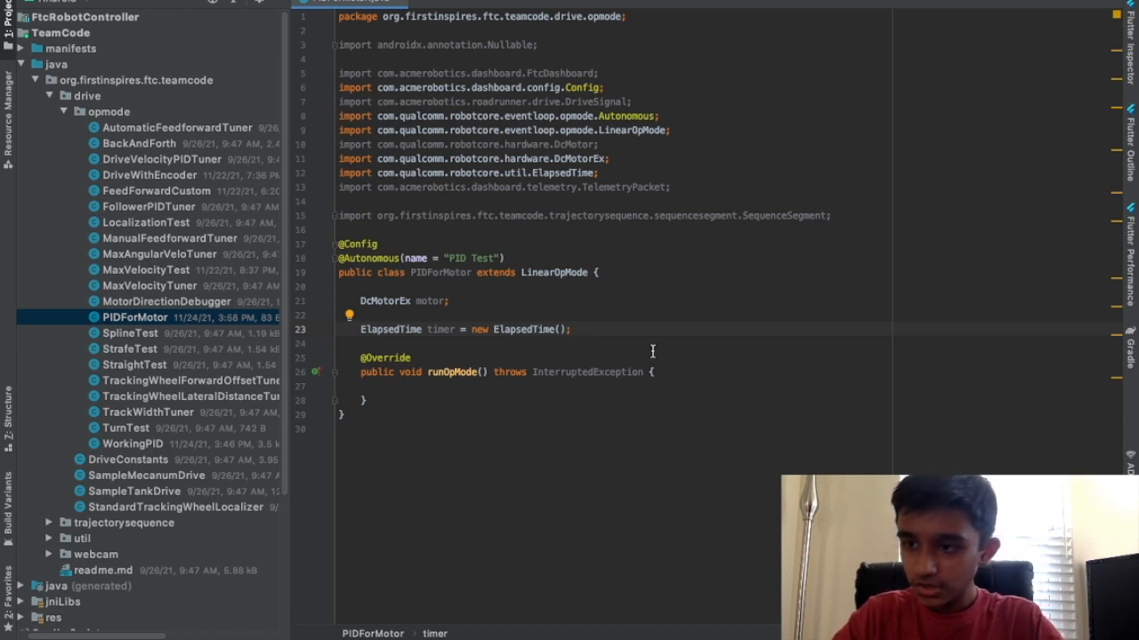
key("enter")
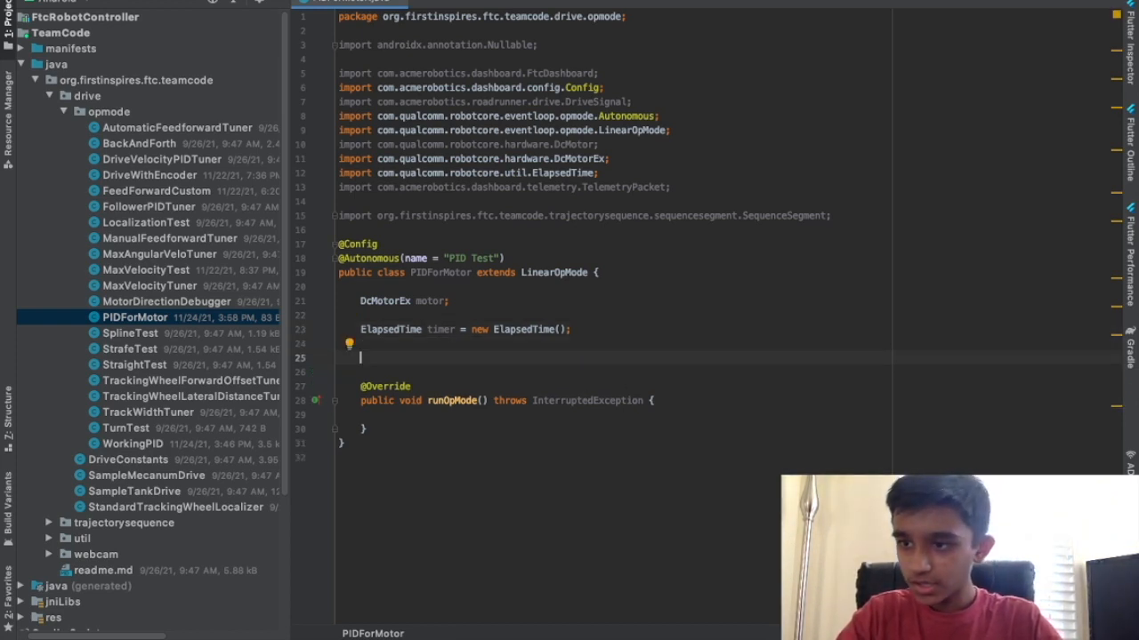
type("pub")
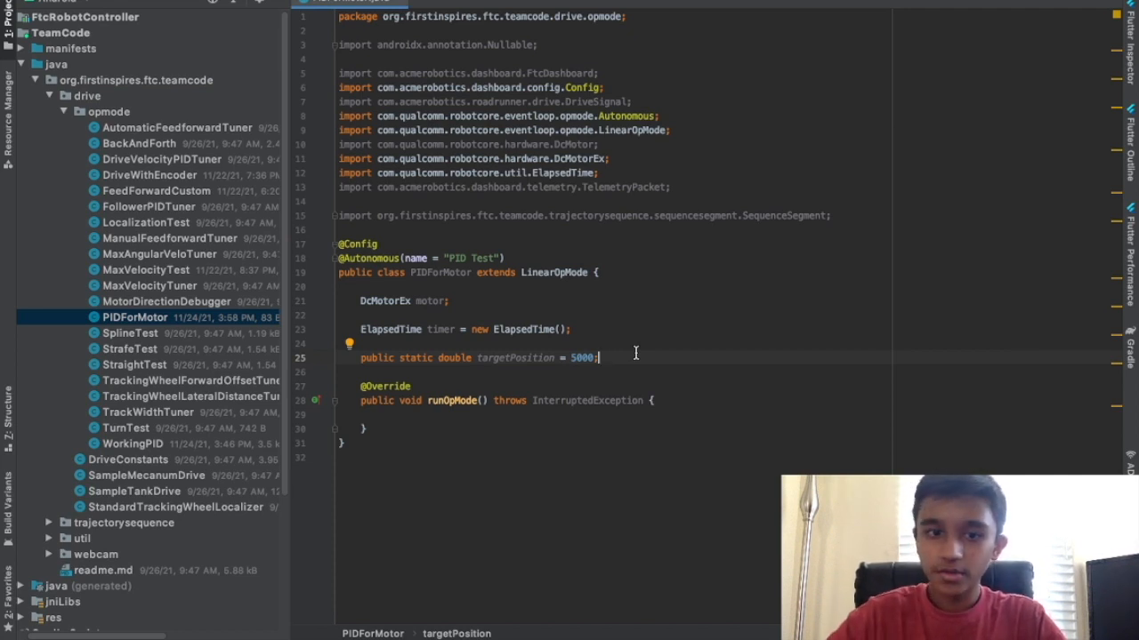
Step: In runOpMode, create SampleMecanumDrive drive = new SampleMecanumDrive(hardwareMap)
left_click(382, 414)
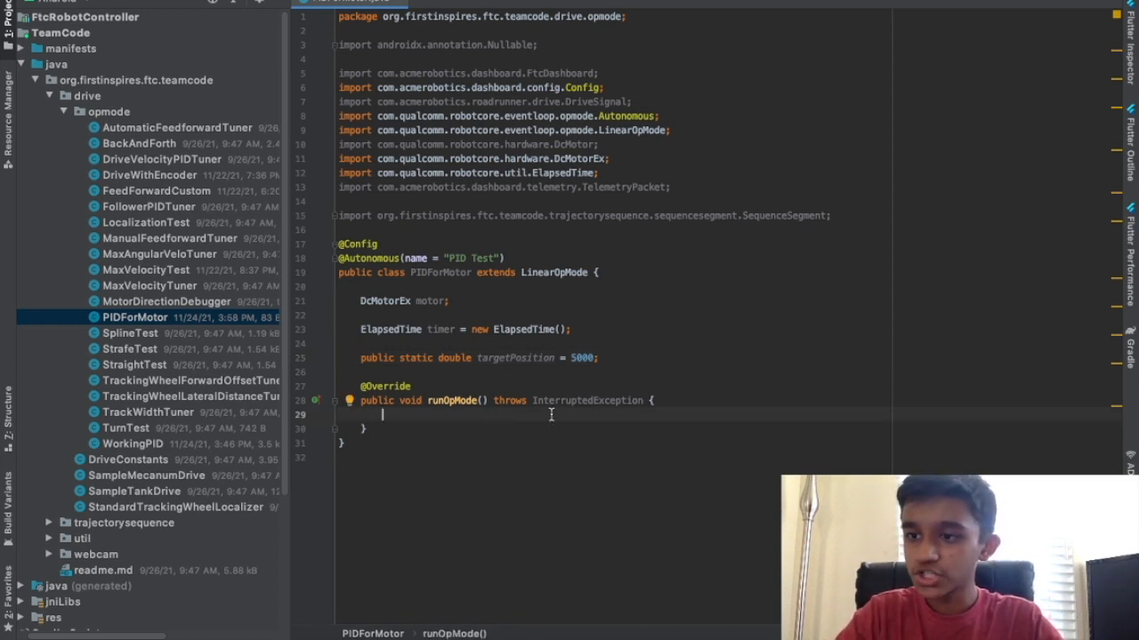
type("SampleM")
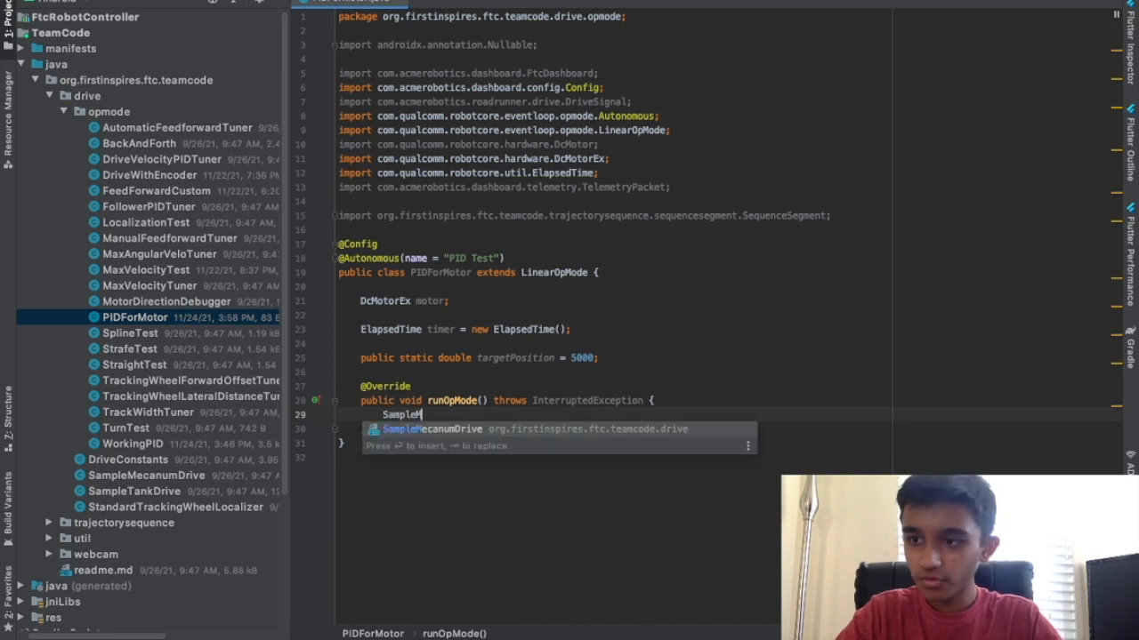
key("Enter")
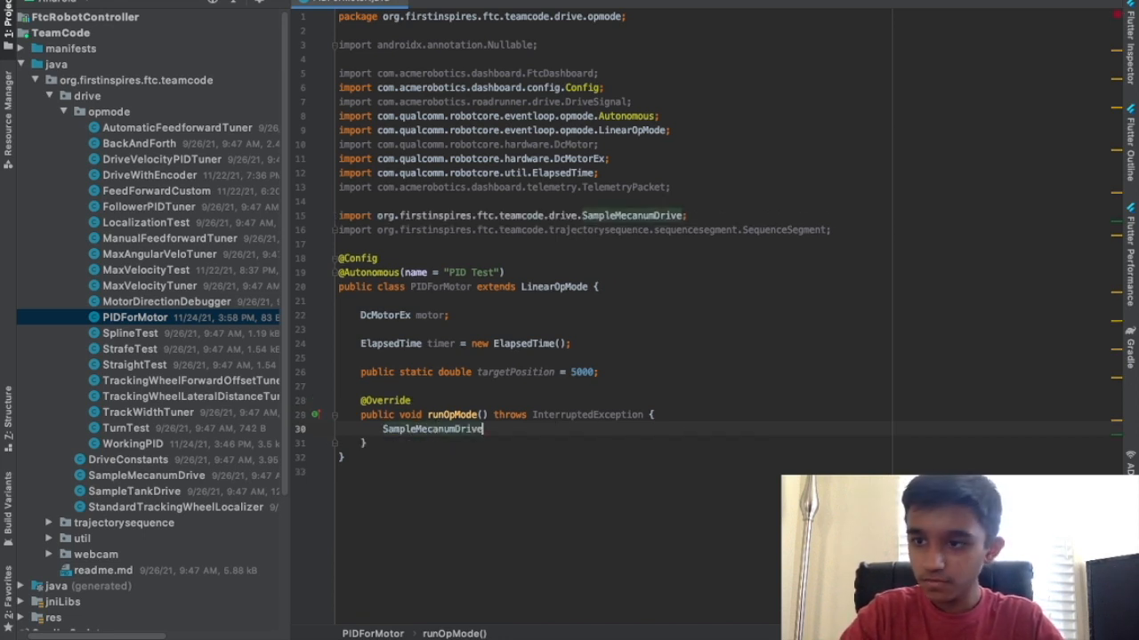
type("drive = new")
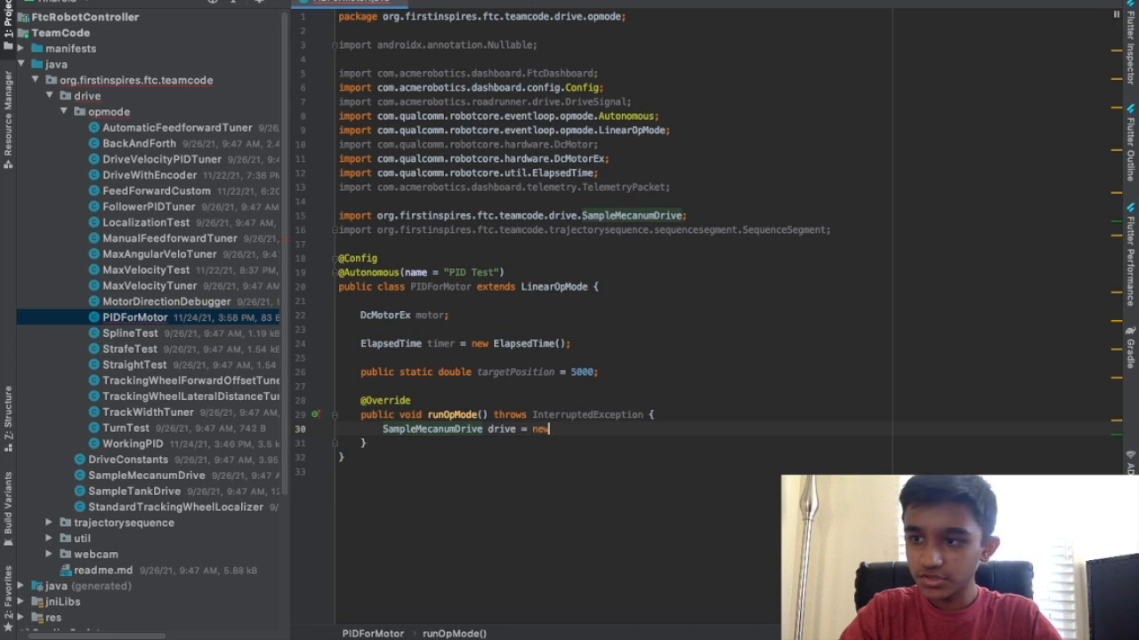
type("Sample")
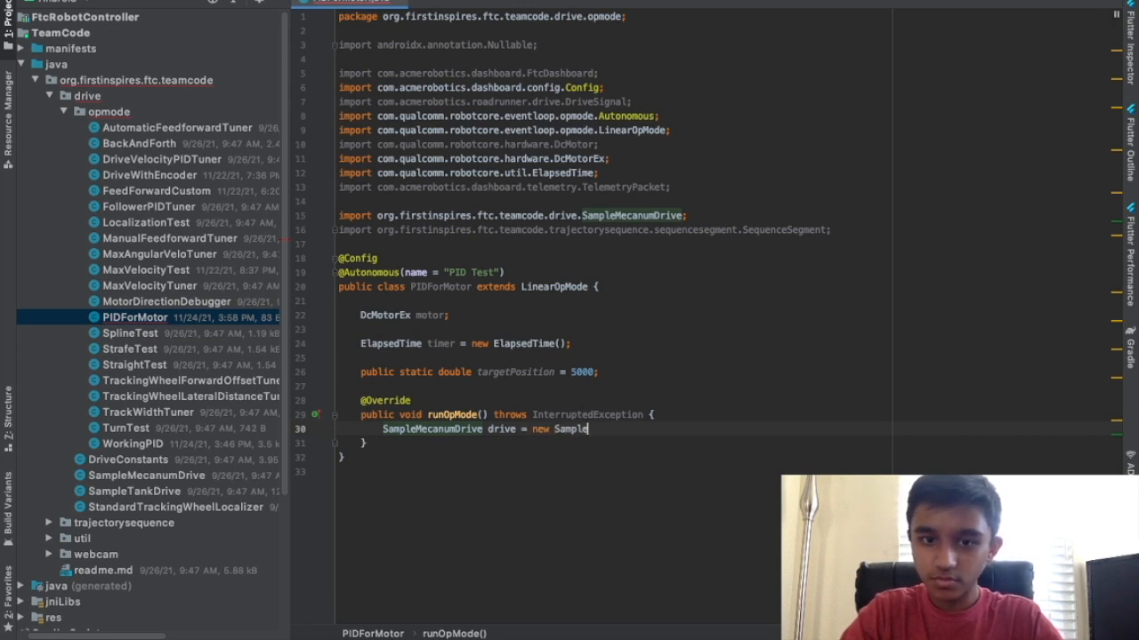
type("MecanumDrive();")
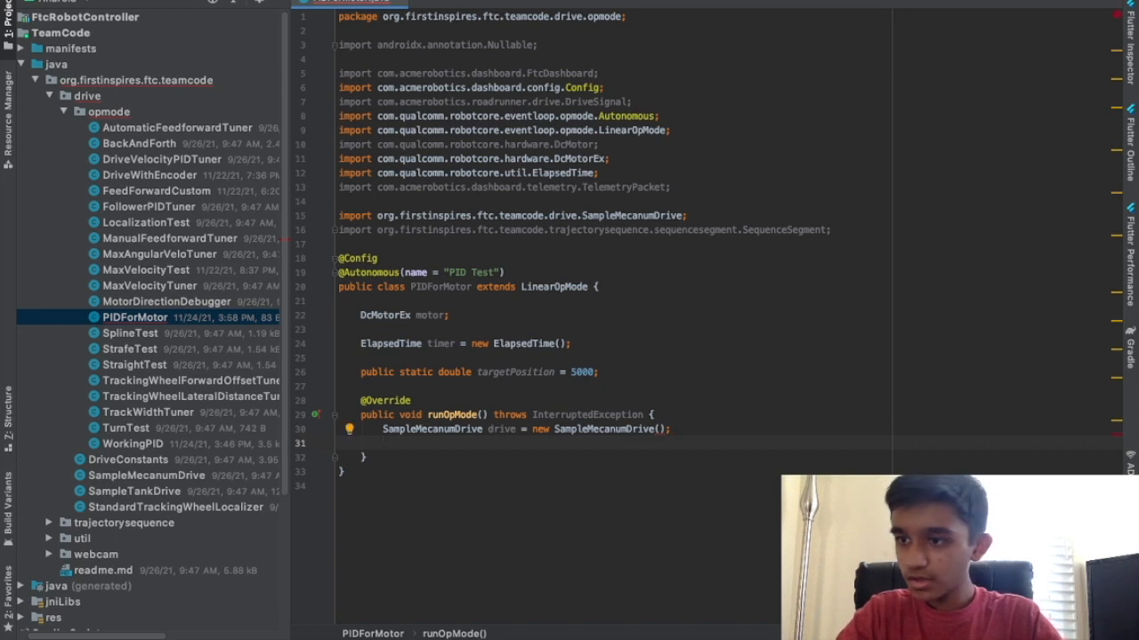
type("hardwareMap")
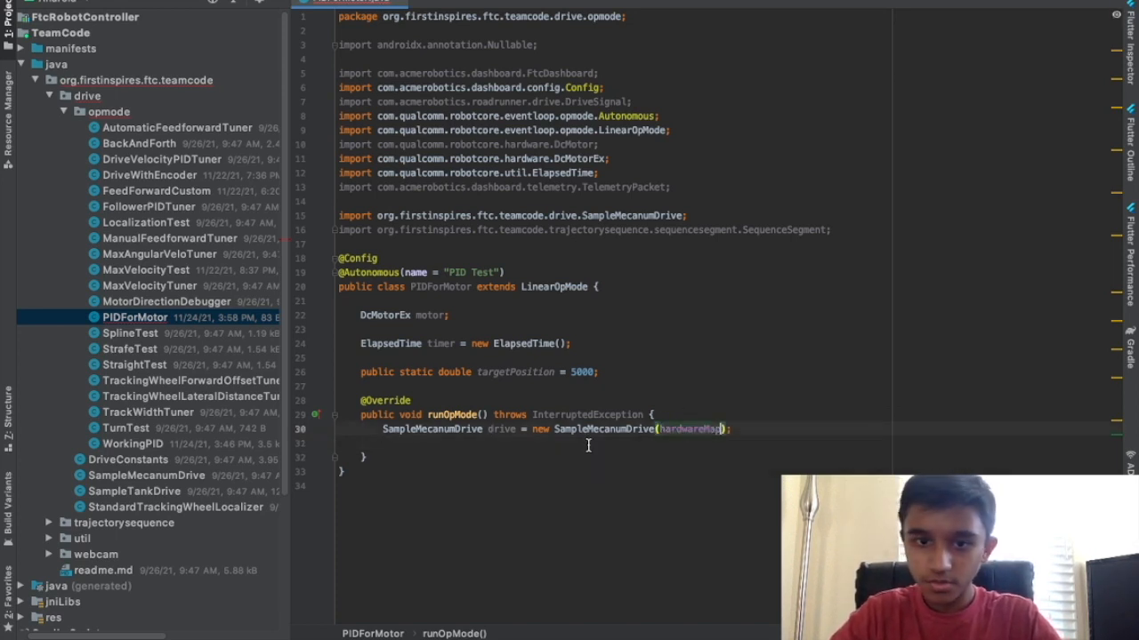
key("enter")
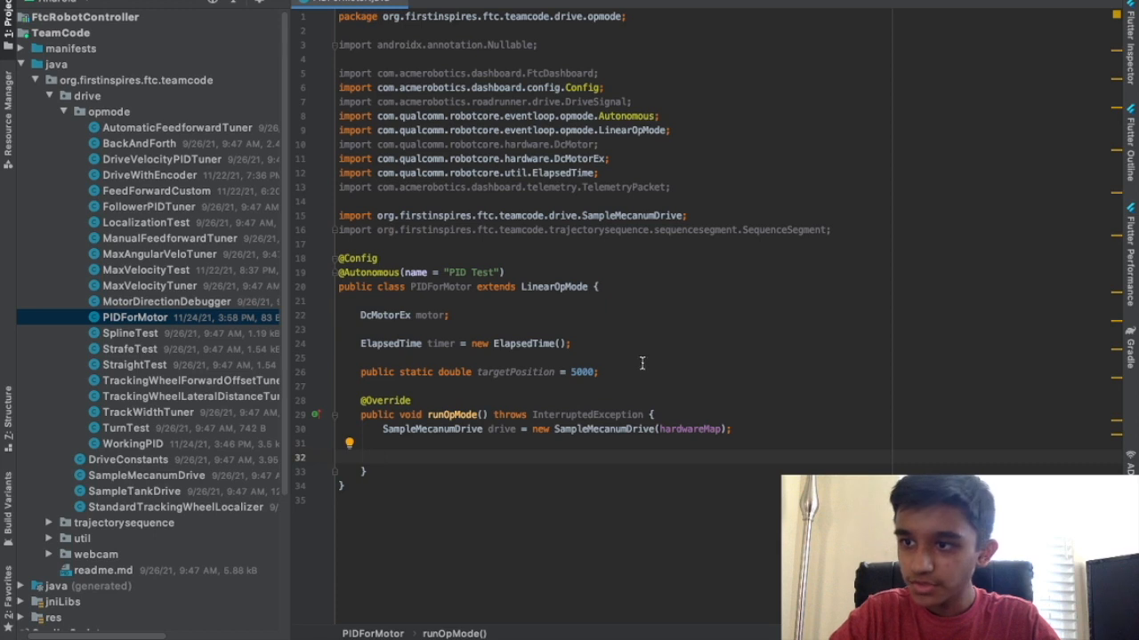
Step: Add a private final FtcDashboard dashboard field set to FtcDashboard.getInstance()
key("enter")
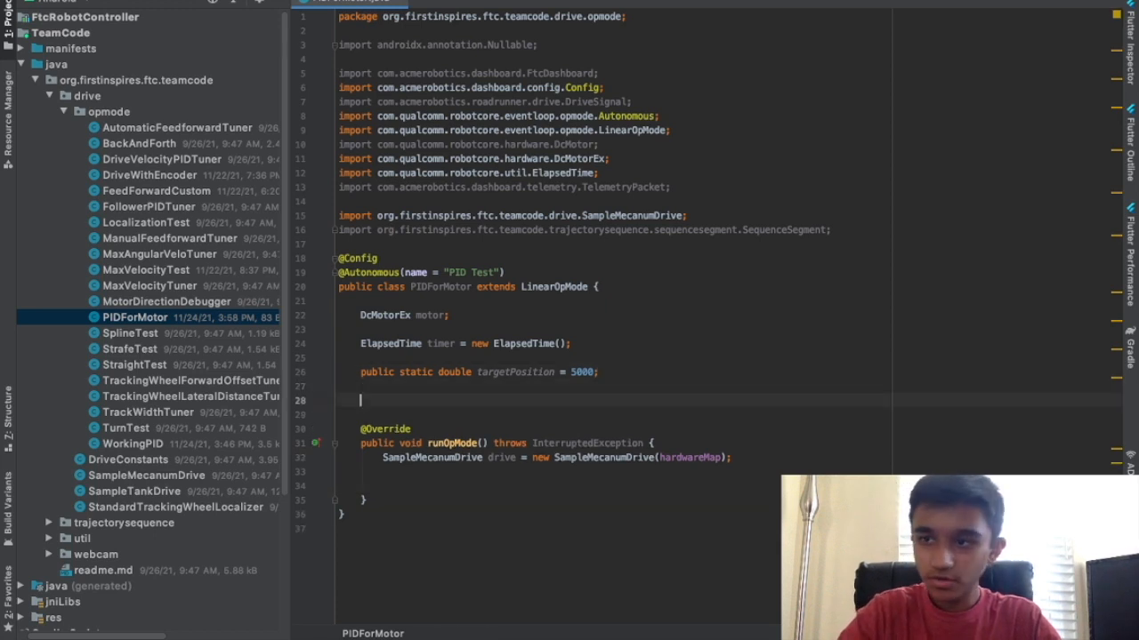
type("private final F")
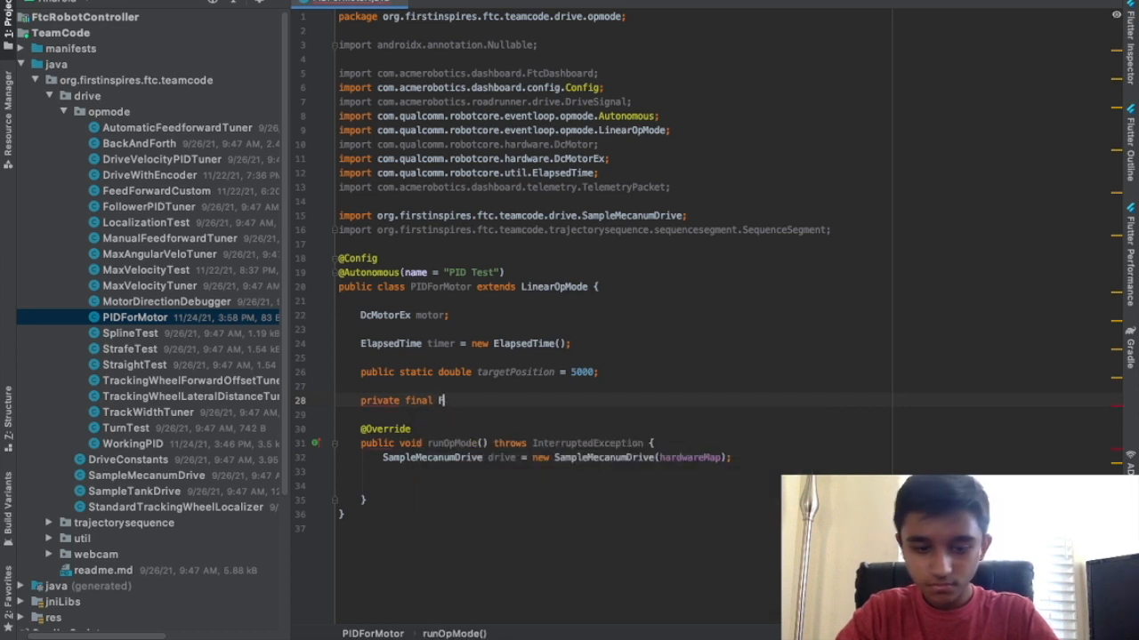
type("FtcDashboard")
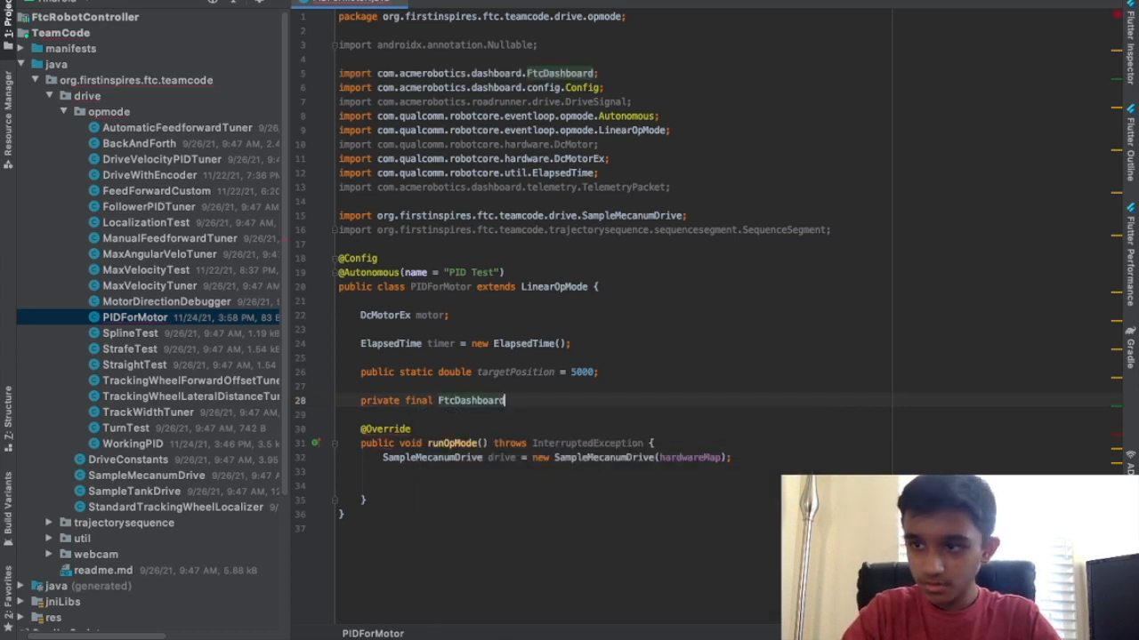
type("dashboard = new")
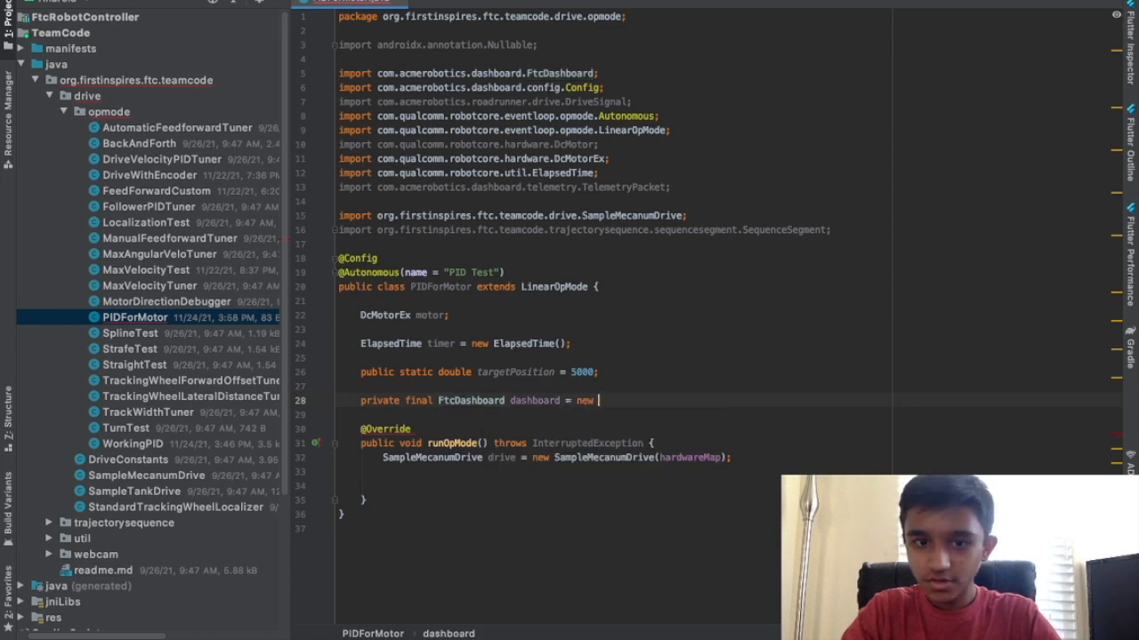
type("Ft")
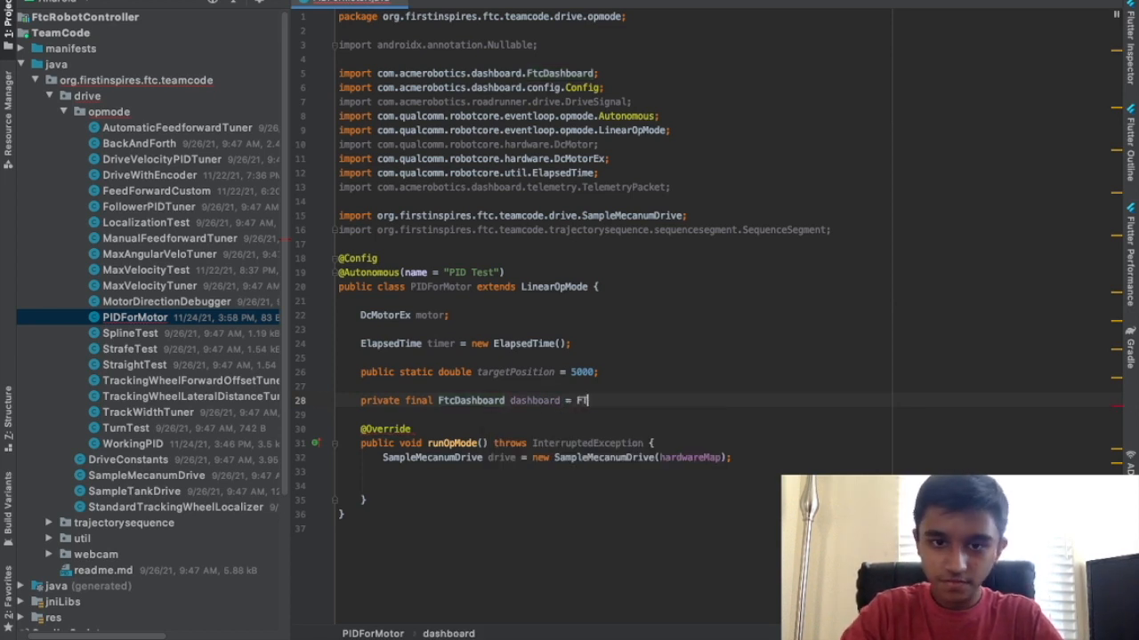
type("cDashboard.get")
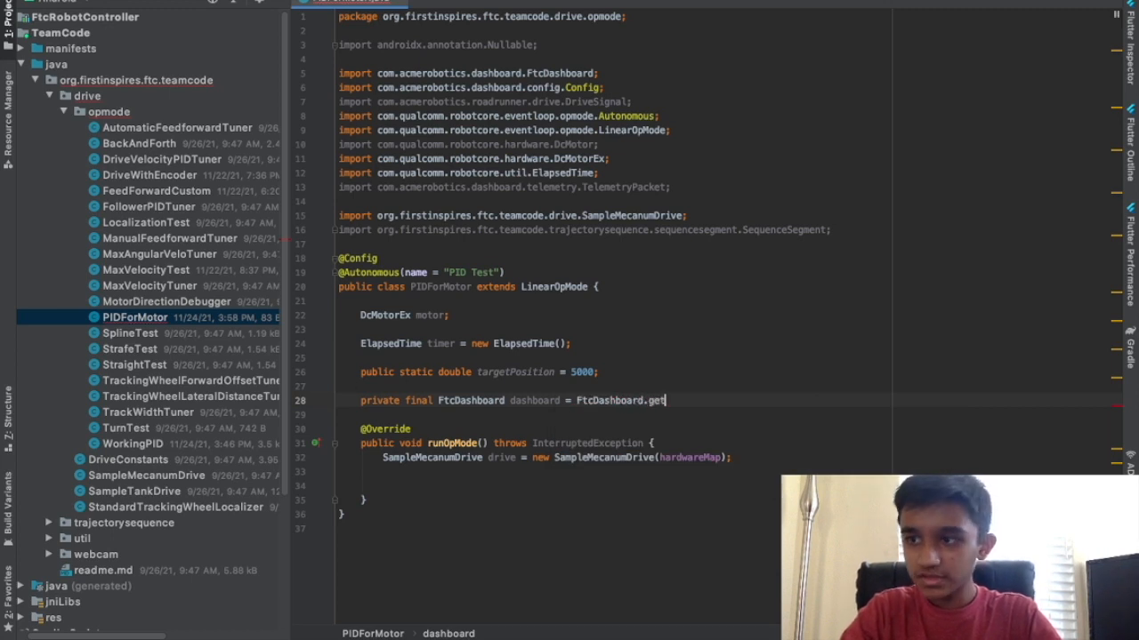
type("Instance")
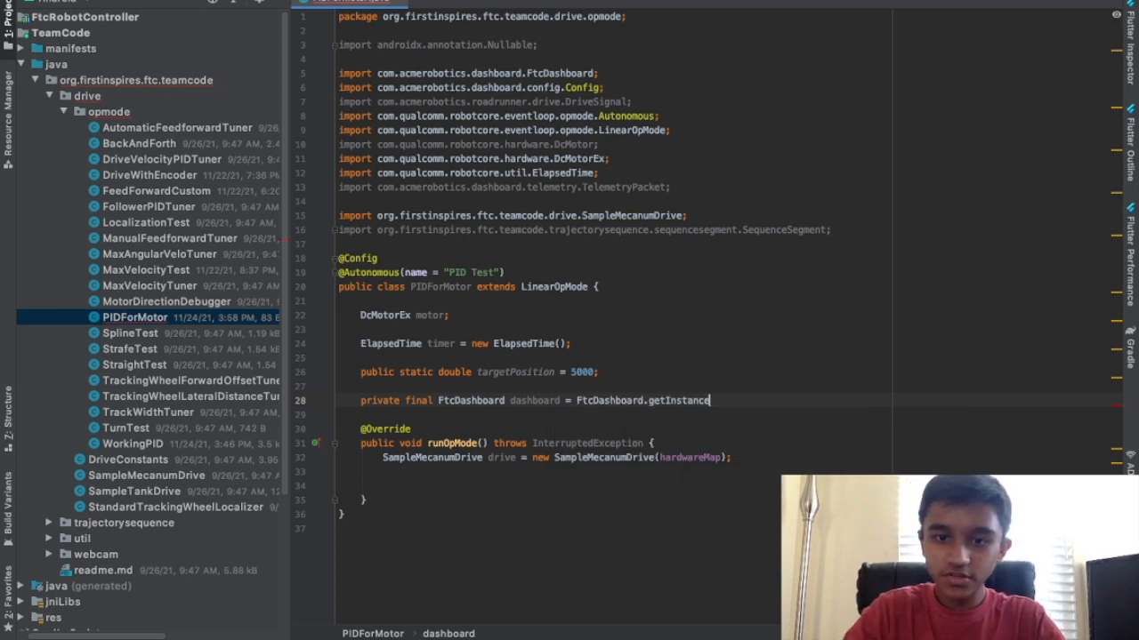
type("();")
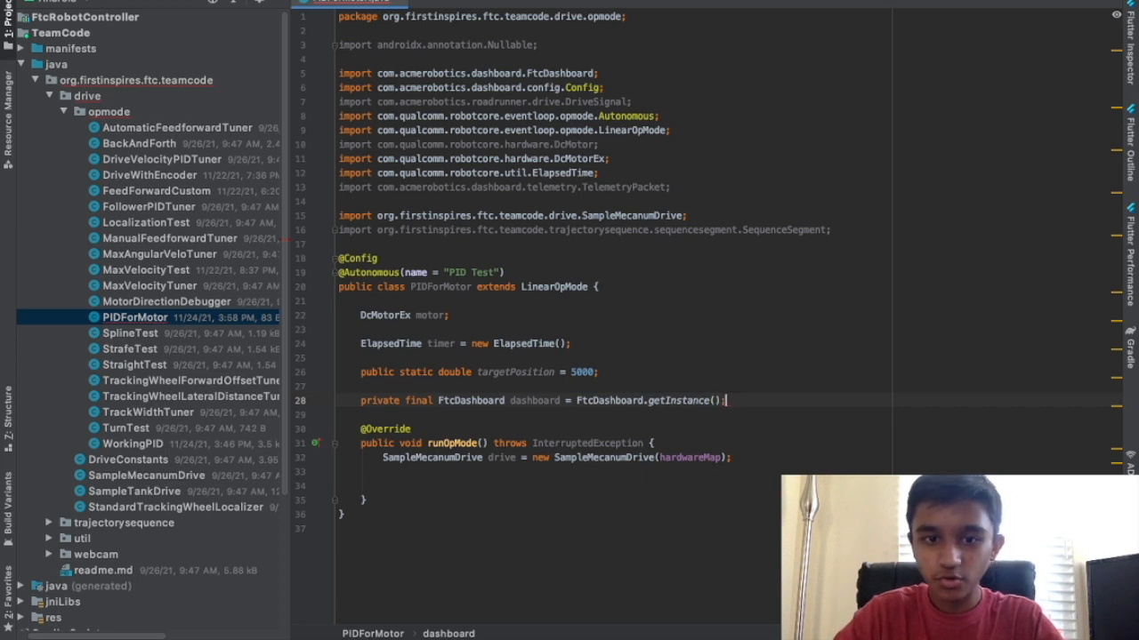
mouse_move(710, 428)
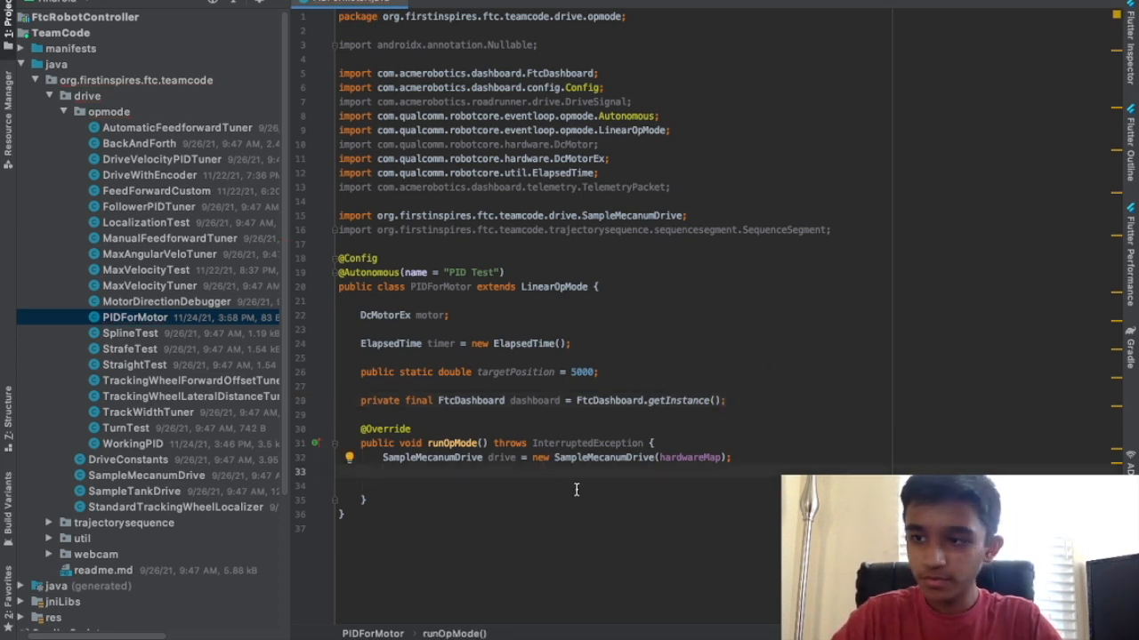
Step: Create a new TelemetryPacket and set the dashboard telemetry transmission interval to 25
type("TelemetryPacket packet")
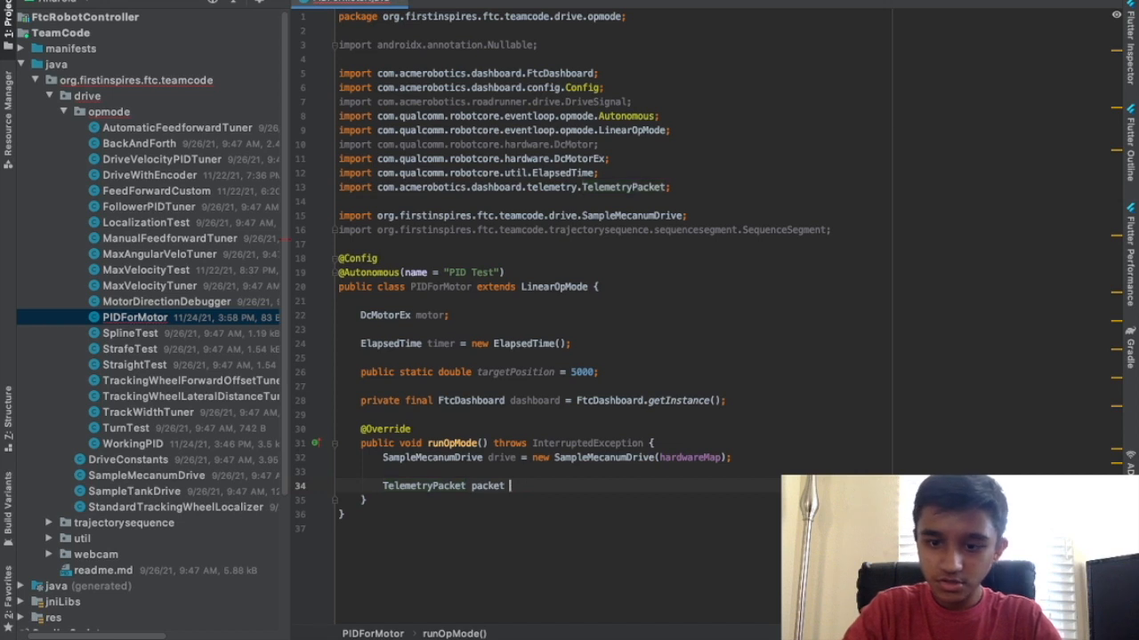
type("= new TelemetryPacket();")
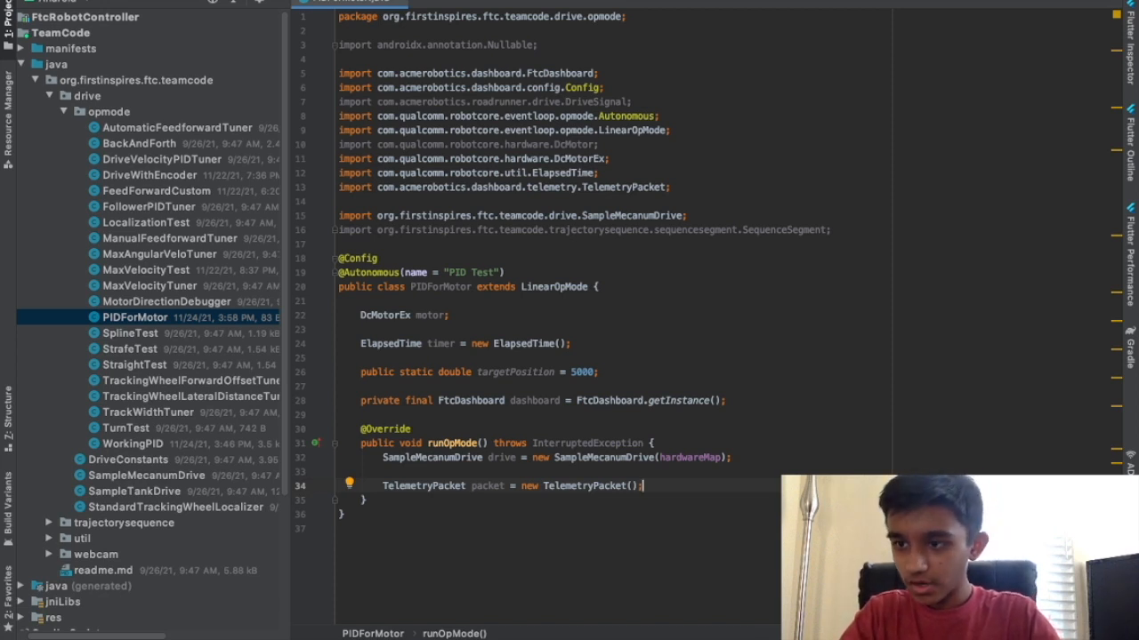
type("dashboar")
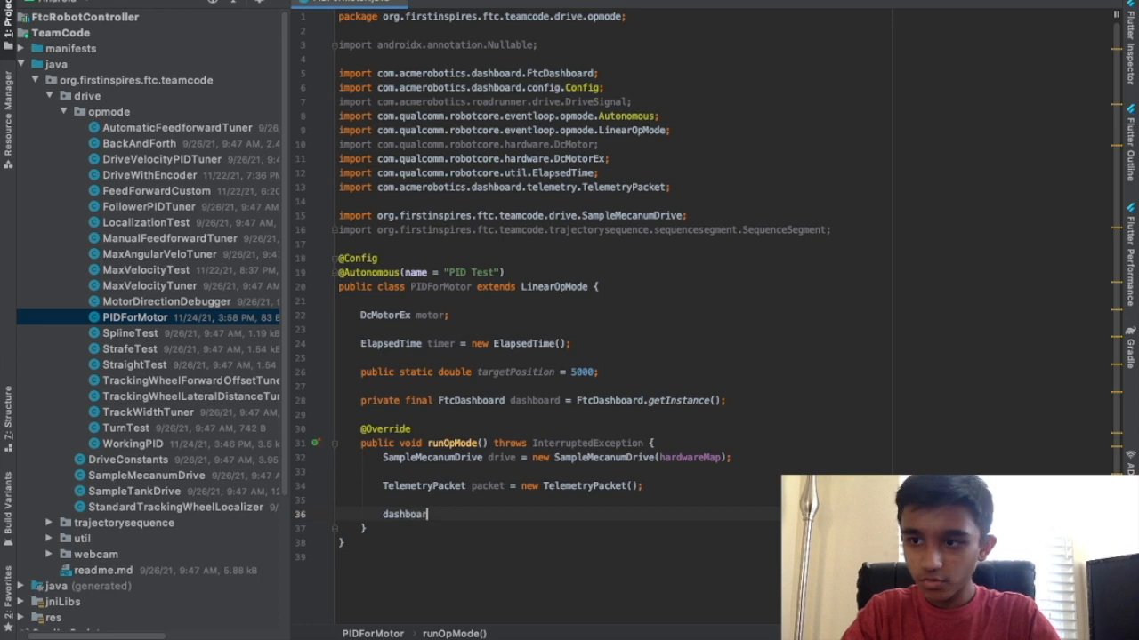
type("d.setTelemetryTrasmission")
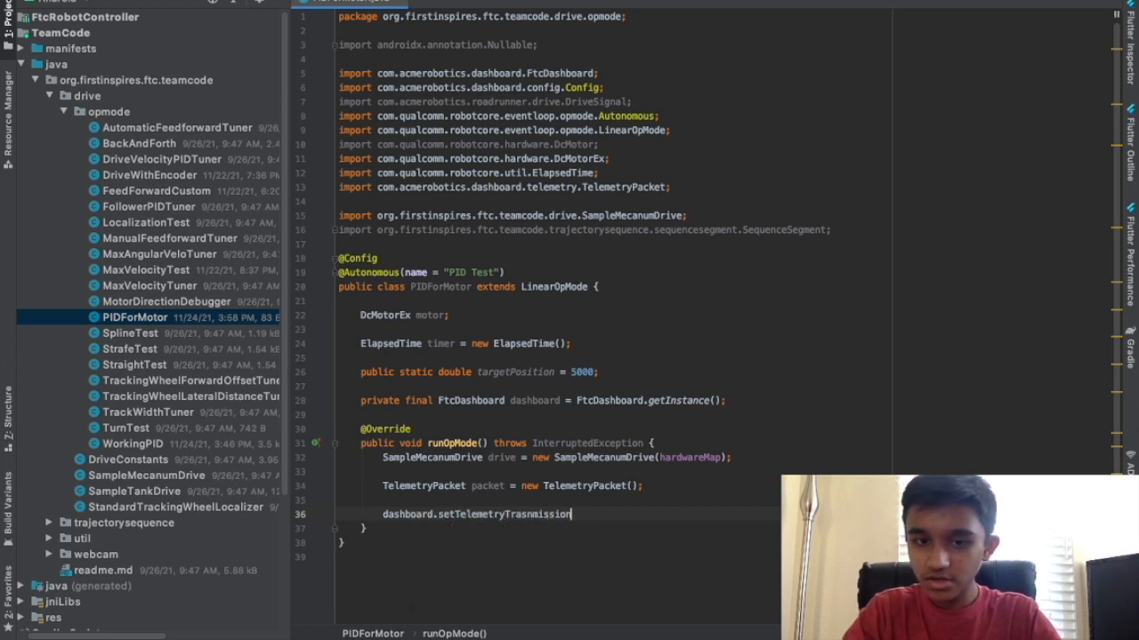
type("Interval()")
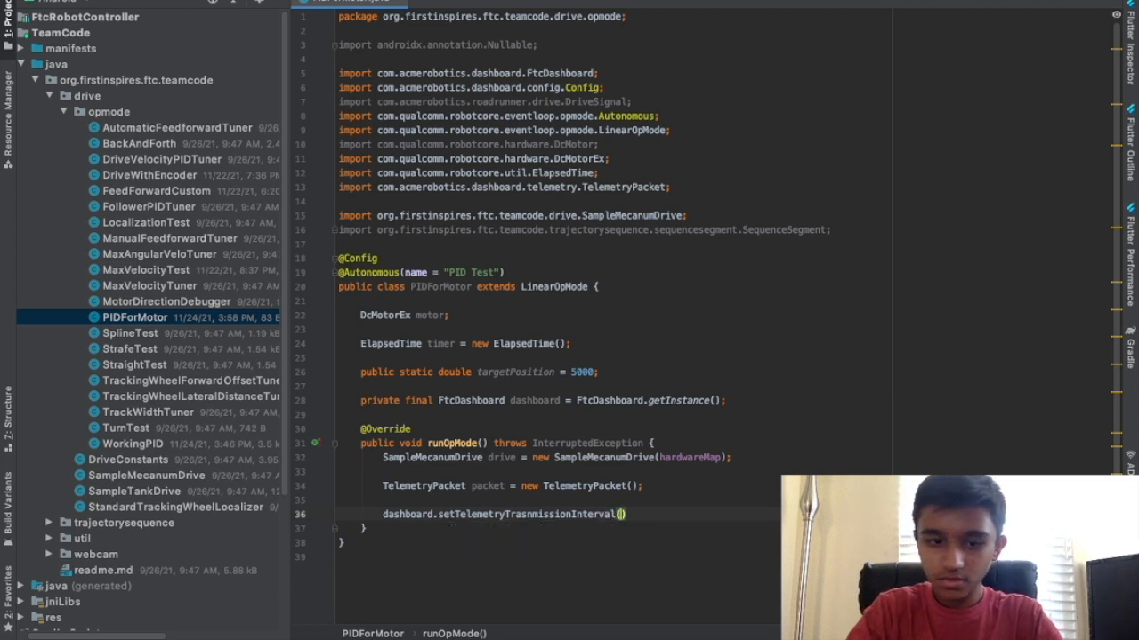
type("25")
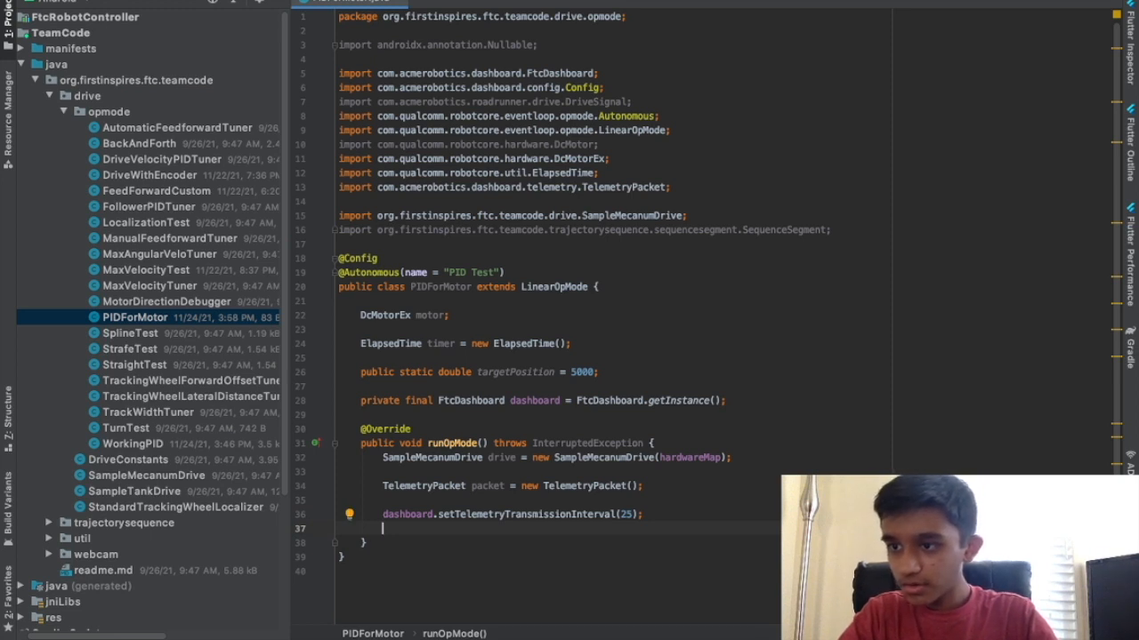
Step: Get the intakeSlides DcMotorEx from hardwareMap, reset its encoder and set zero-power behaviour to BRAKE
type("motor =")
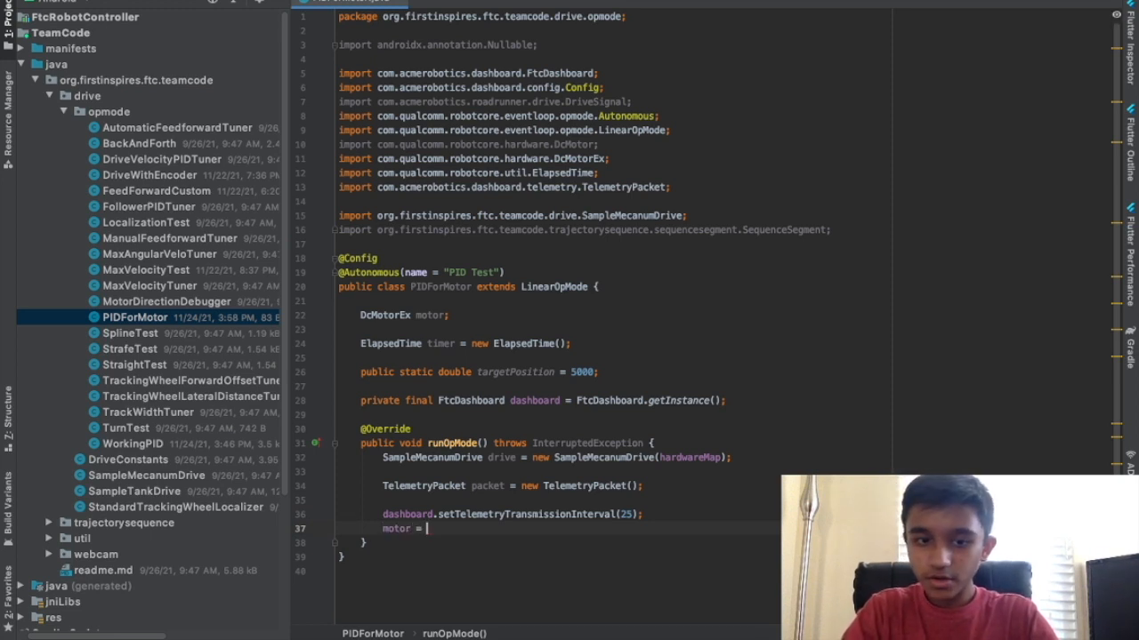
type("hardware")
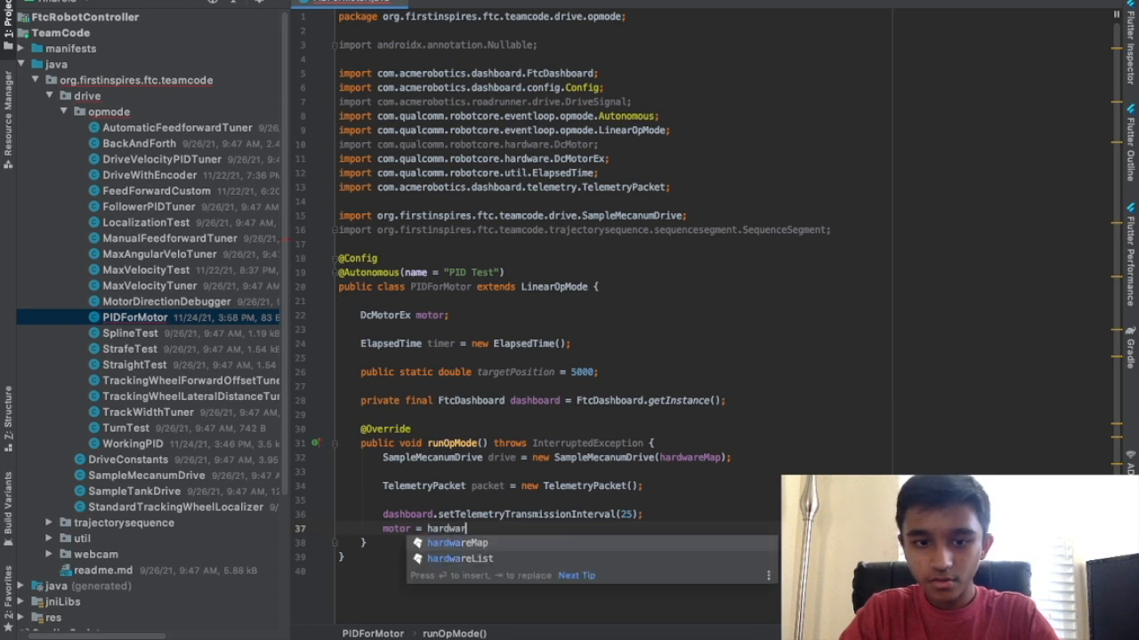
type("hardwareMap.")
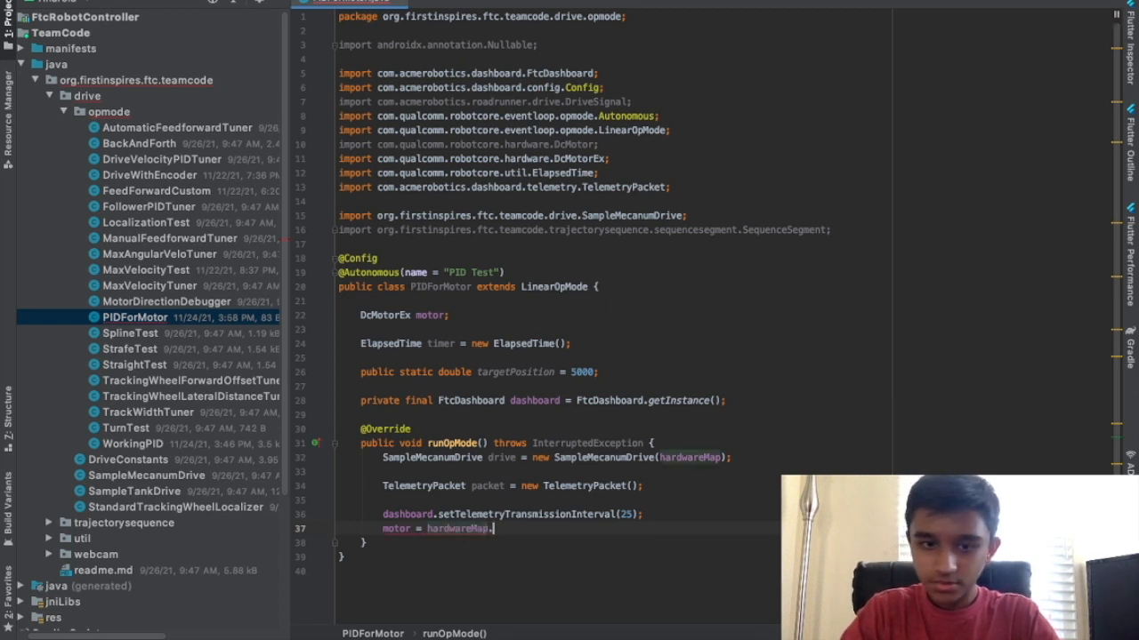
type(".get(DcMotorEx.class, \"")
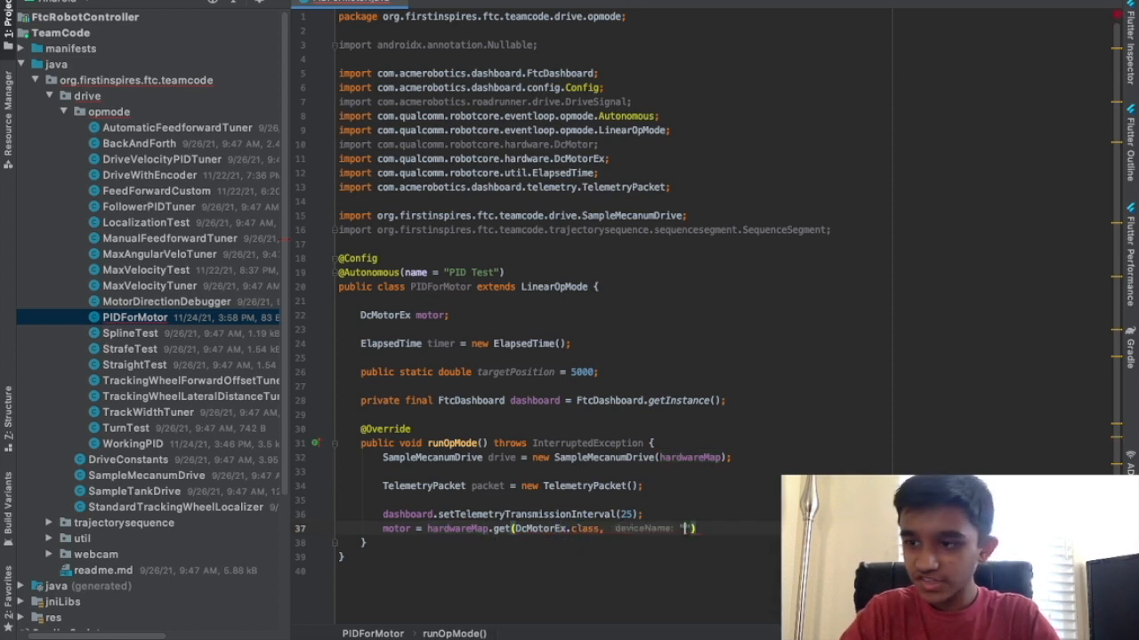
type("intakeSLides")
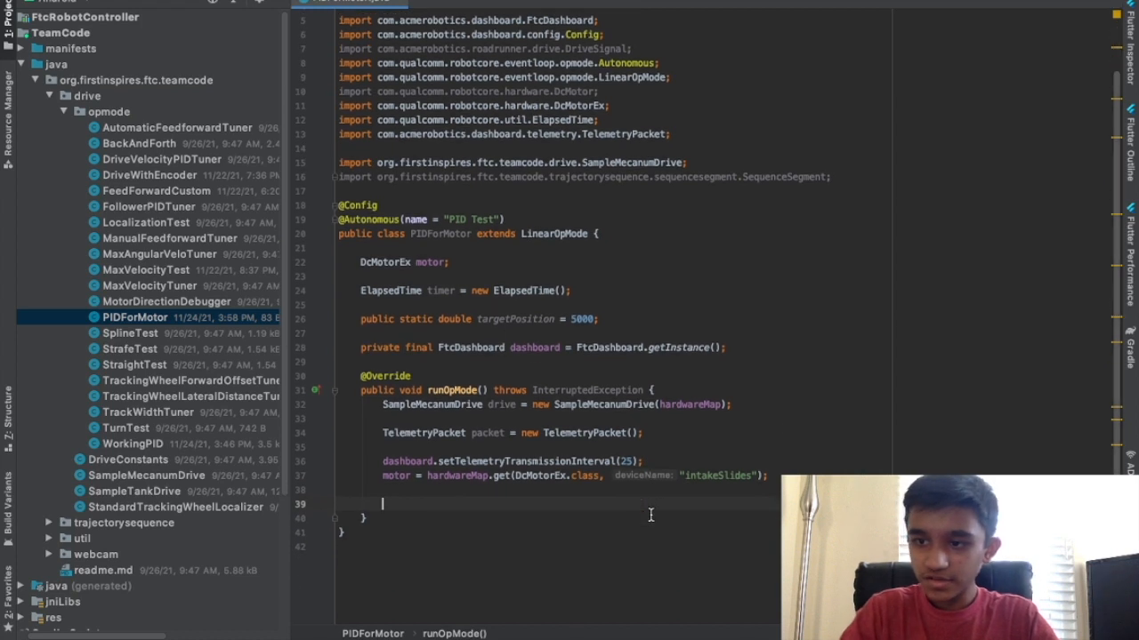
type("motor.set")
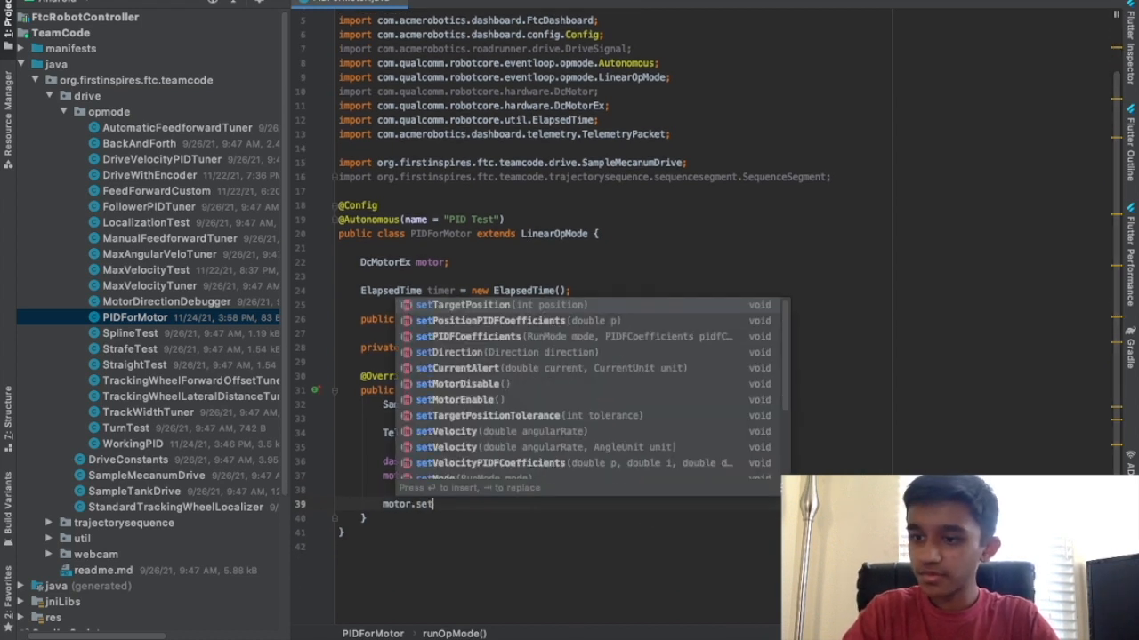
type("Mode(DcMotor.")
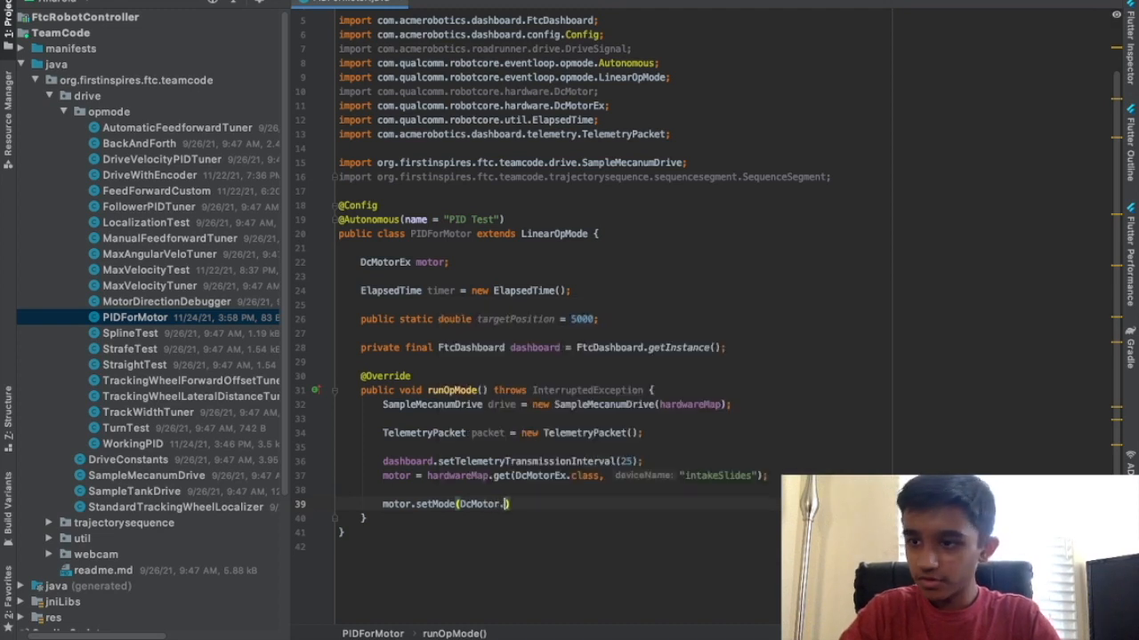
type("RunMode.STOP_AND_RESET_ENCODER")
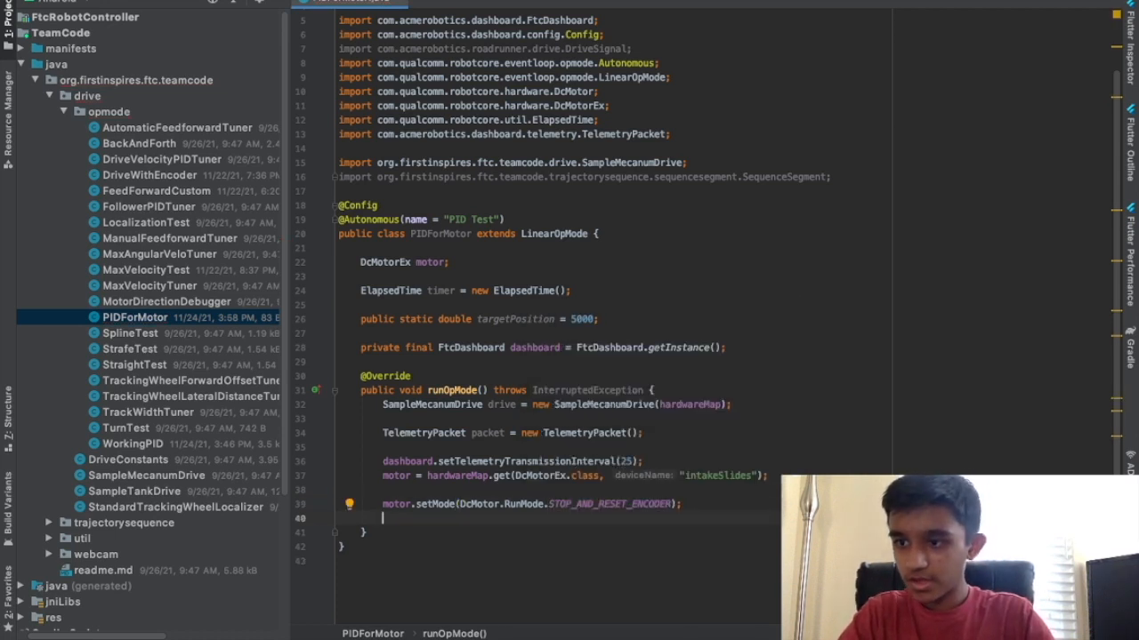
type("motor.setZeroPowerBehavior(D);")
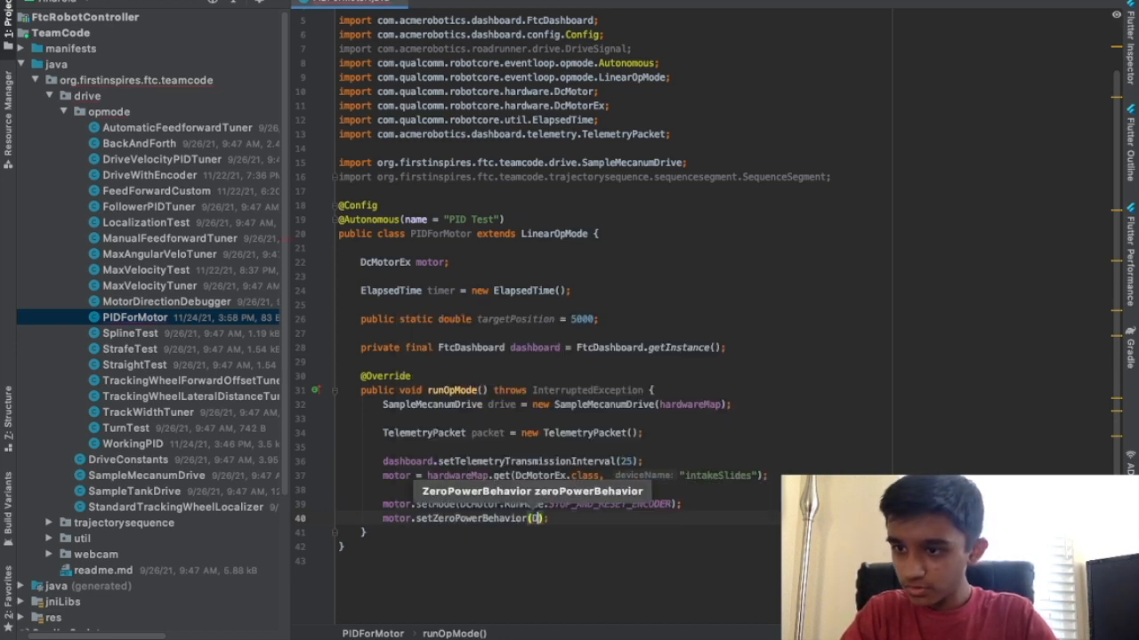
type("DcMotor.ZeroPowerBehavior.BRAKE")
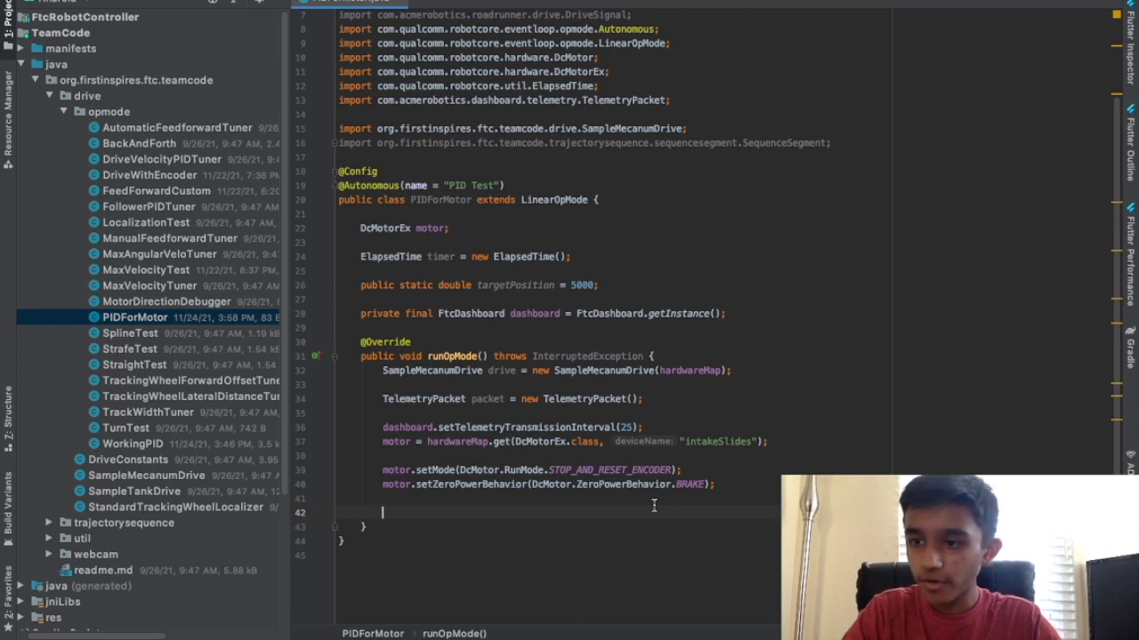
Step: Set the motor to RUN_WITHOUT_ENCODER mode and wait for start
type("motor.setMode(")
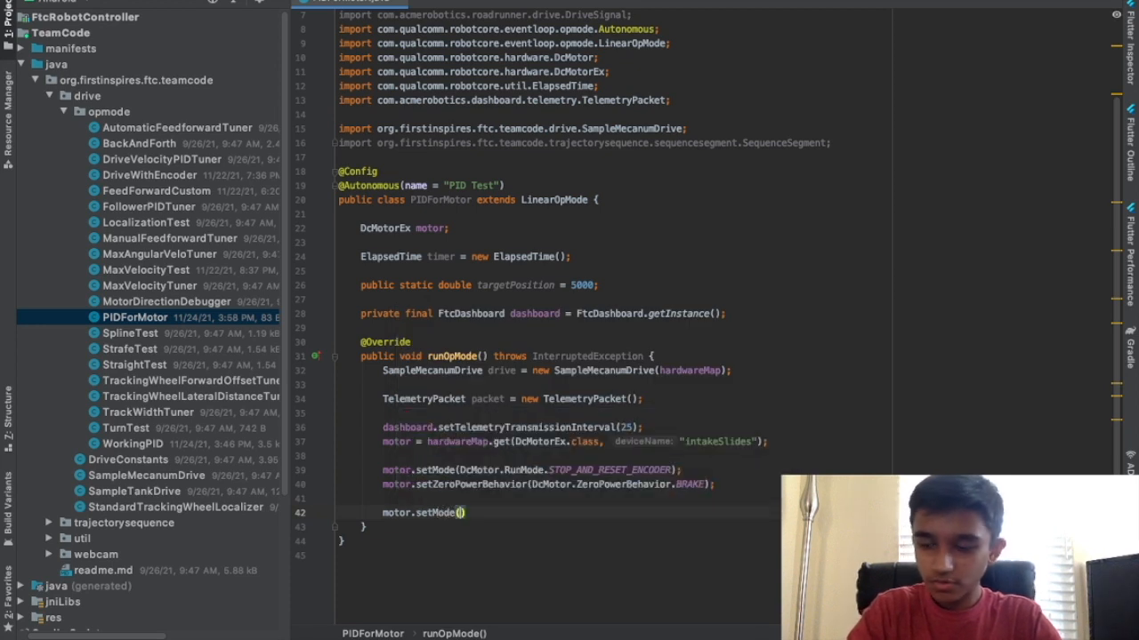
type("DcMotor.RunMode.")
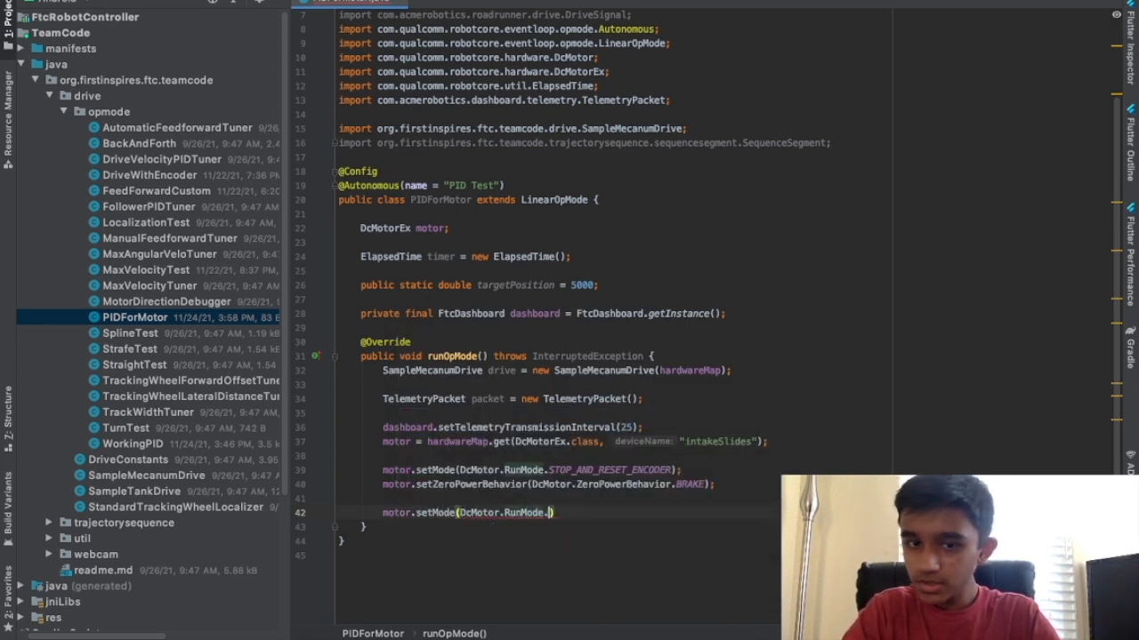
type("Ru")
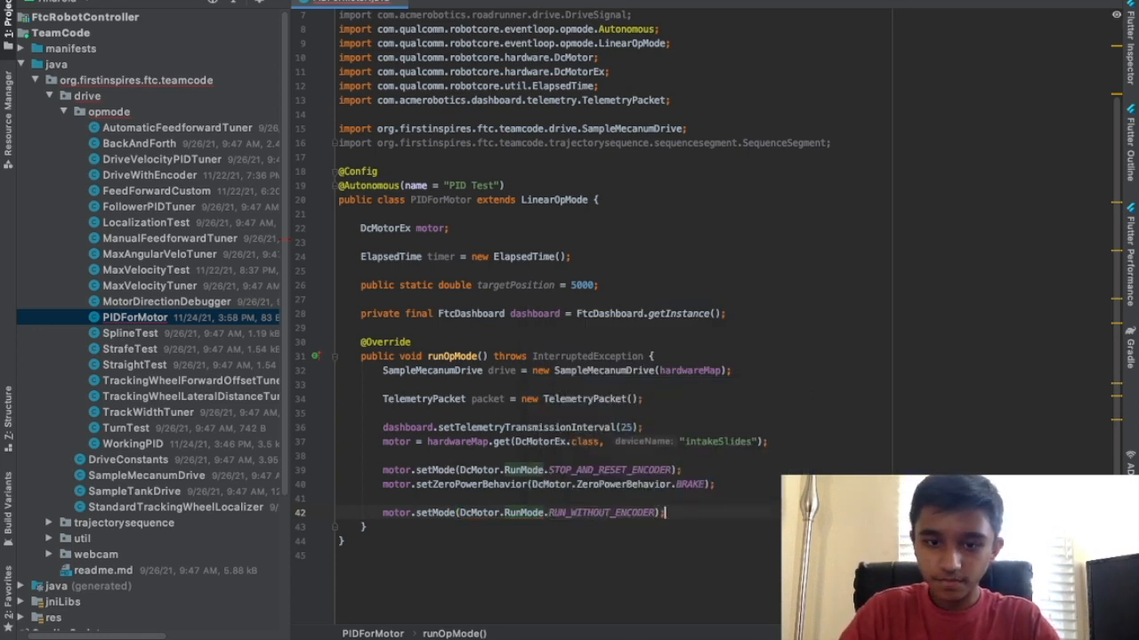
type("waitForStart();")
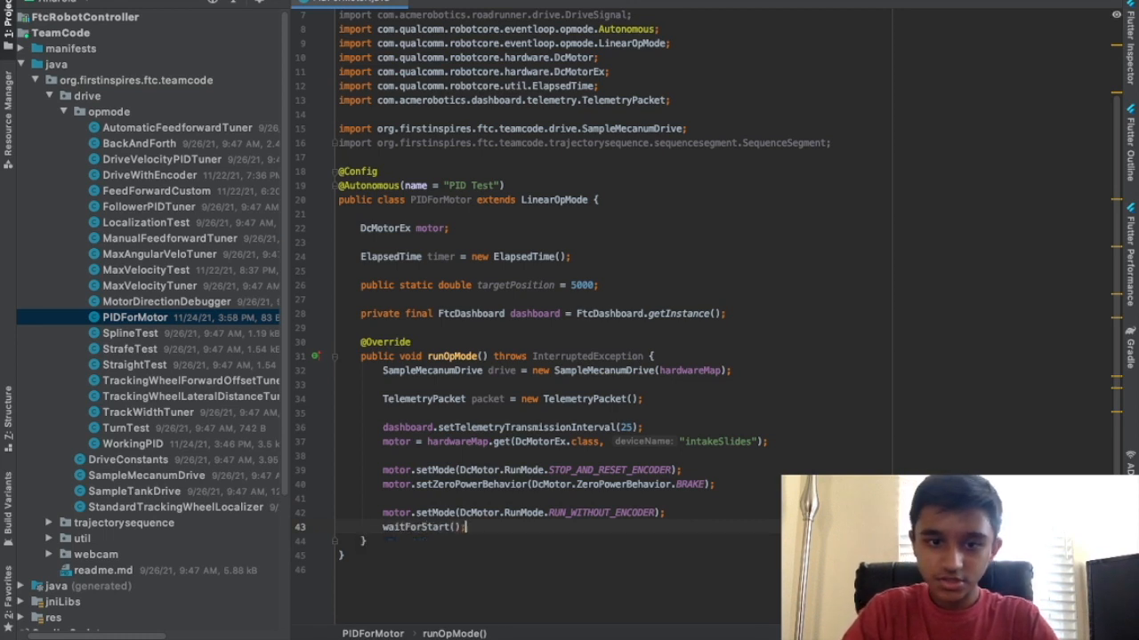
Step: Declare a local int targetPosition = 5000
type("int")
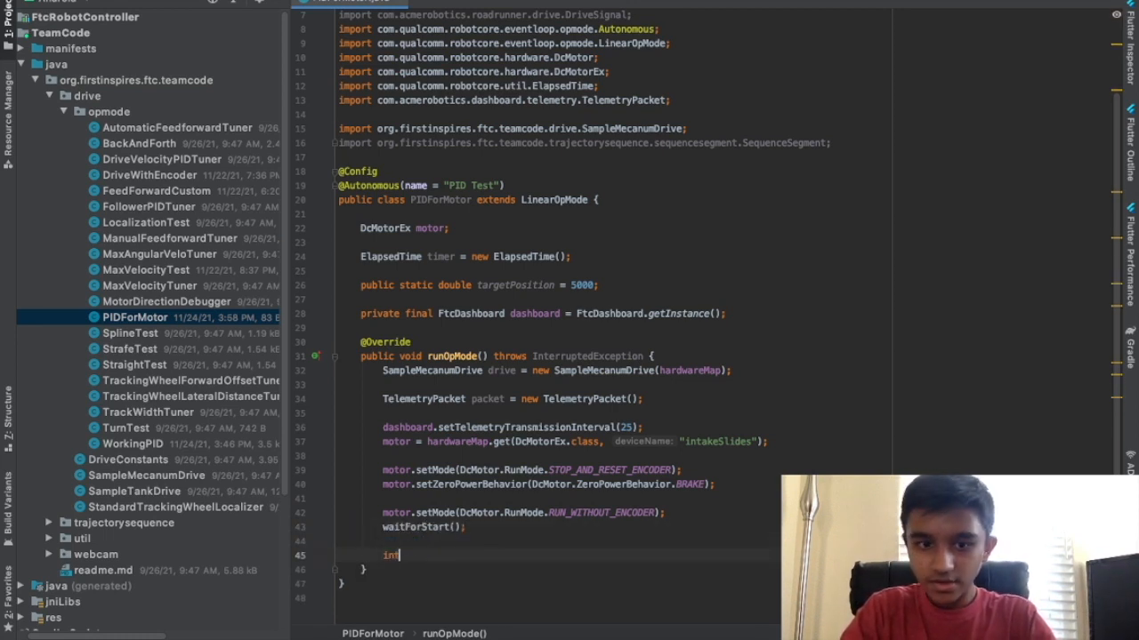
type("targetPosit")
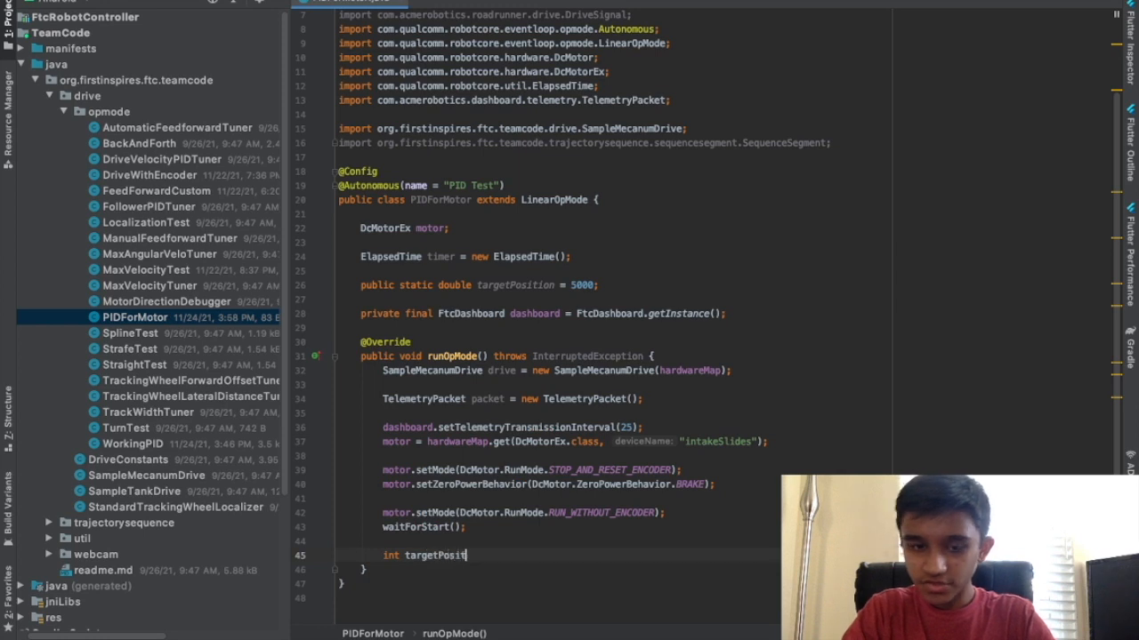
type("ion")
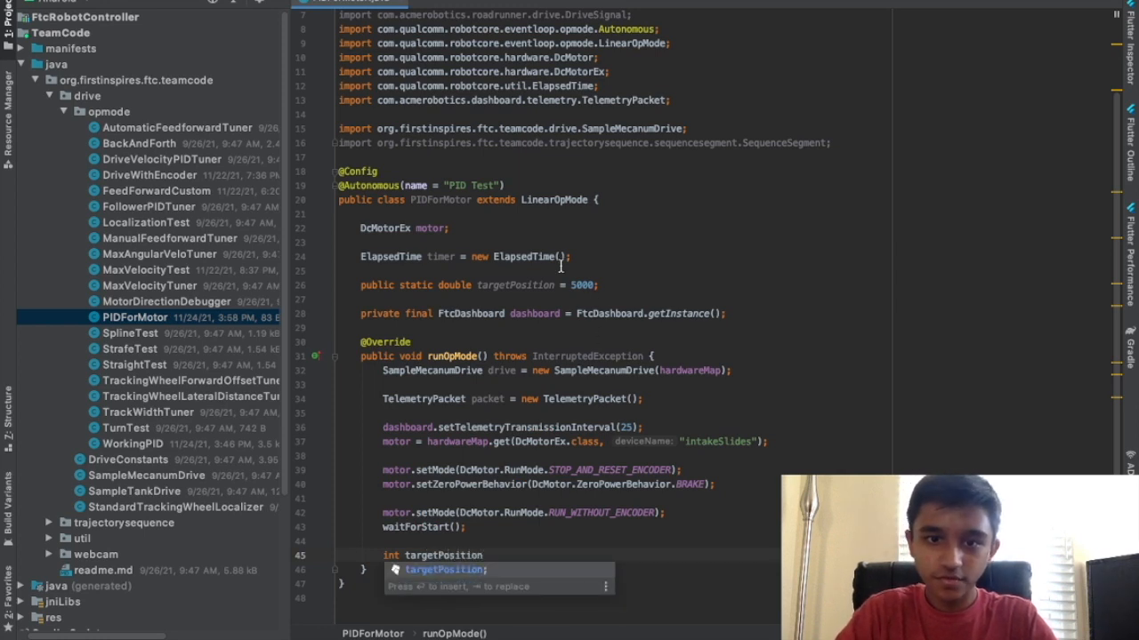
type("=")
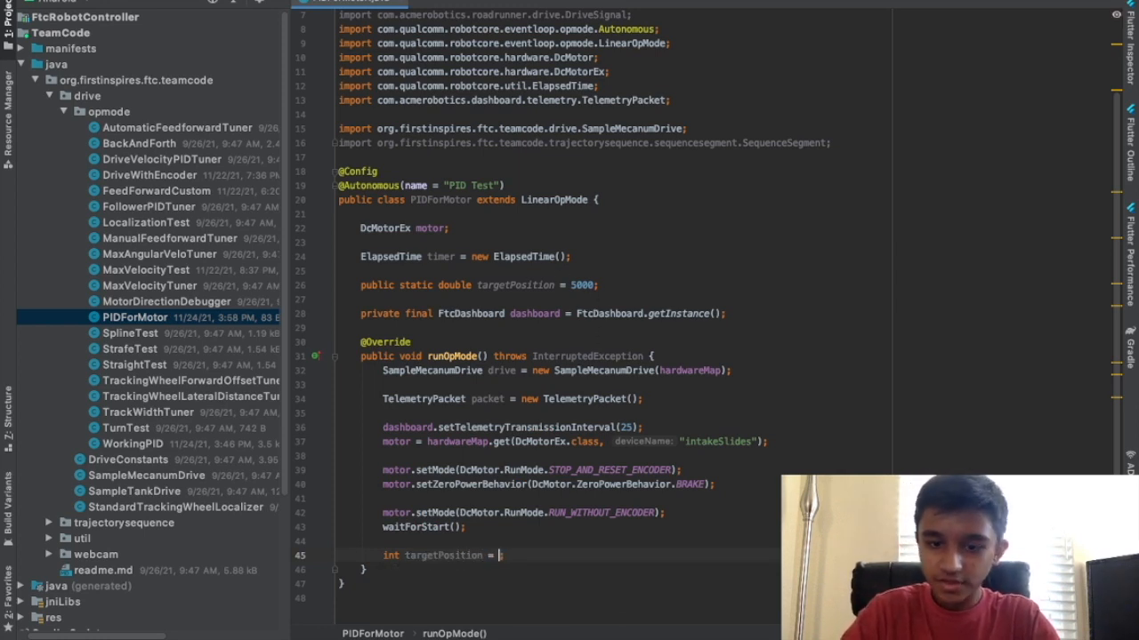
type("5000;")
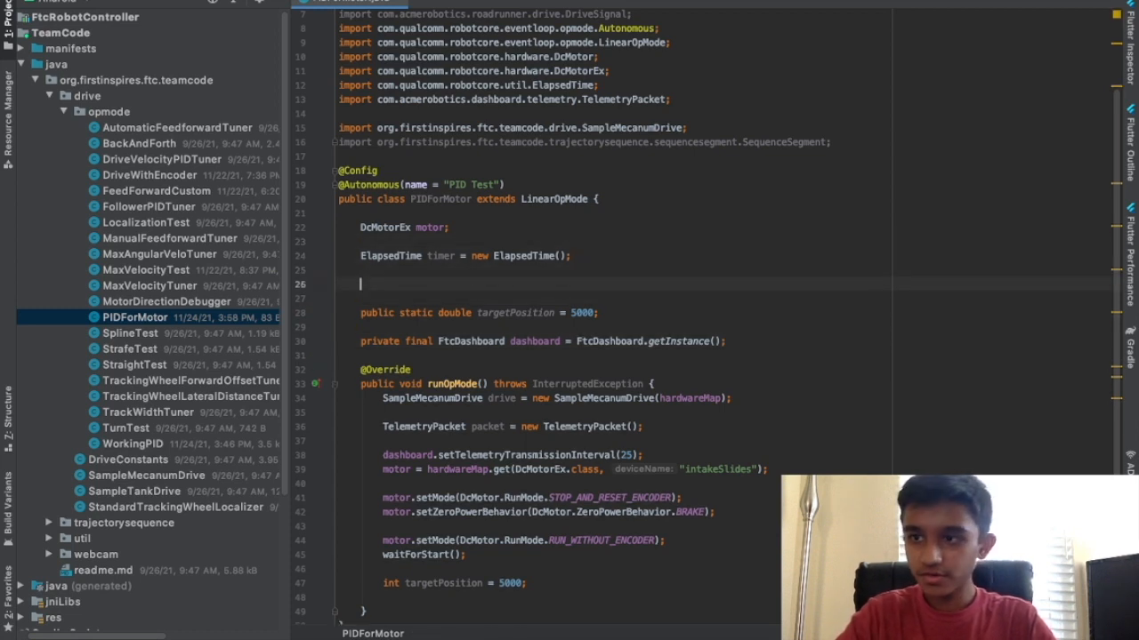
Step: Declare private lastError and integralSum fields initialised to 0
type("pirvat")
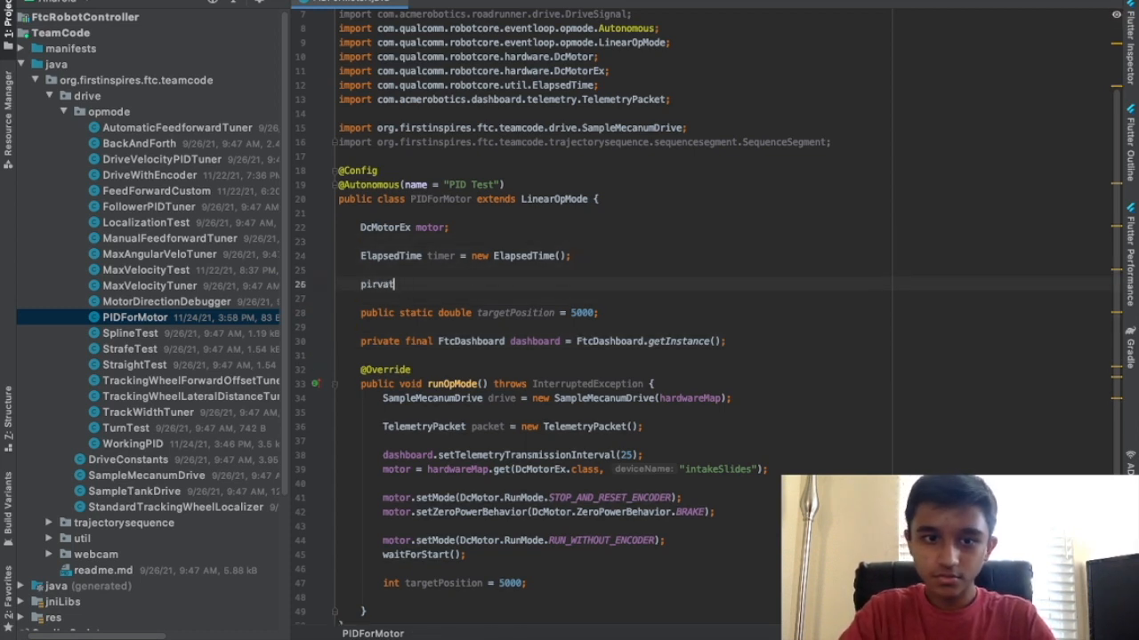
key("BackSpace")
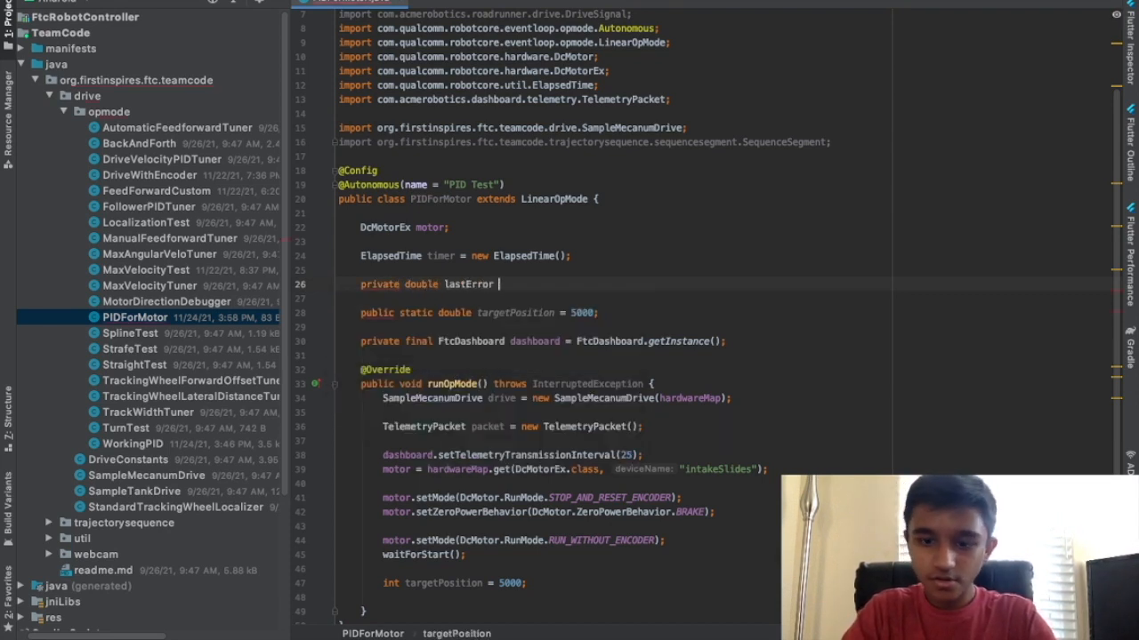
type("= 0;")
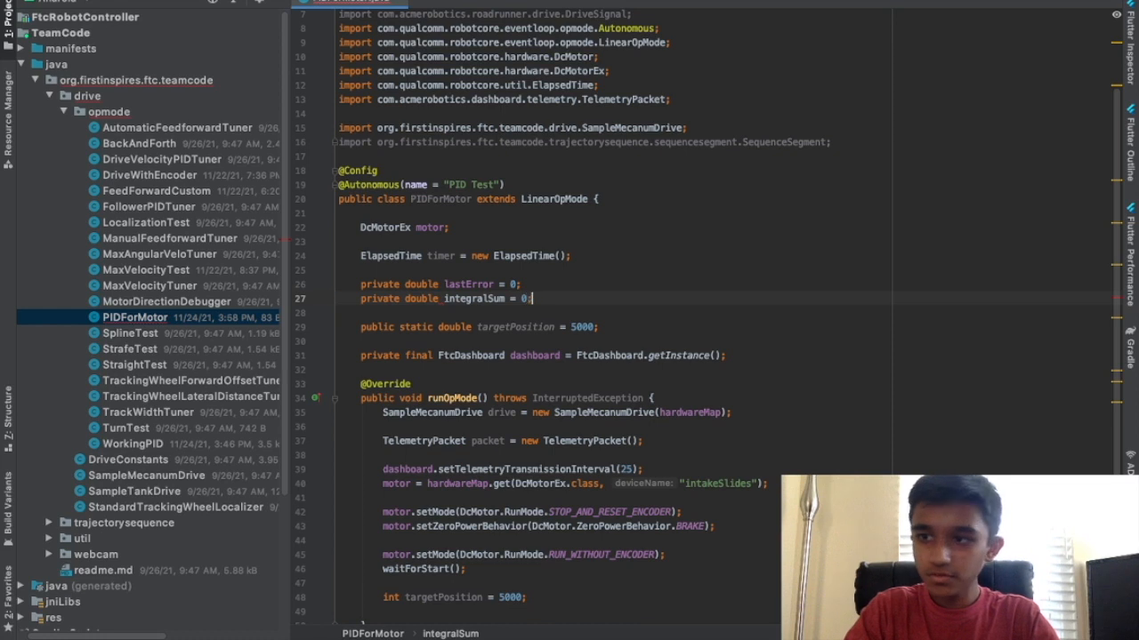
Step: Declare public static double Kp, Ki and Kd, each set to 0.0
type("public")
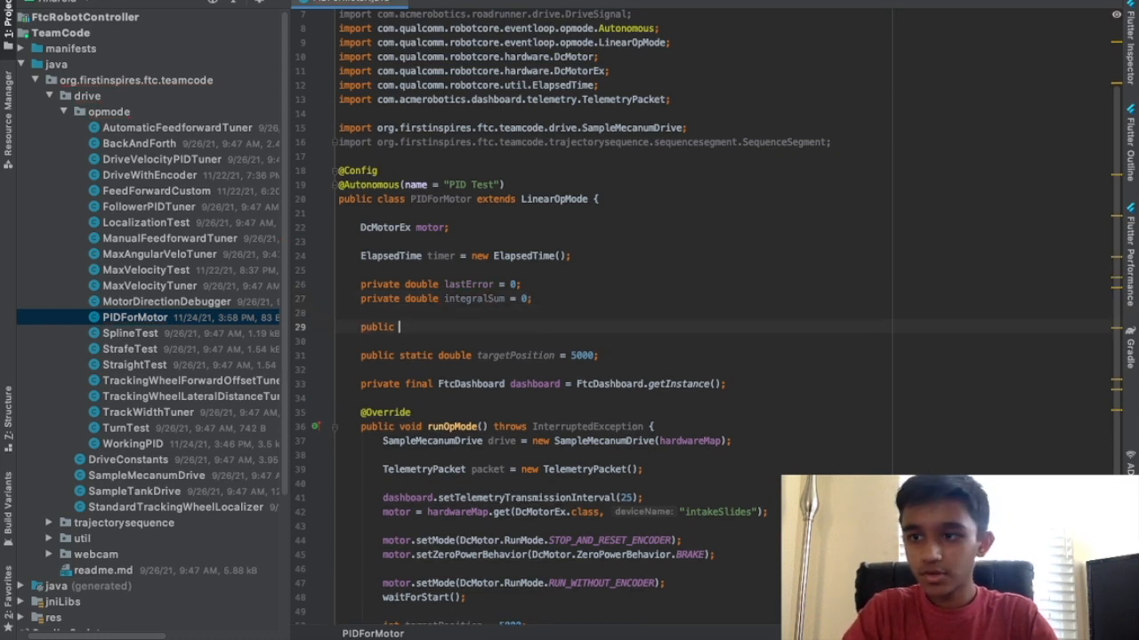
type("static double Kp = 0.0;")
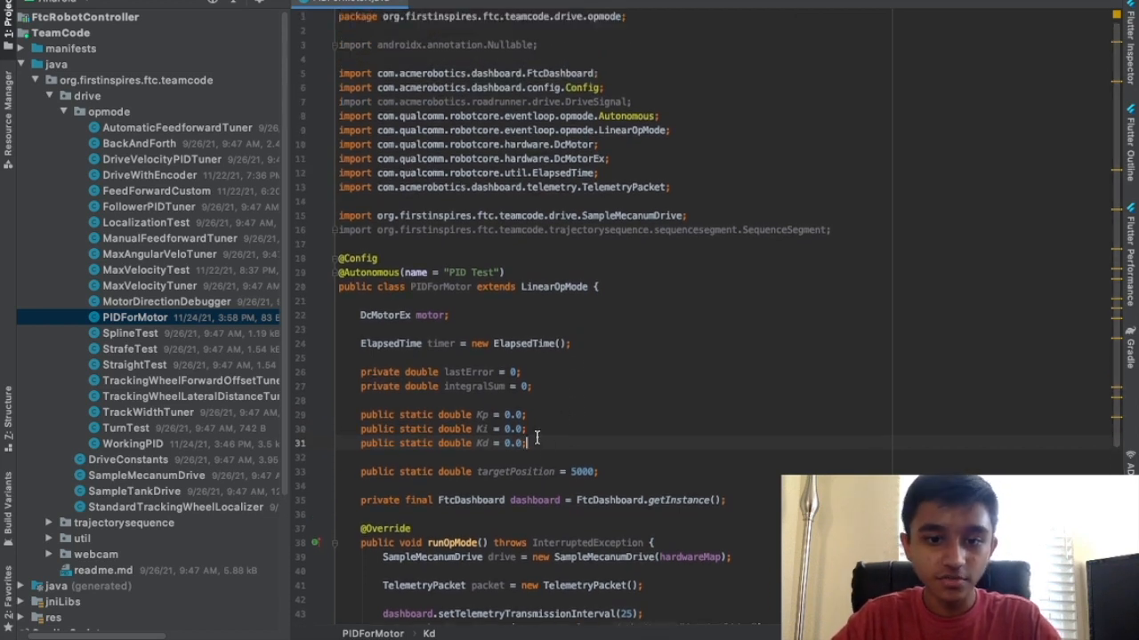
left_click_drag(359, 415, 527, 443)
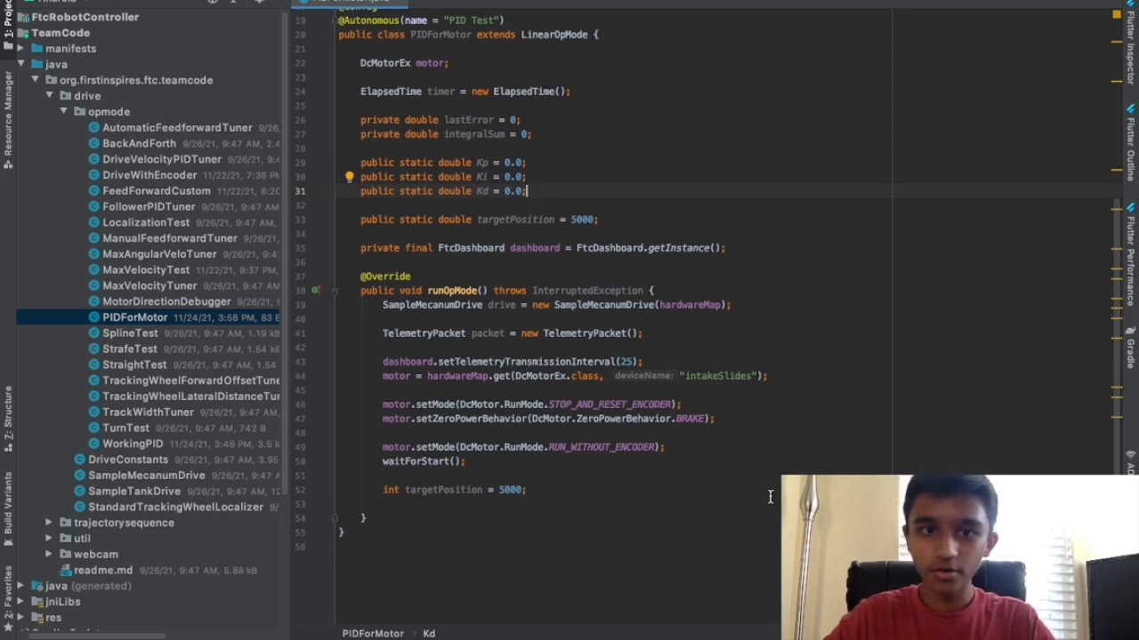
mouse_move(613, 501)
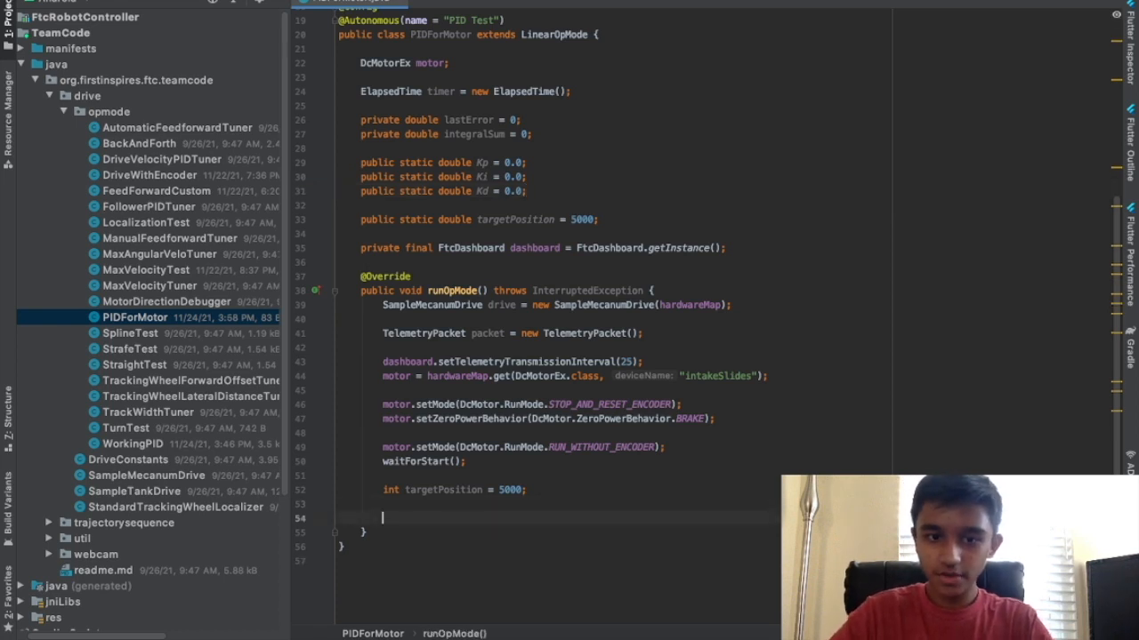
Step: Add a while(opModeIsActive()) loop computing double power = returnPower(targetPosition, motor.getCurrentPosition())
type("while")
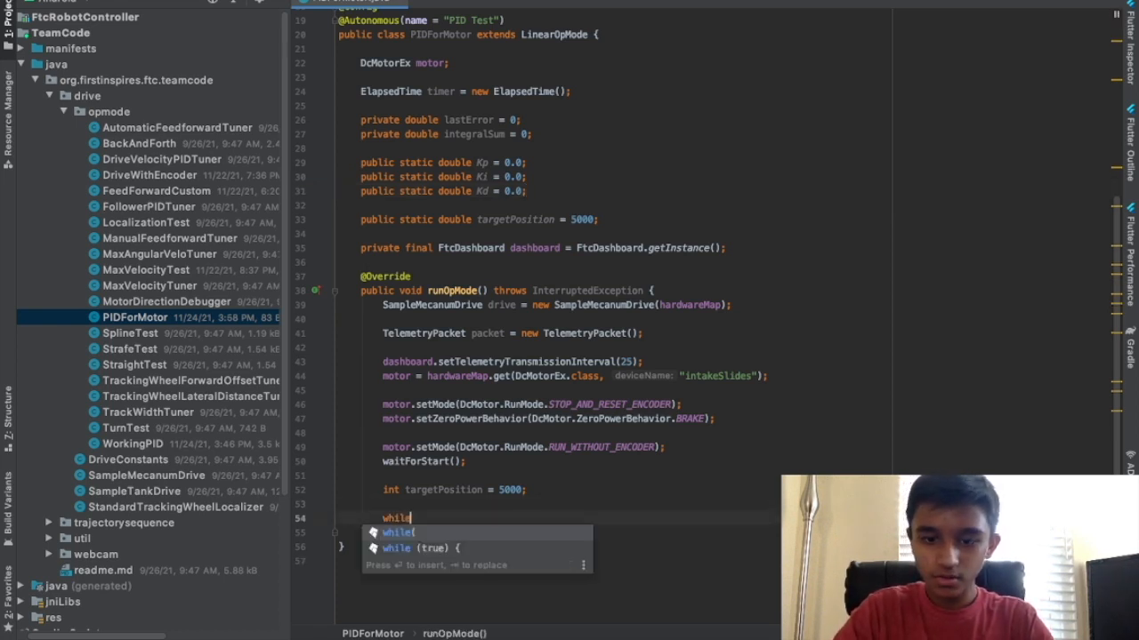
type("(opModeIsActive(")
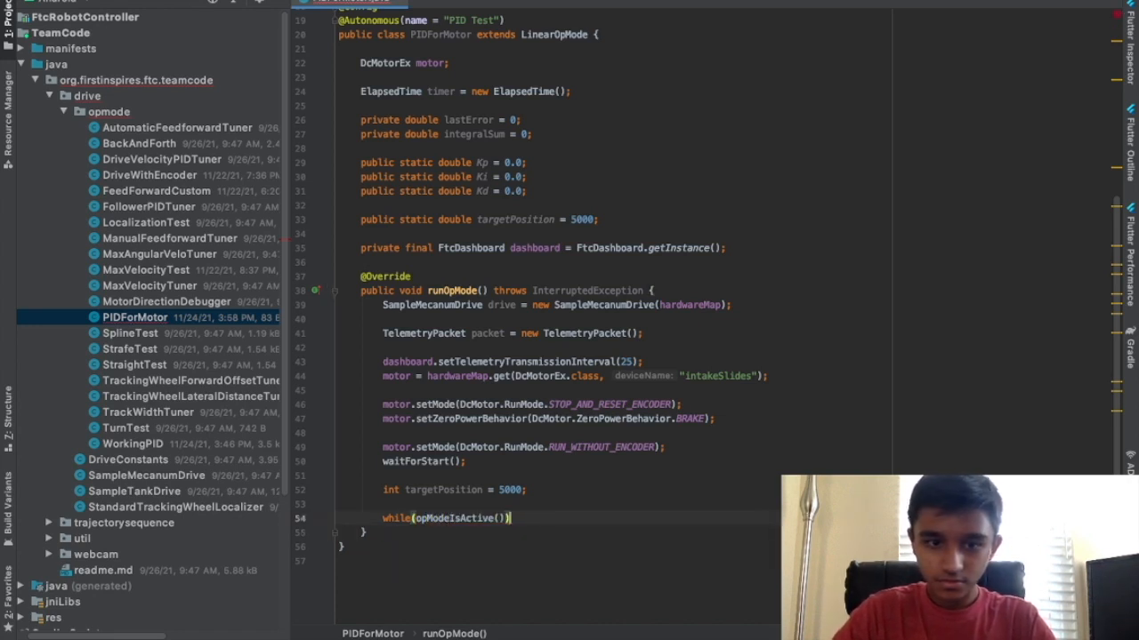
type("{")
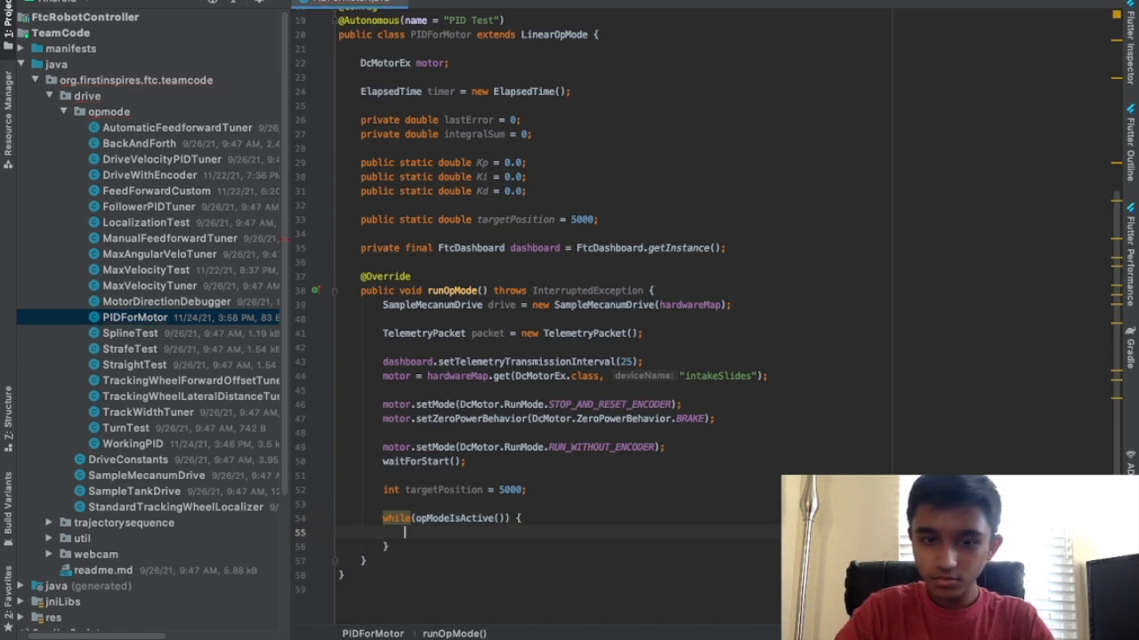
type("double power = returnPower(t")
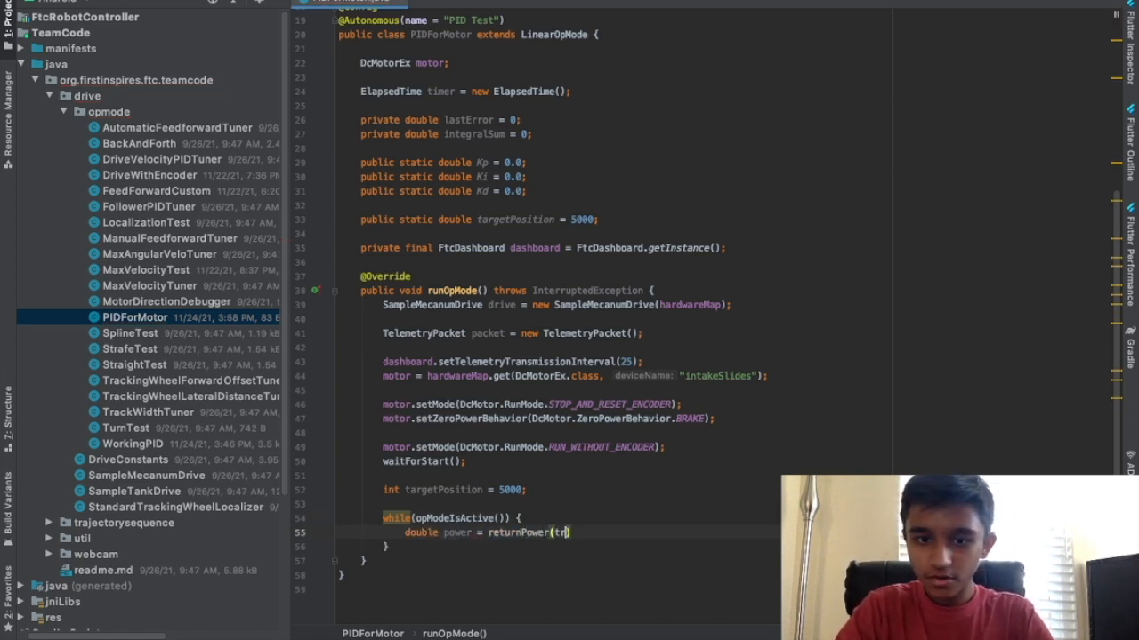
type("targetPosition, motor.")
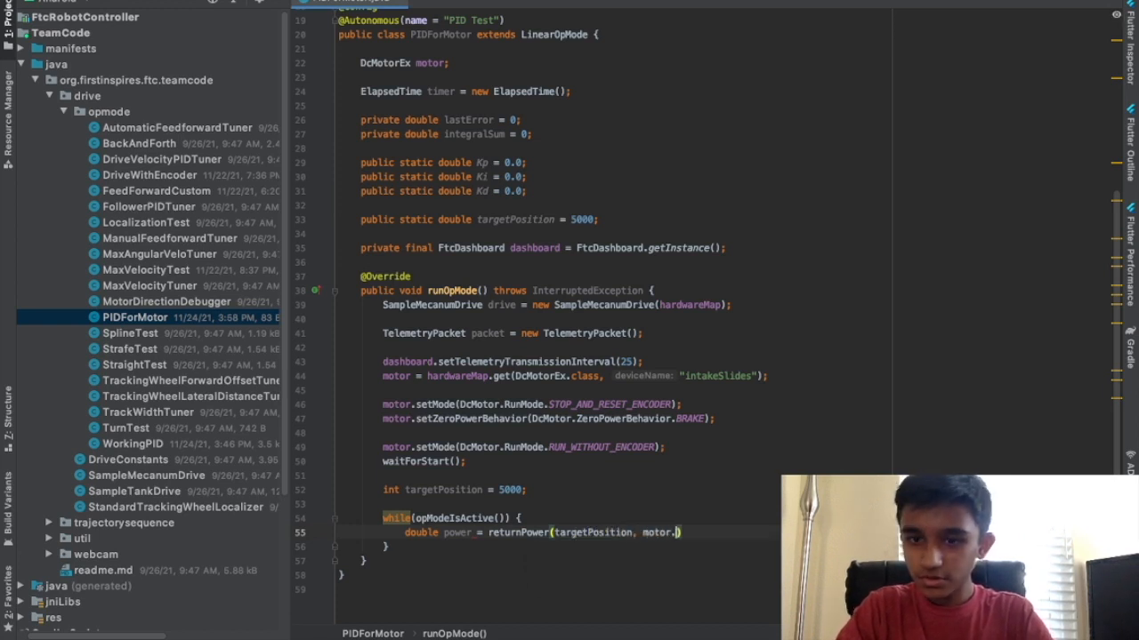
type("getCurrent()")
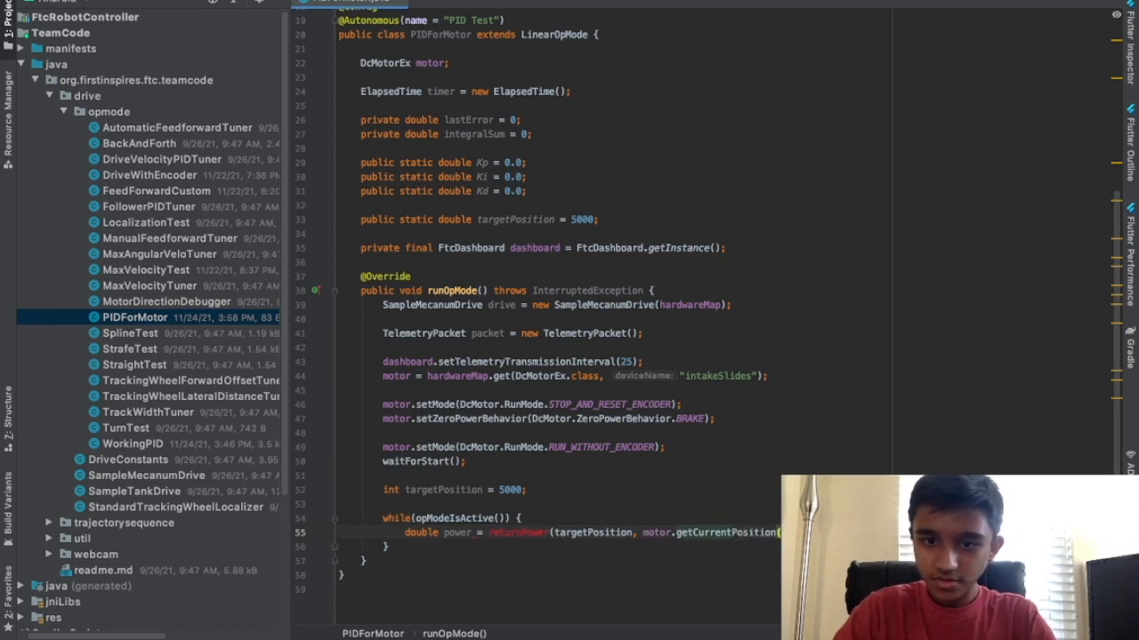
scroll("down", 3)
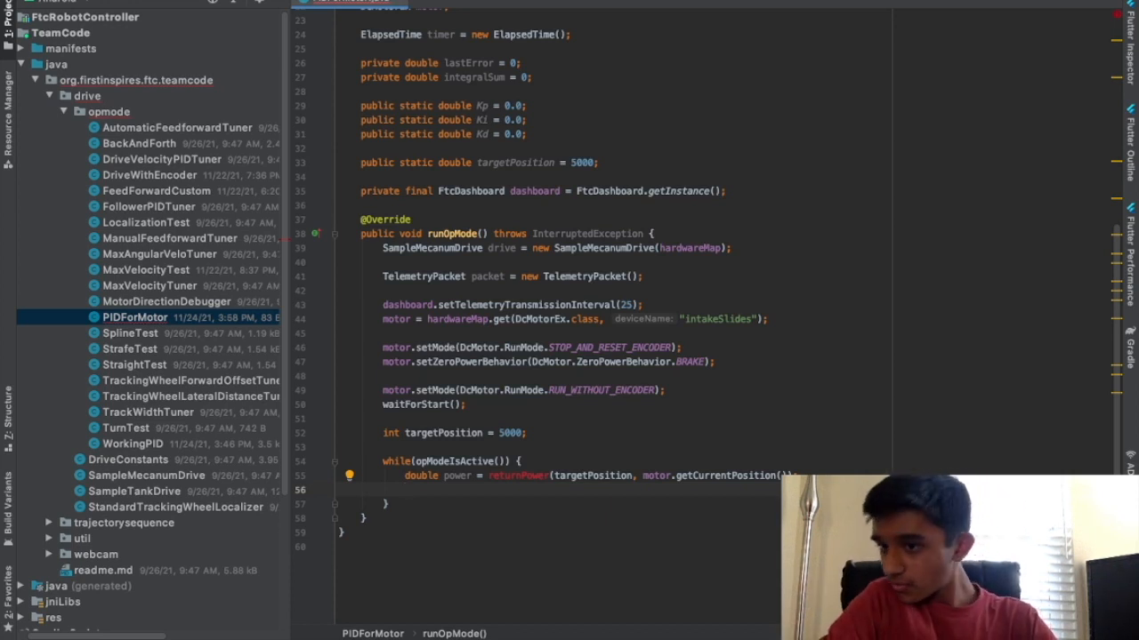
Step: Put power, position and error (lastError) entries into the telemetry packet inside the loop
type("packet")
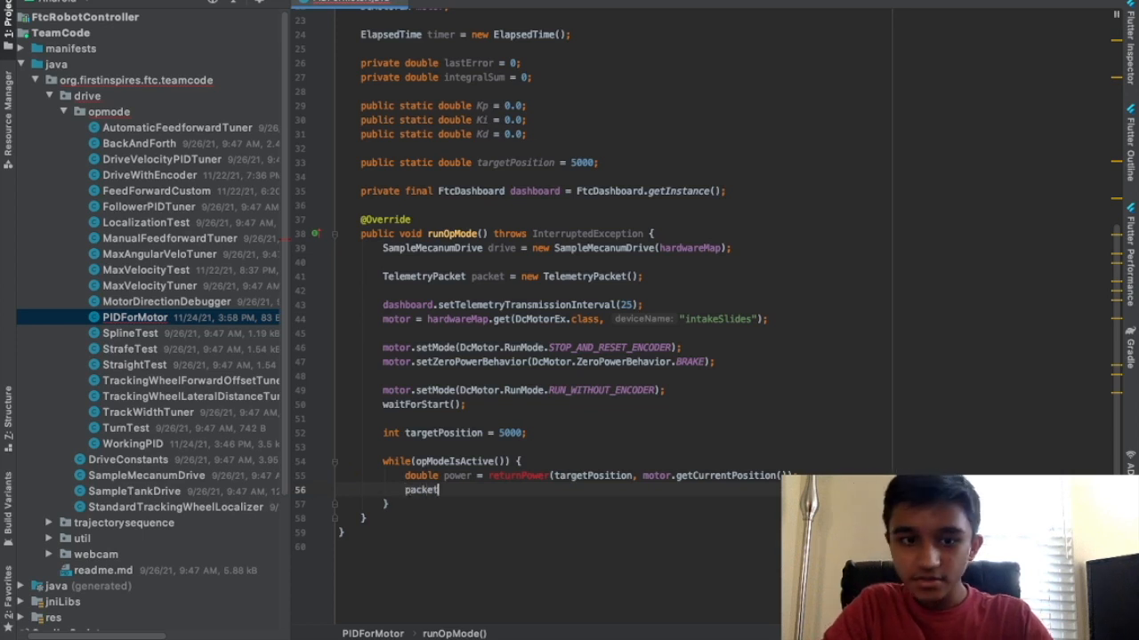
type(".put(\"power\"")
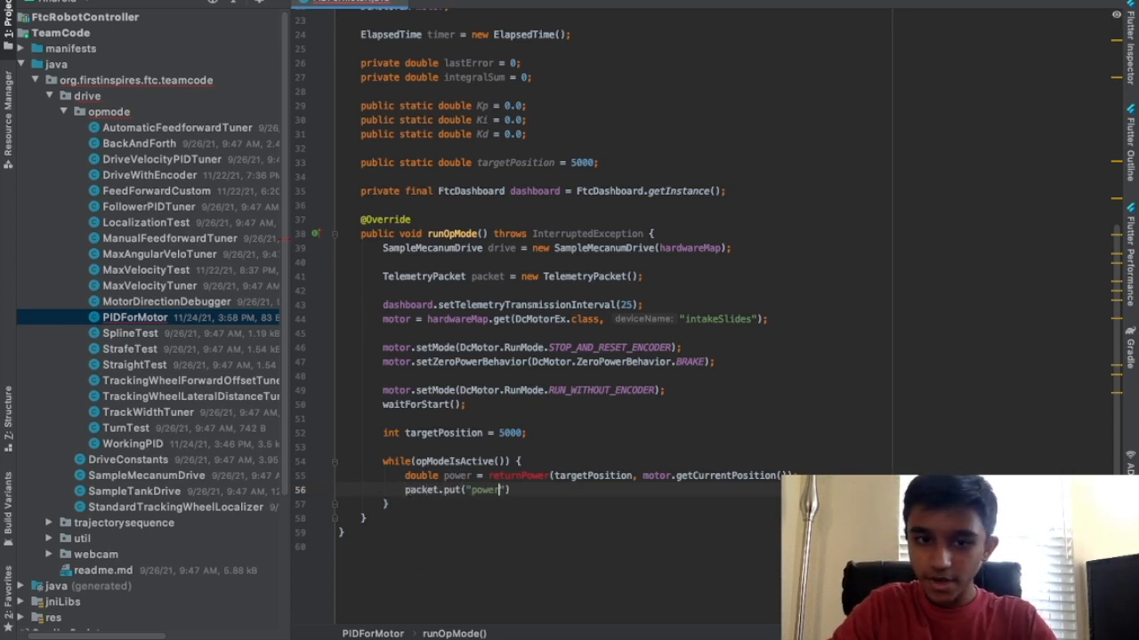
type(", power")
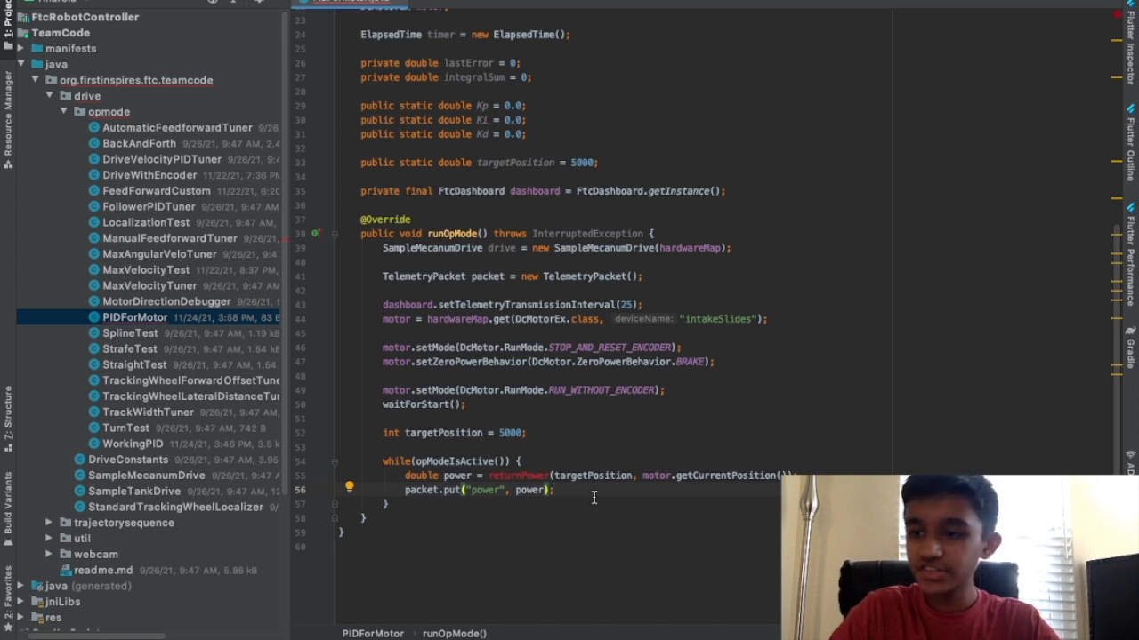
type("pack")
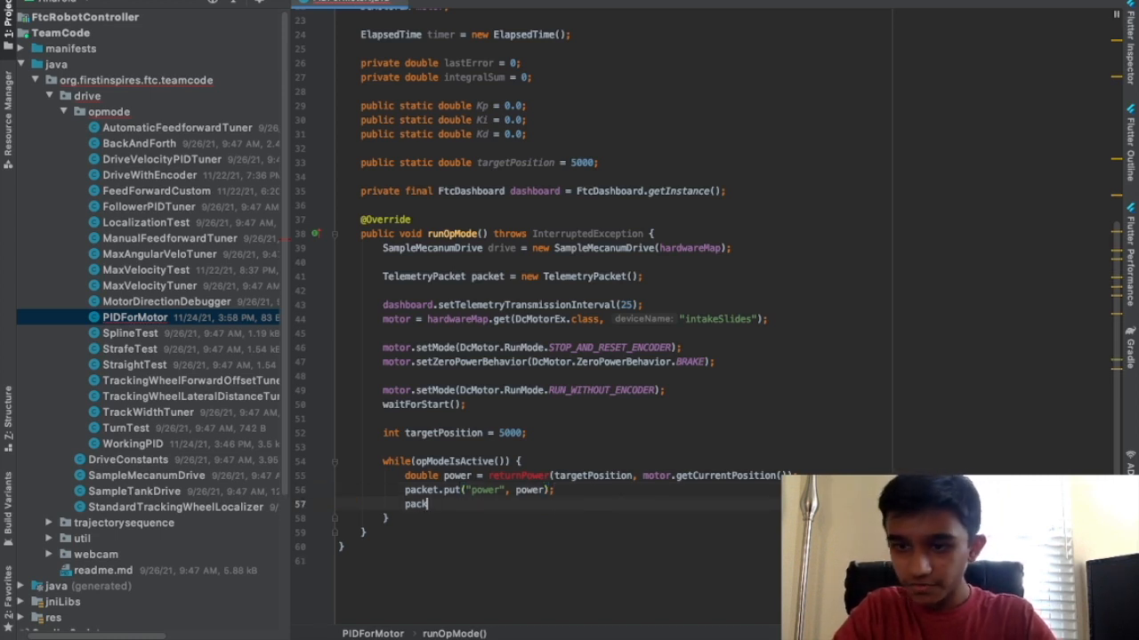
type("pack")
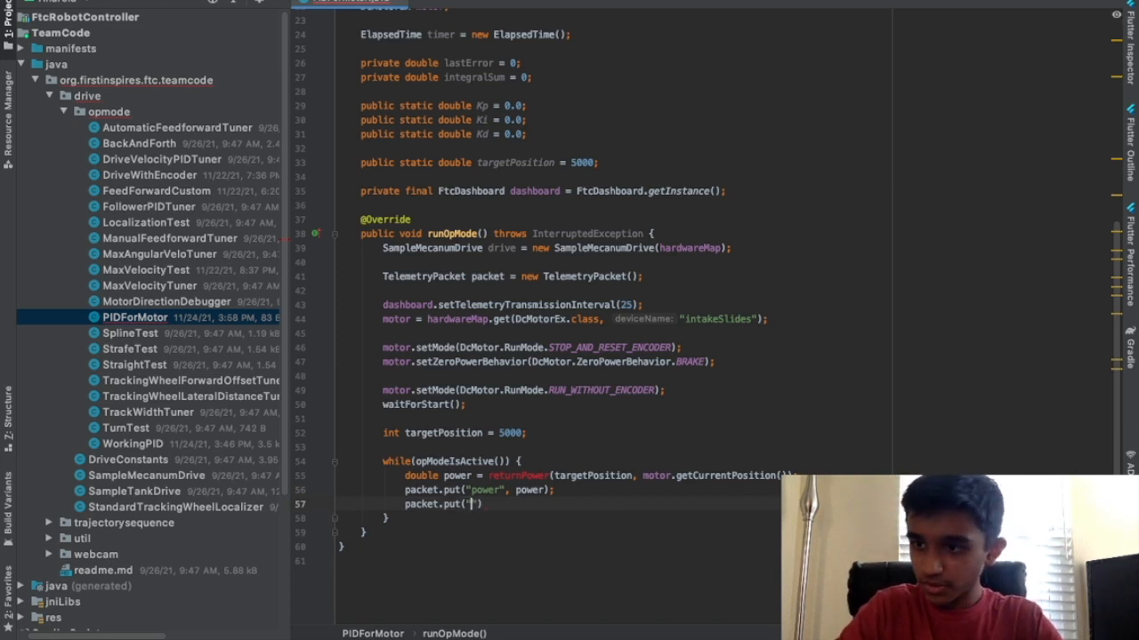
type("position")
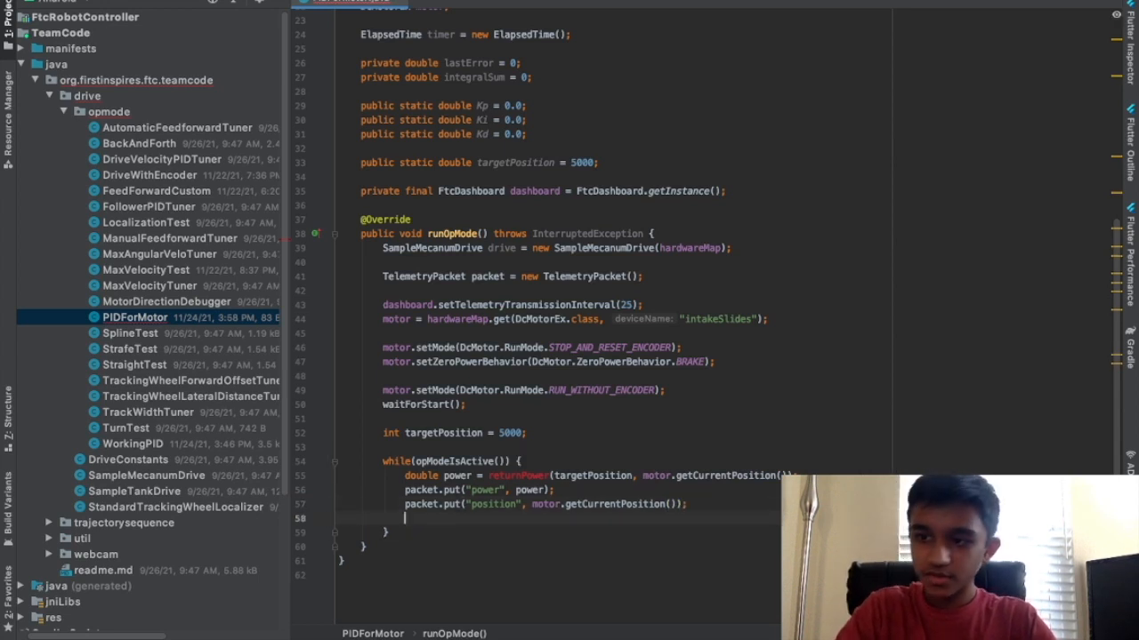
type("packet.put(\"error\",")
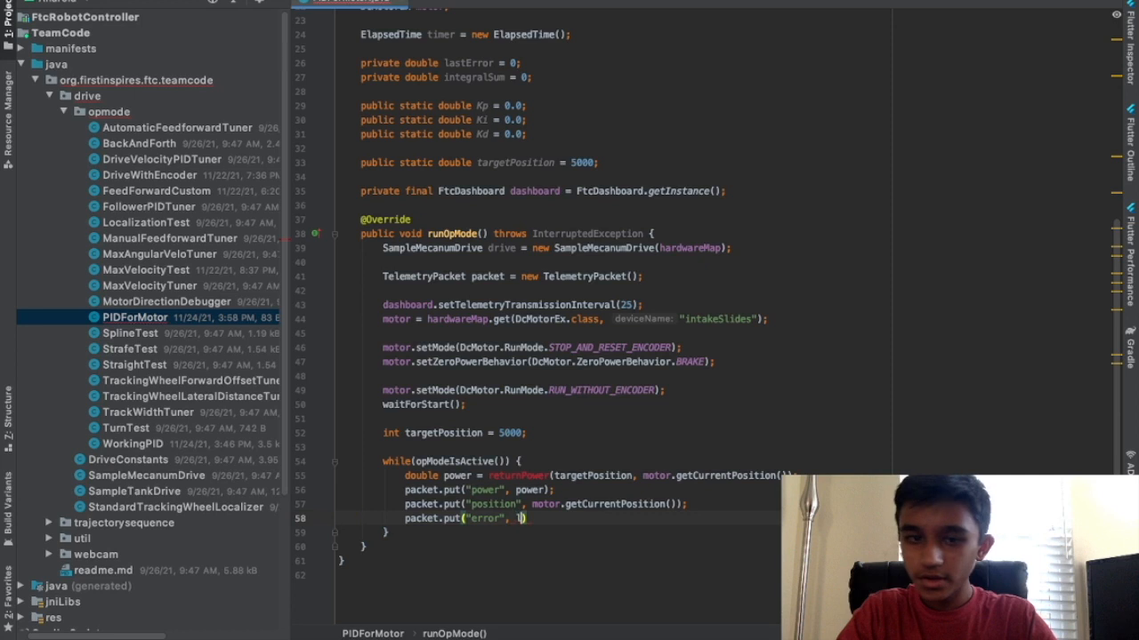
type("lastError")
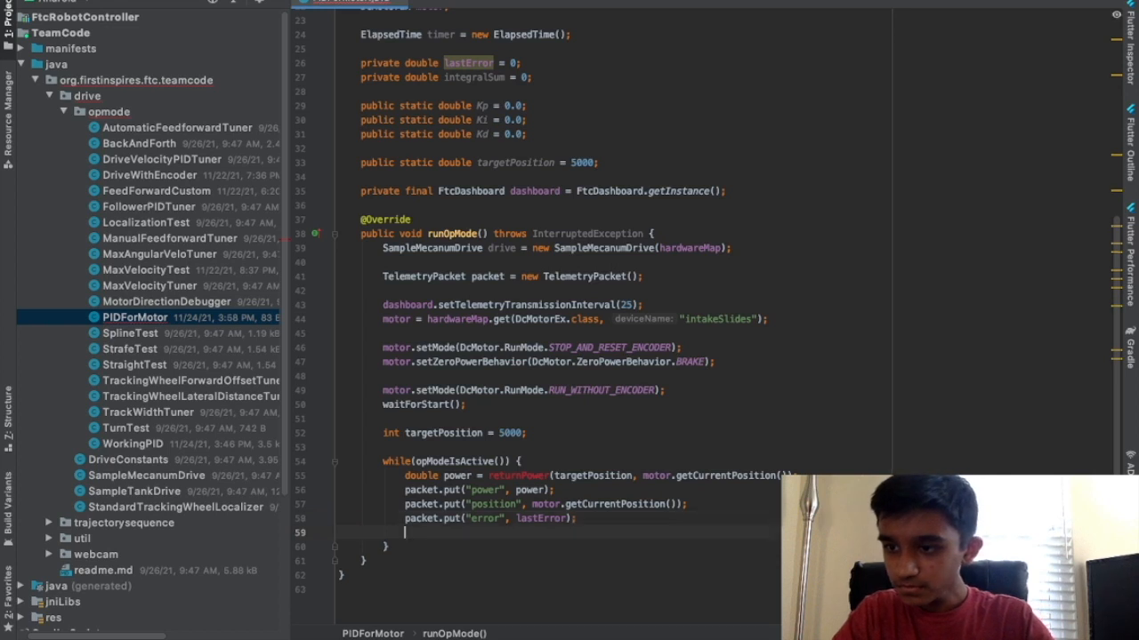
Step: Set the motor power to power and send the telemetry packet via the dashboard
type("motor.setPower();")
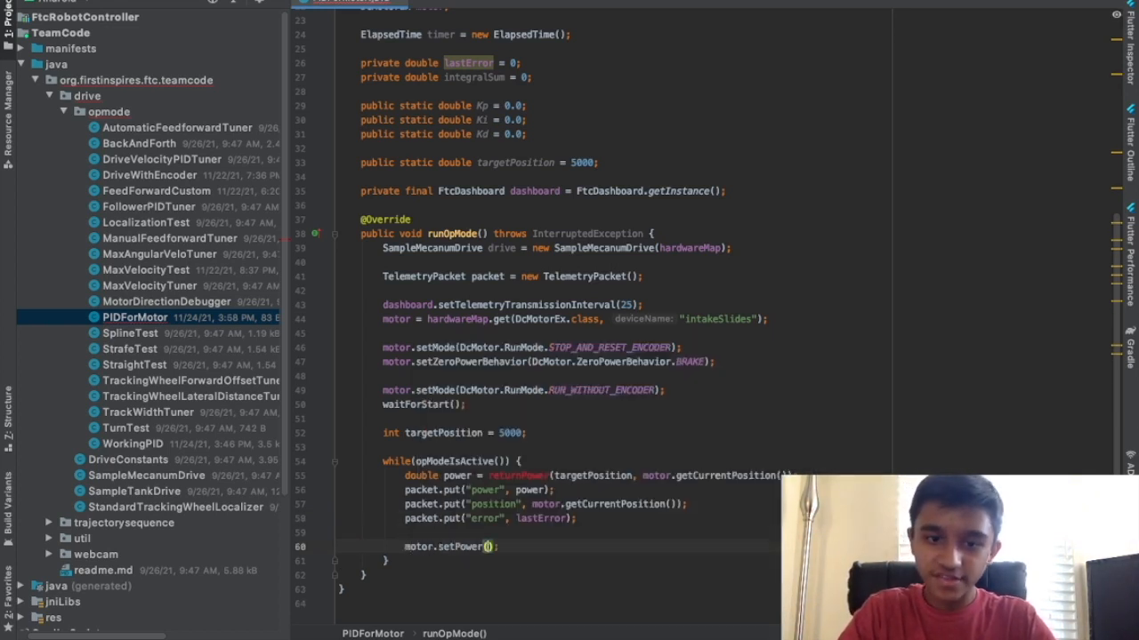
type("power")
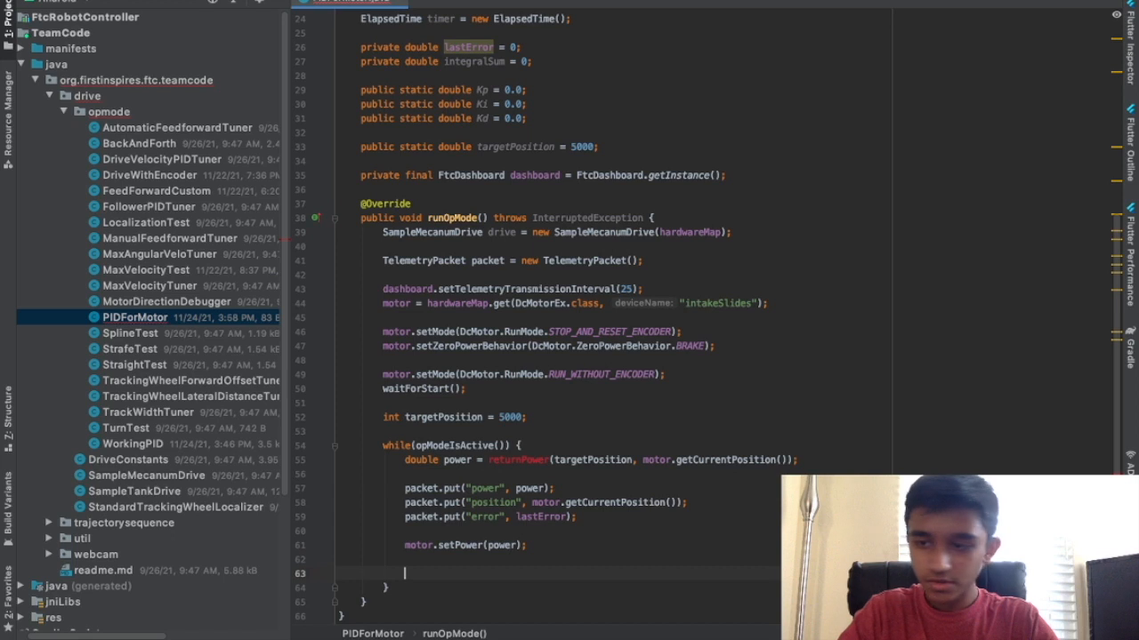
type("dashboard")
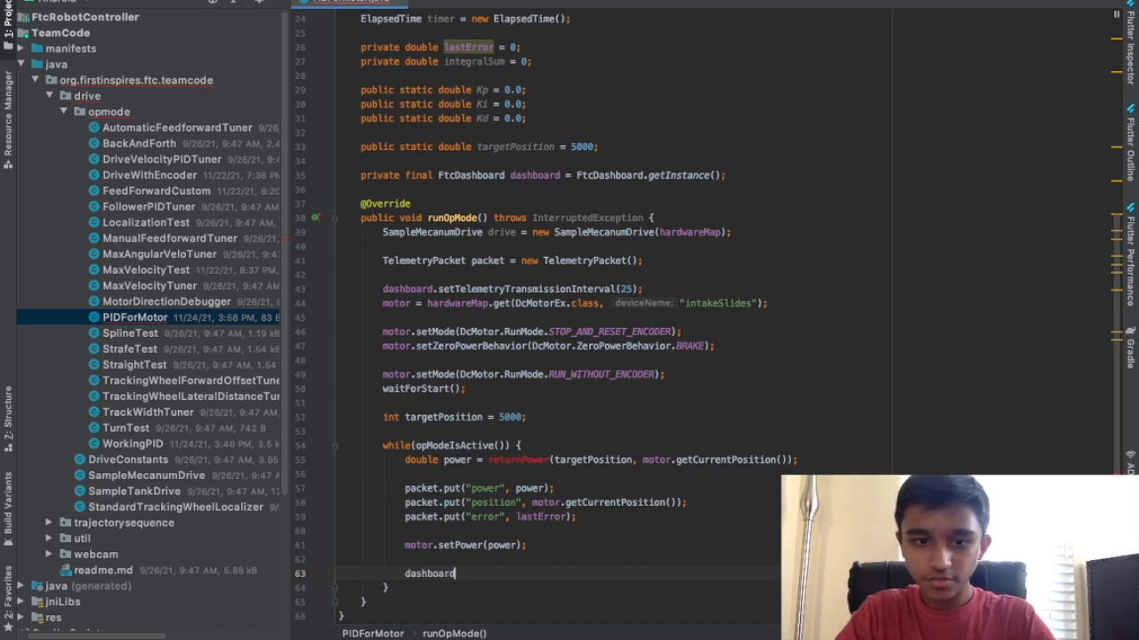
type(".setTelemetryTransmissionInterval();")
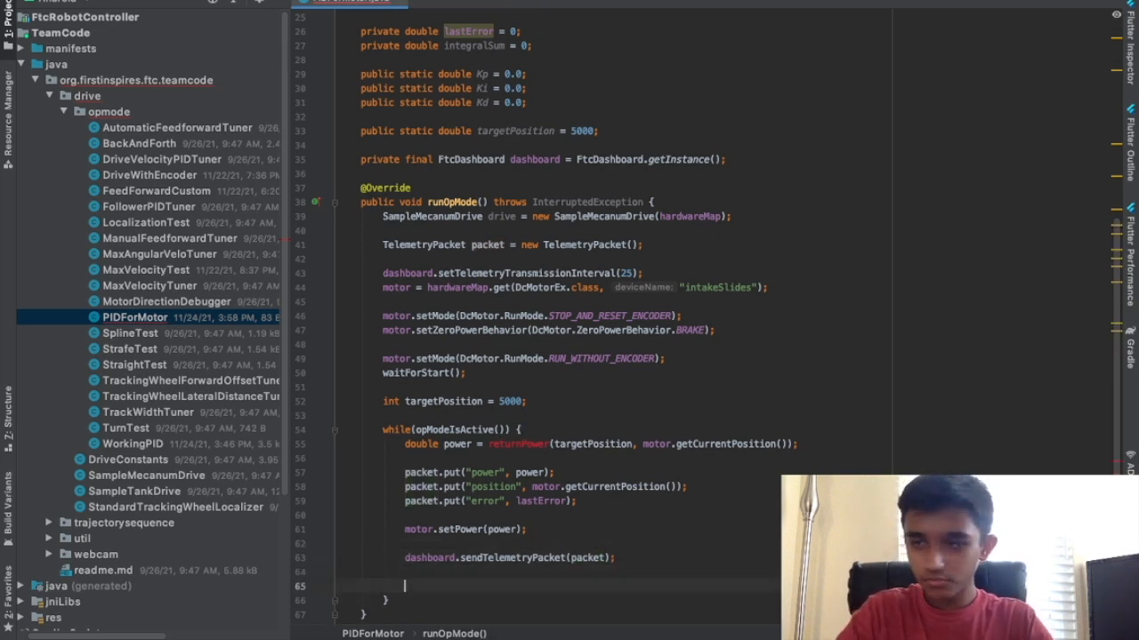
Step: Add the drive.goToPositionIntakeSlides call after the loop
type("drive.goTo")
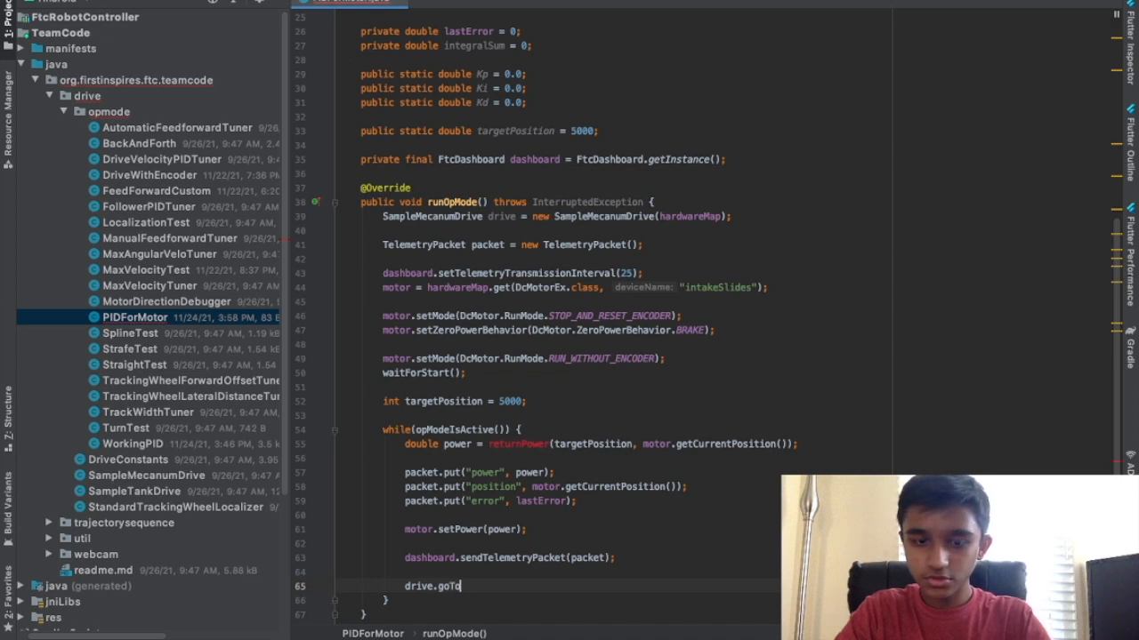
type("Positi")
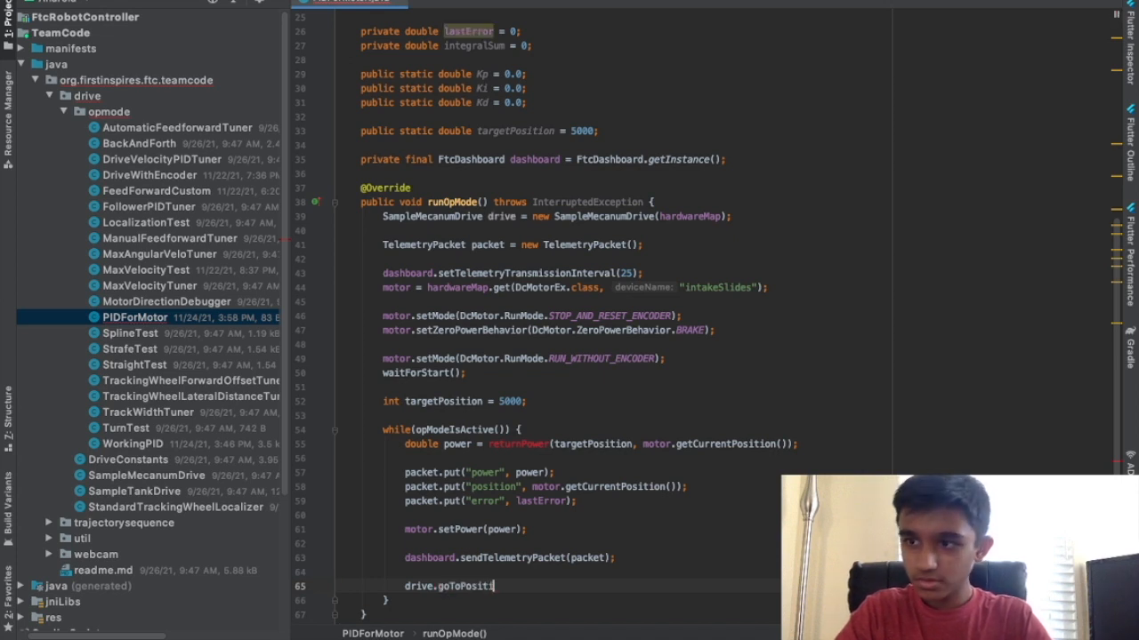
type("onIntakeSlides(timer, Kp, Ki, Kd, targetPosition);")
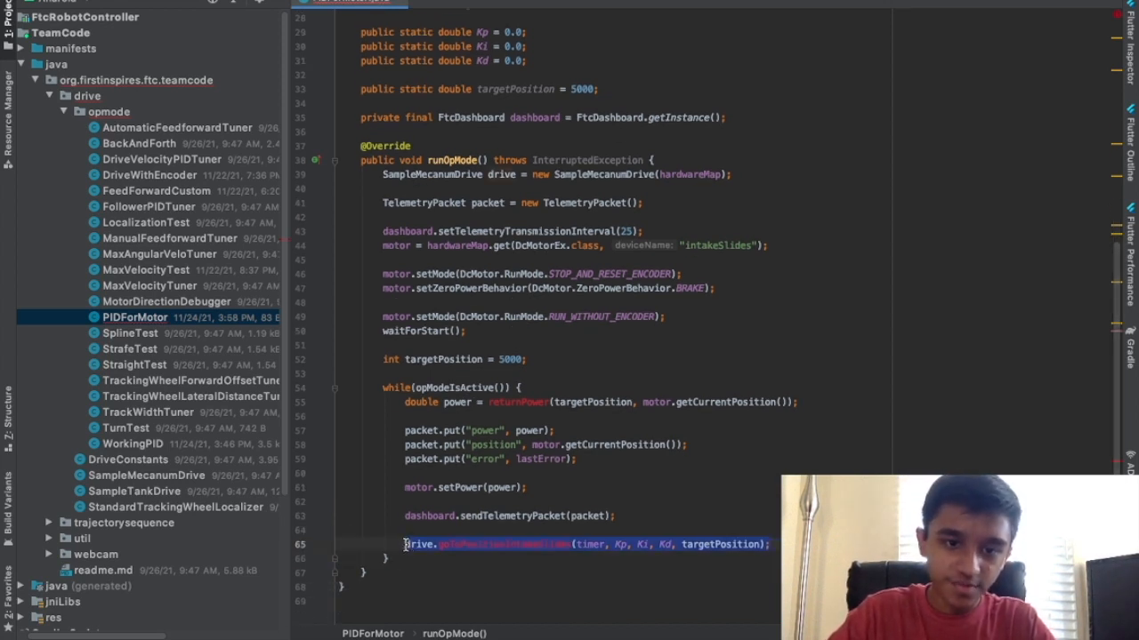
scroll("down", 3)
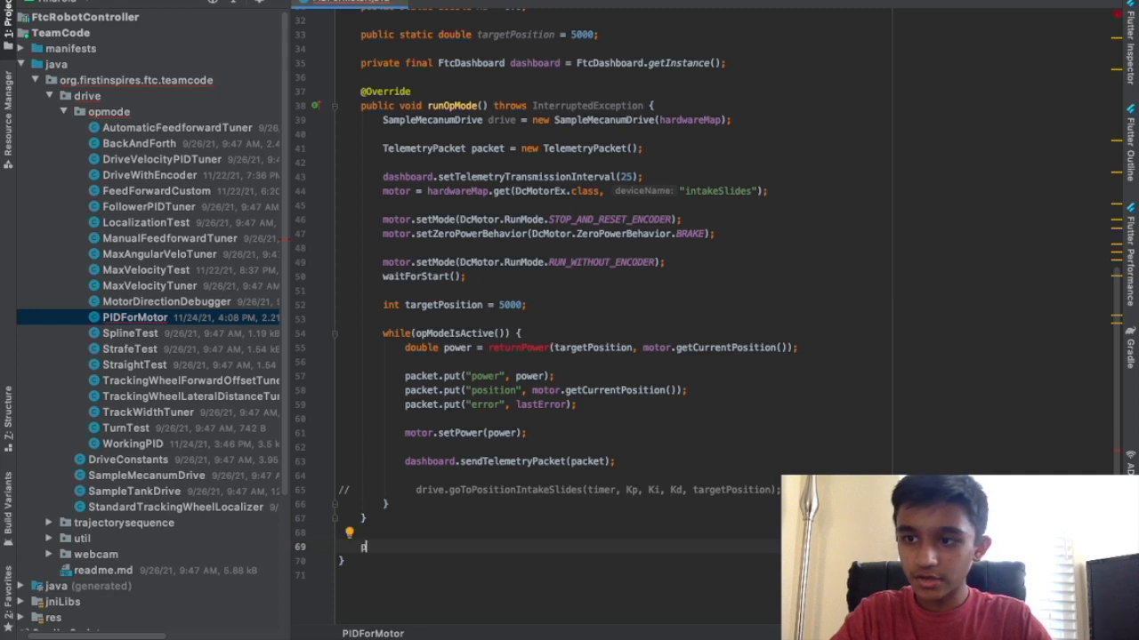
Step: Define public double returnPower(double reference, double state) and compute error = reference - state
type("ublic double returnPower(double")
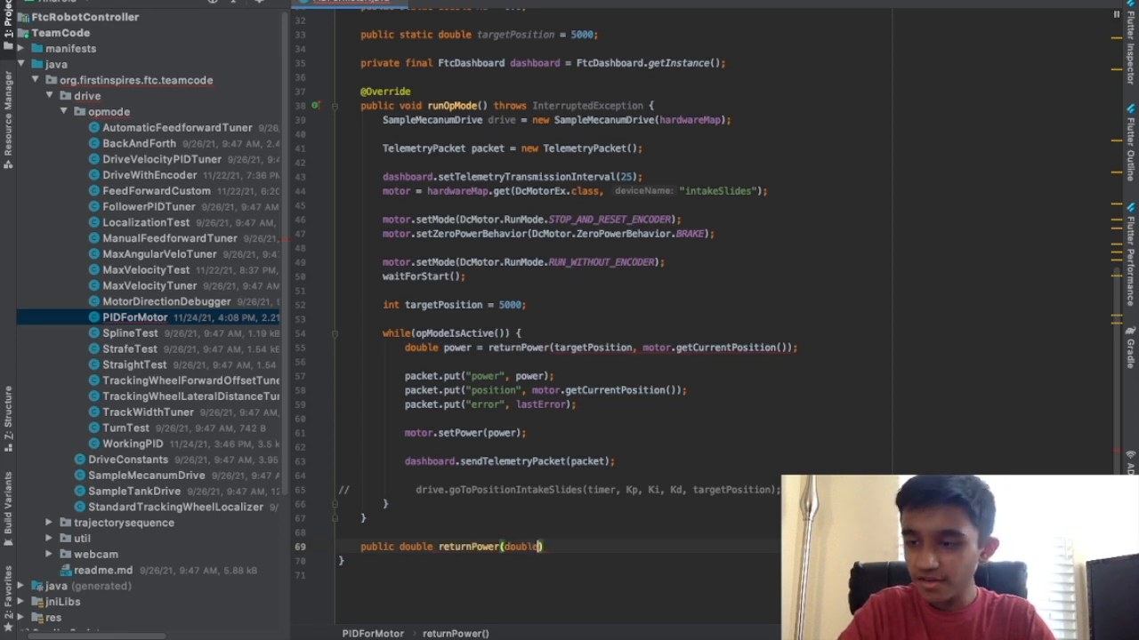
type("reference, double state")
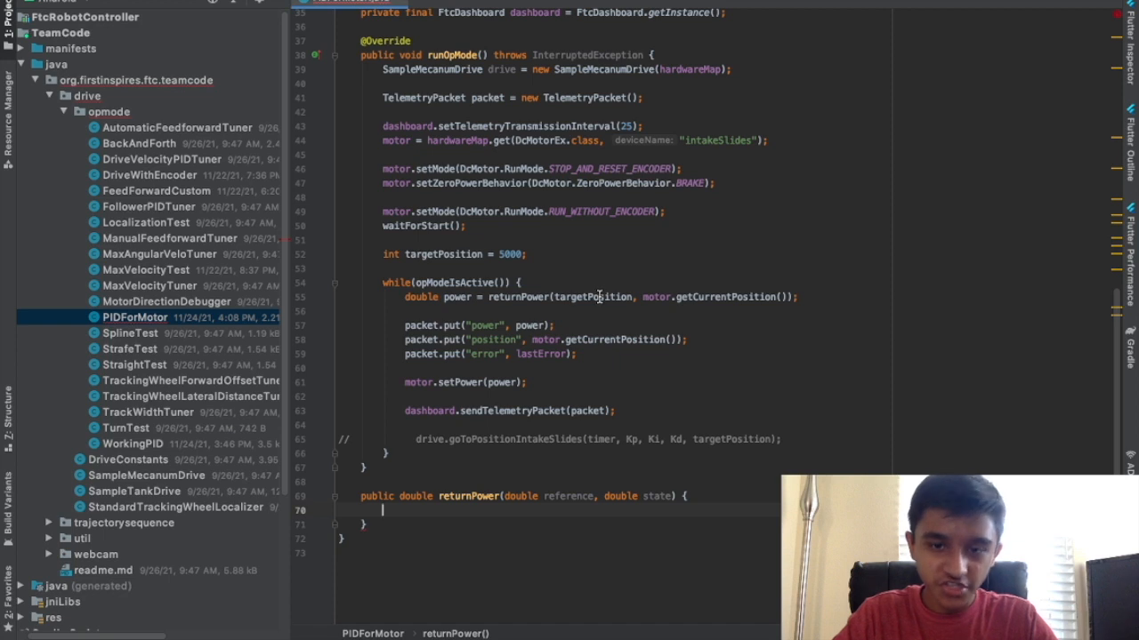
mouse_move(719, 379)
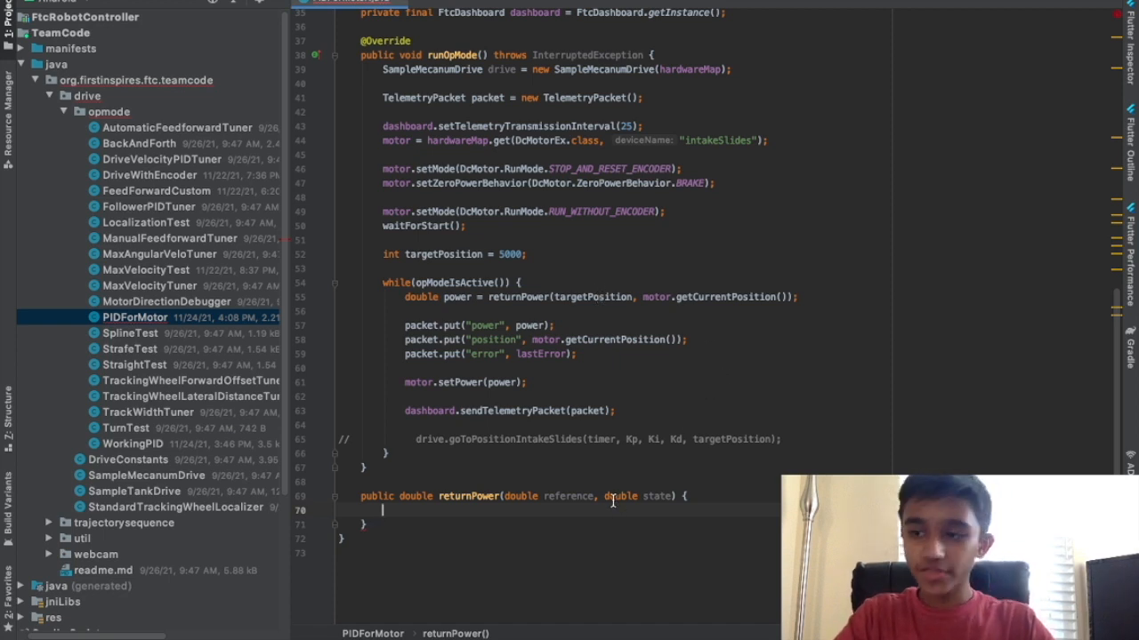
type("double")
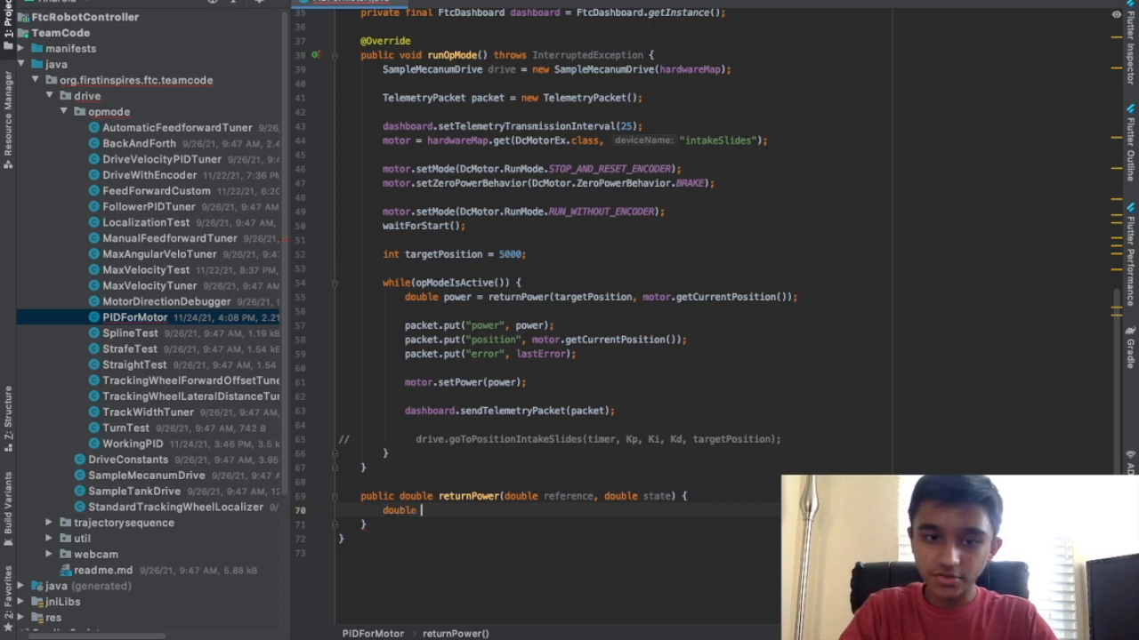
type("error =")
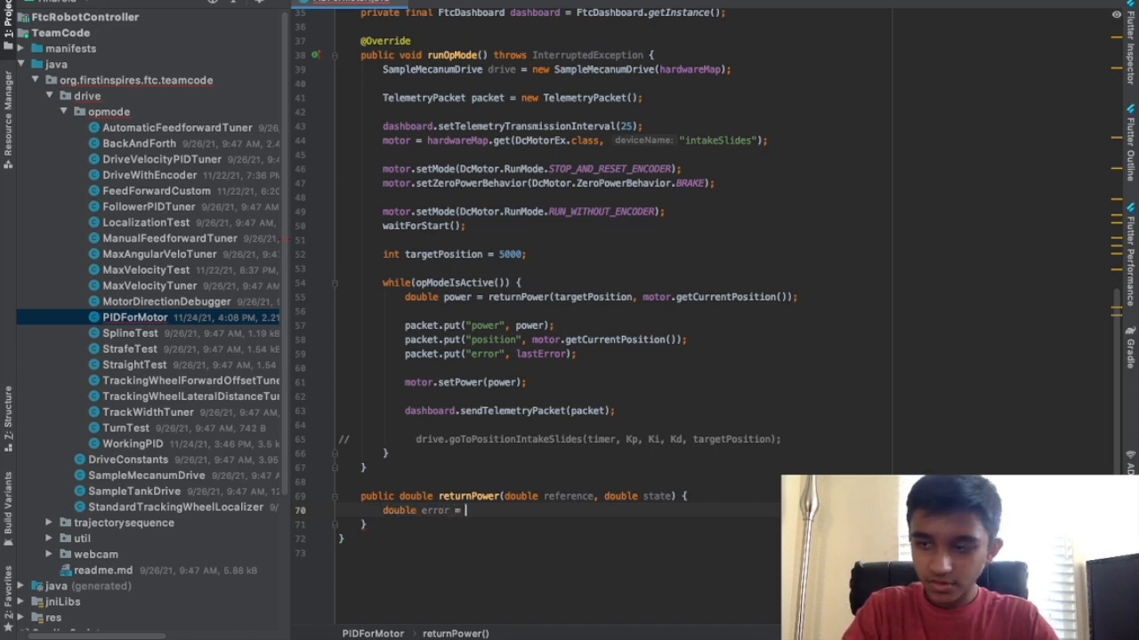
type("reference - state;")
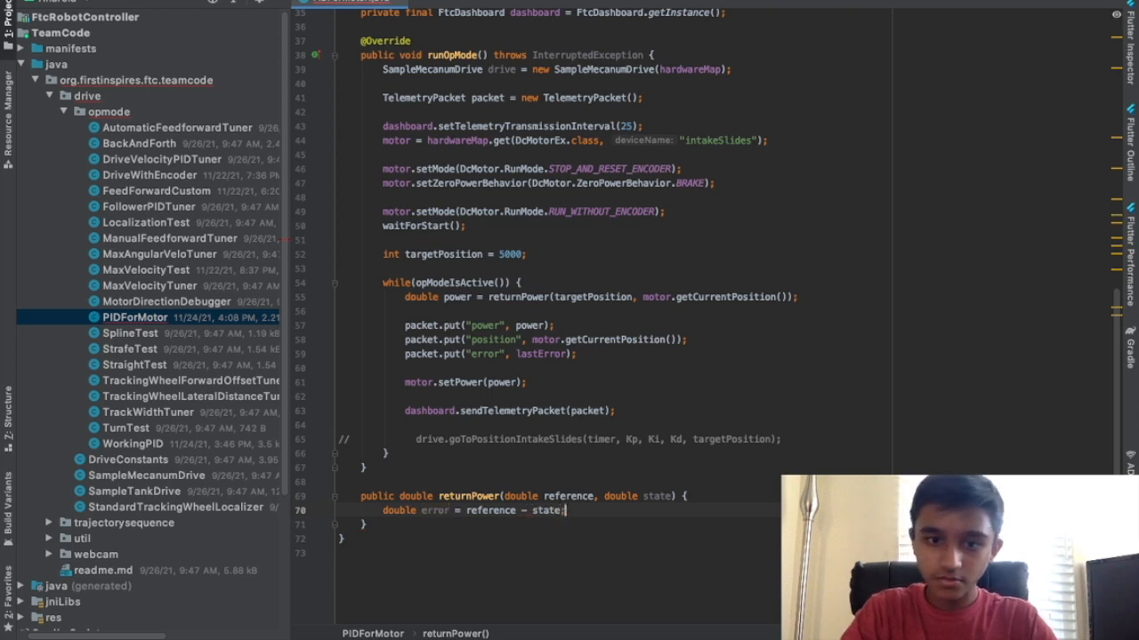
Step: Accumulate integralSum += error * timer.seconds() and compute derivative = (error - lastError) / timer.seconds()
type("integ")
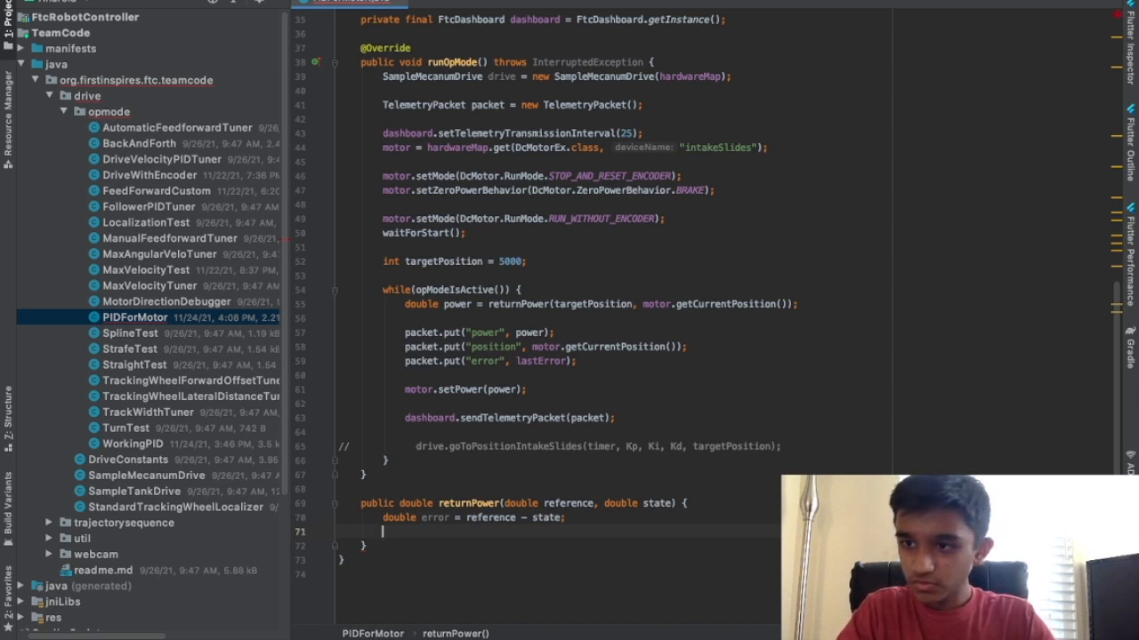
type("integralSum")
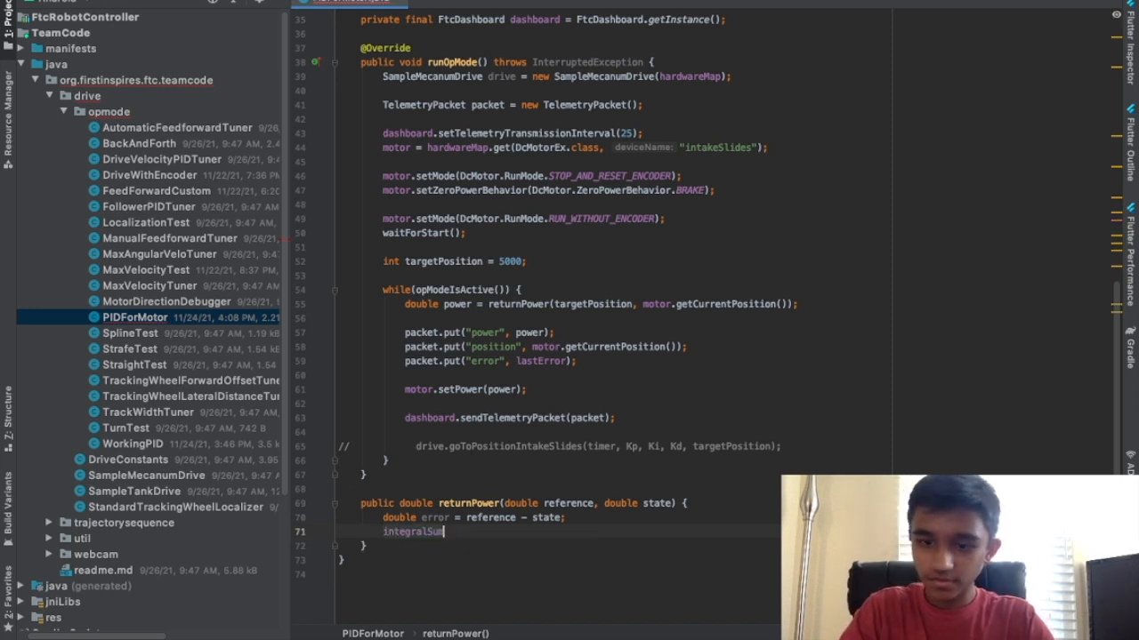
type("+= error * t")
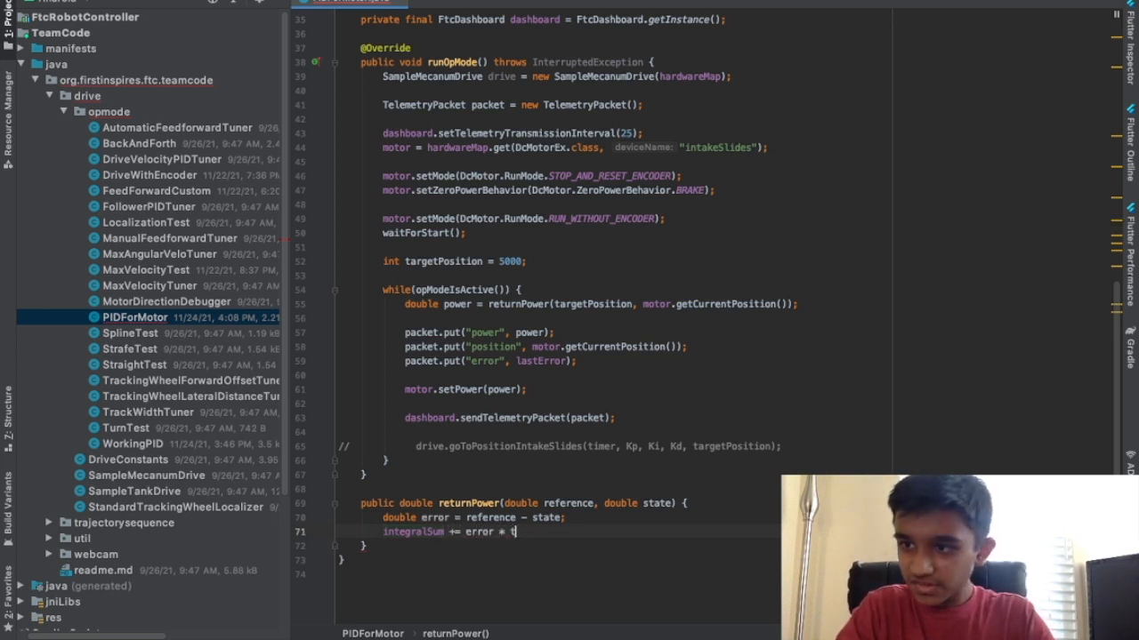
type("imer.seconds();")
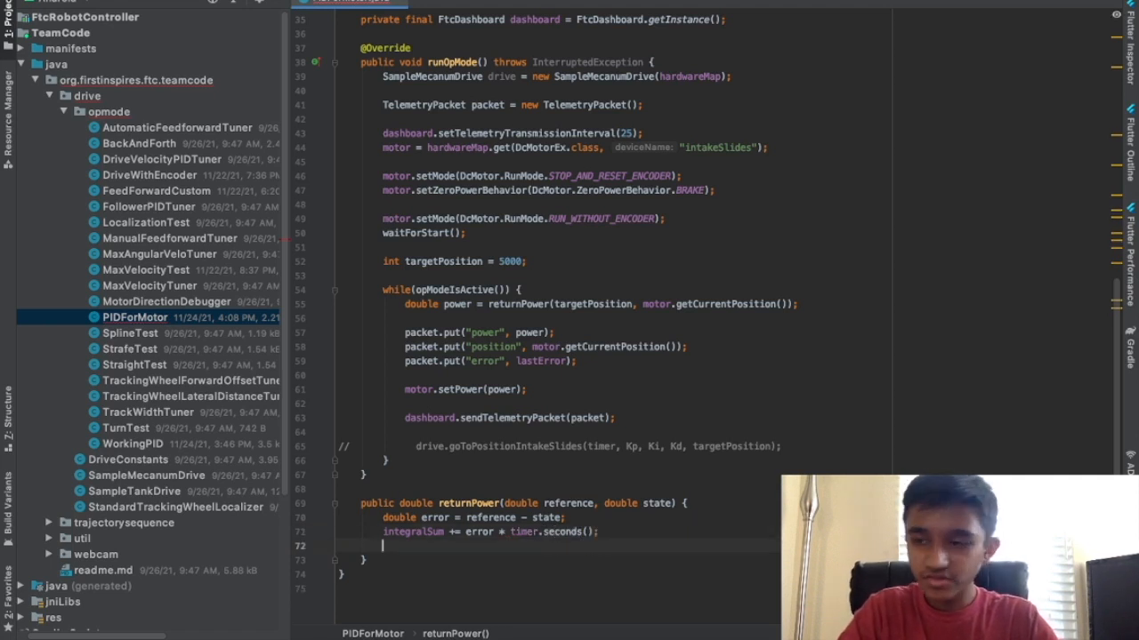
type("double derivative =")
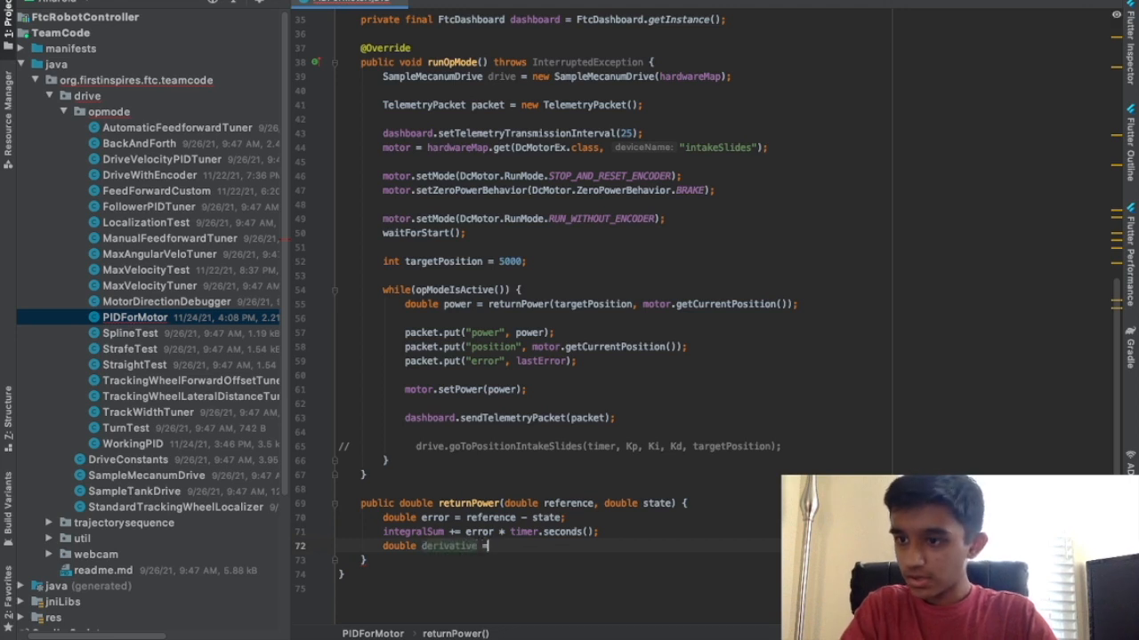
type("(error")
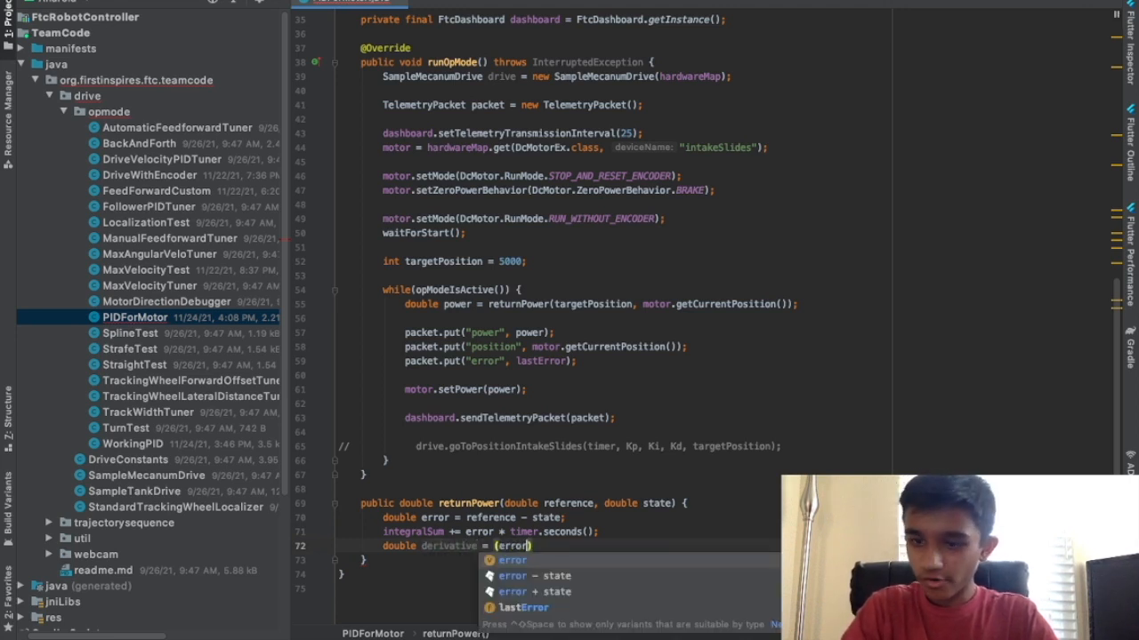
type("- lastError")
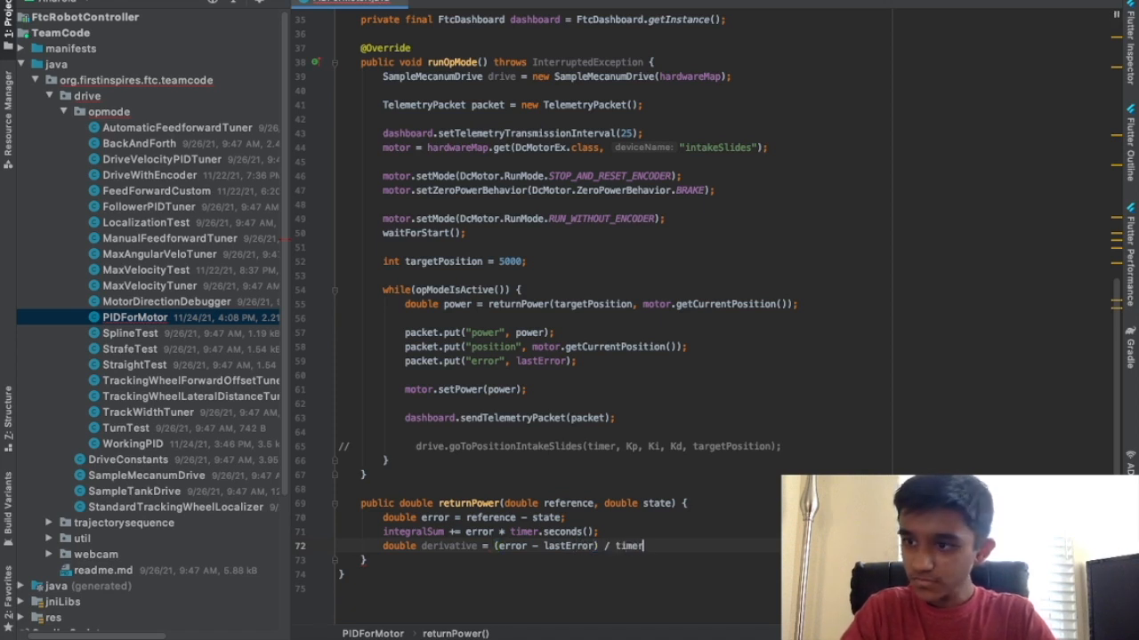
type(".seconds();")
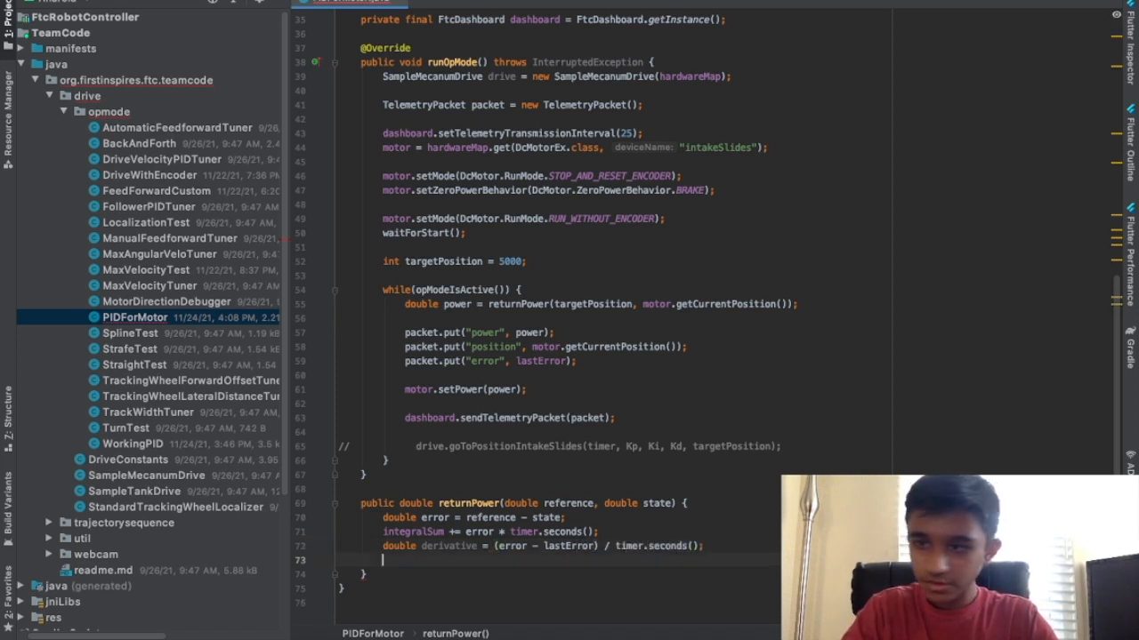
Step: Update lastError = error and reset the timer
type("lastError")
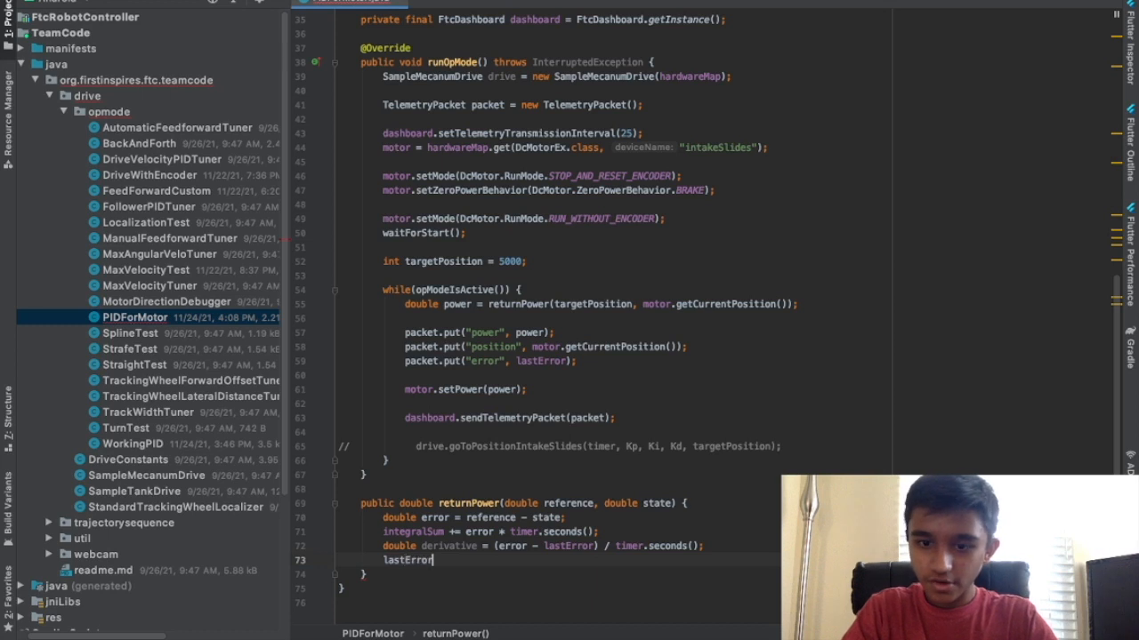
type("= error;")
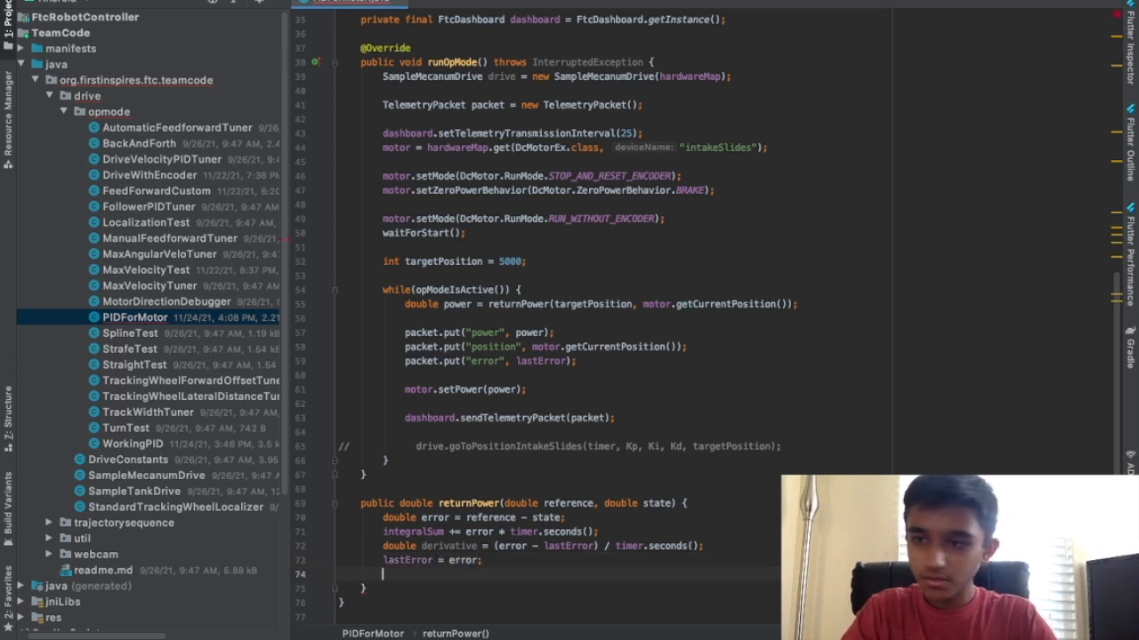
type("timer.reset();")
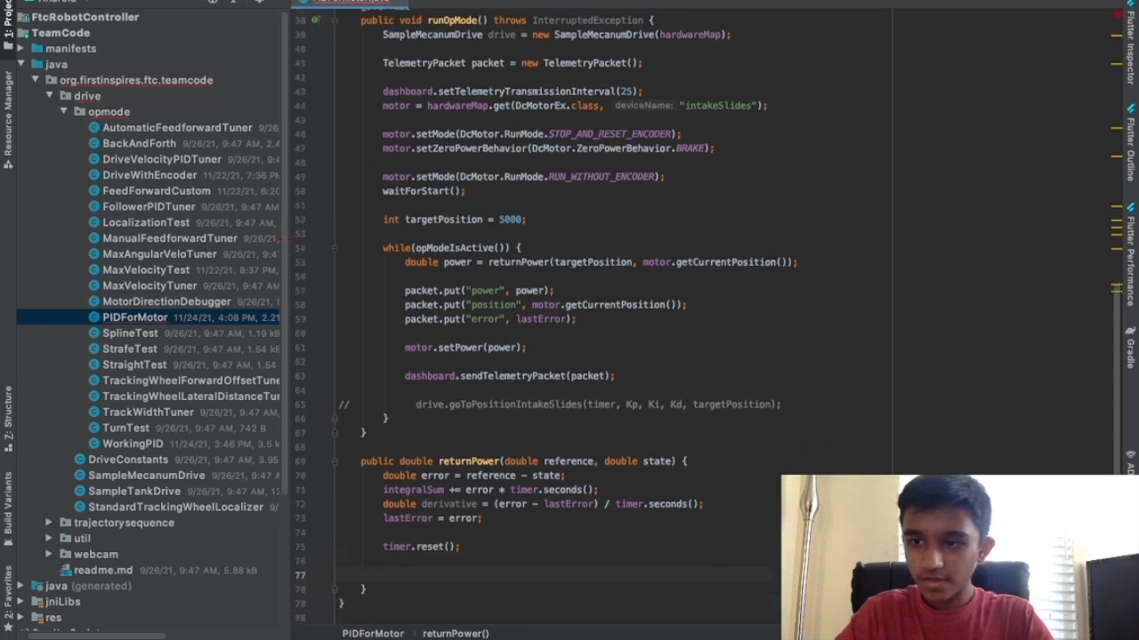
Step: Compute output = (error * Kp) + (derivative * Kd) + (integralSum * Ki) and return it
type("double output")
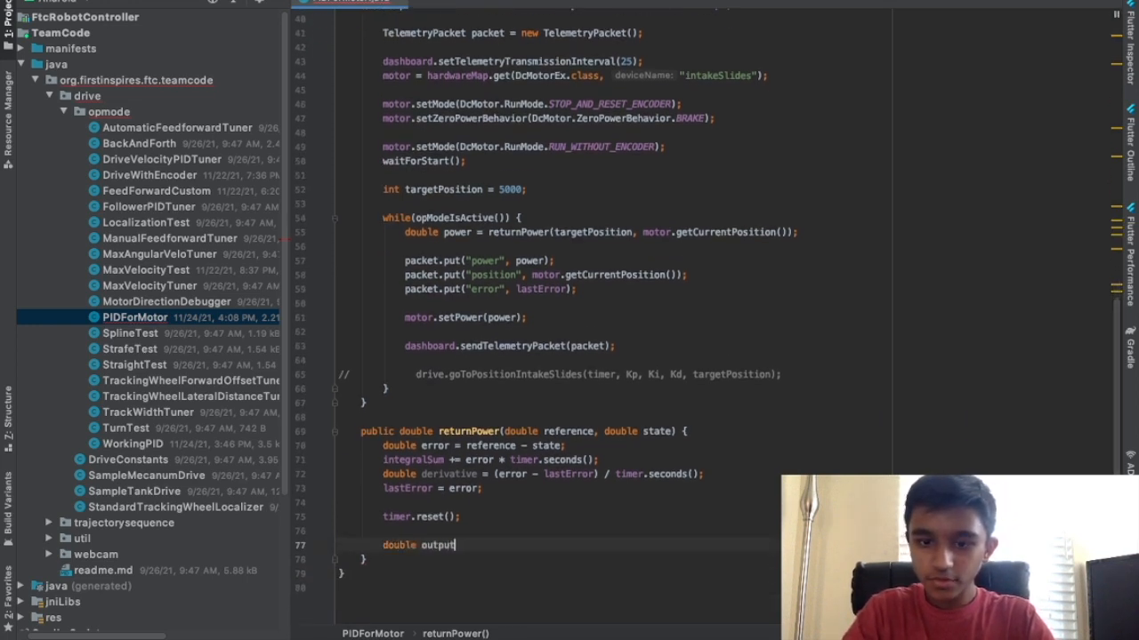
type("= (error *")
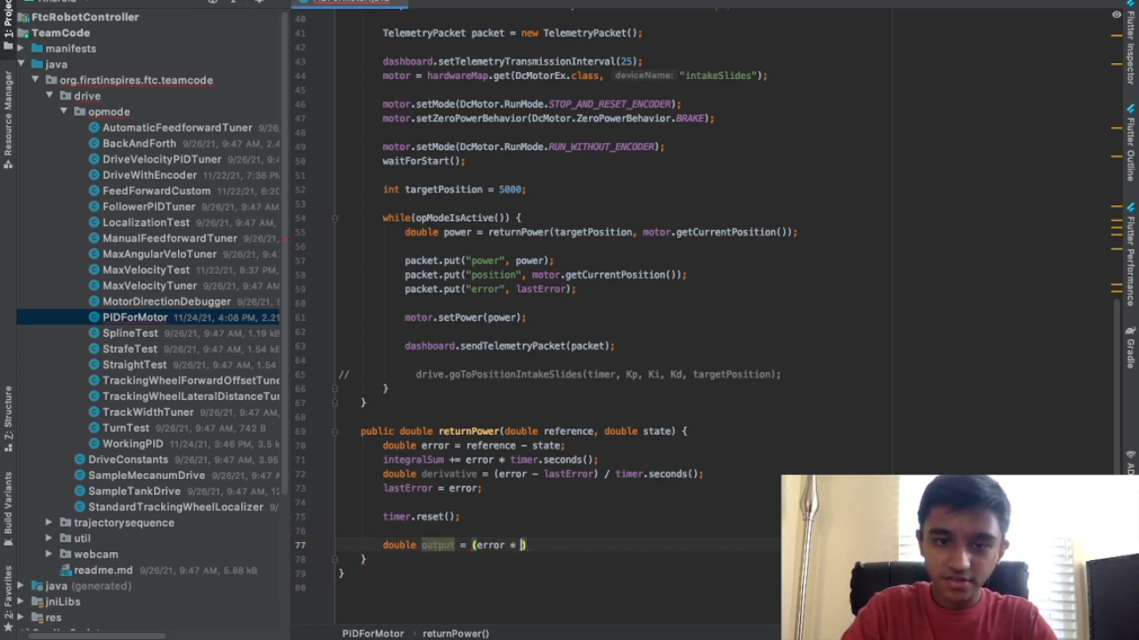
type("Kp)")
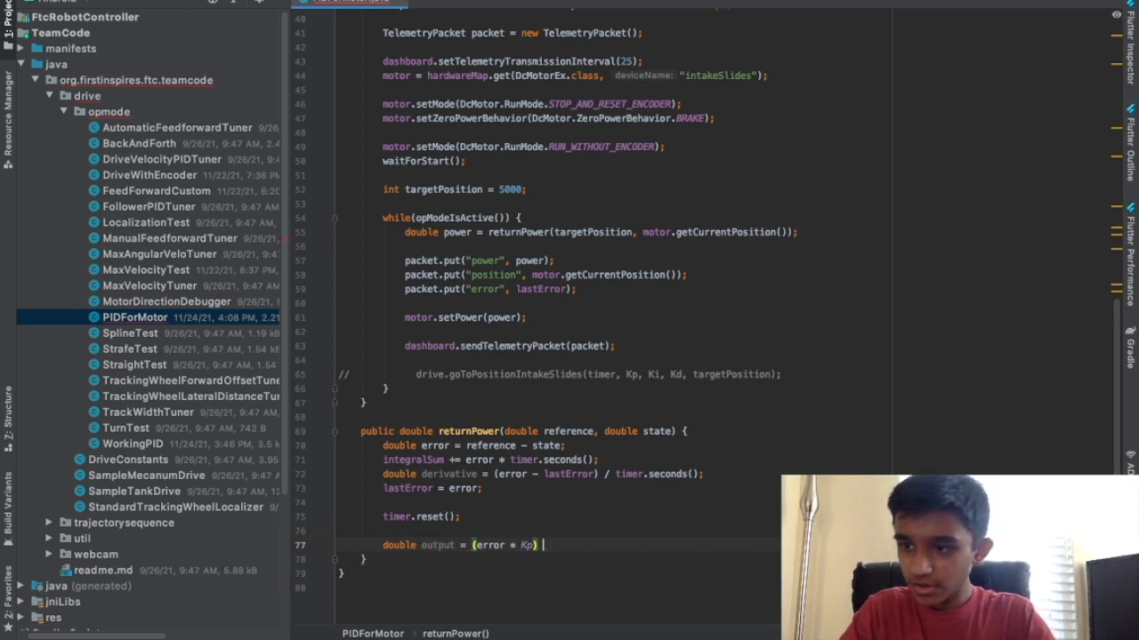
type("+ (derivative * Kd) + (integralSum")
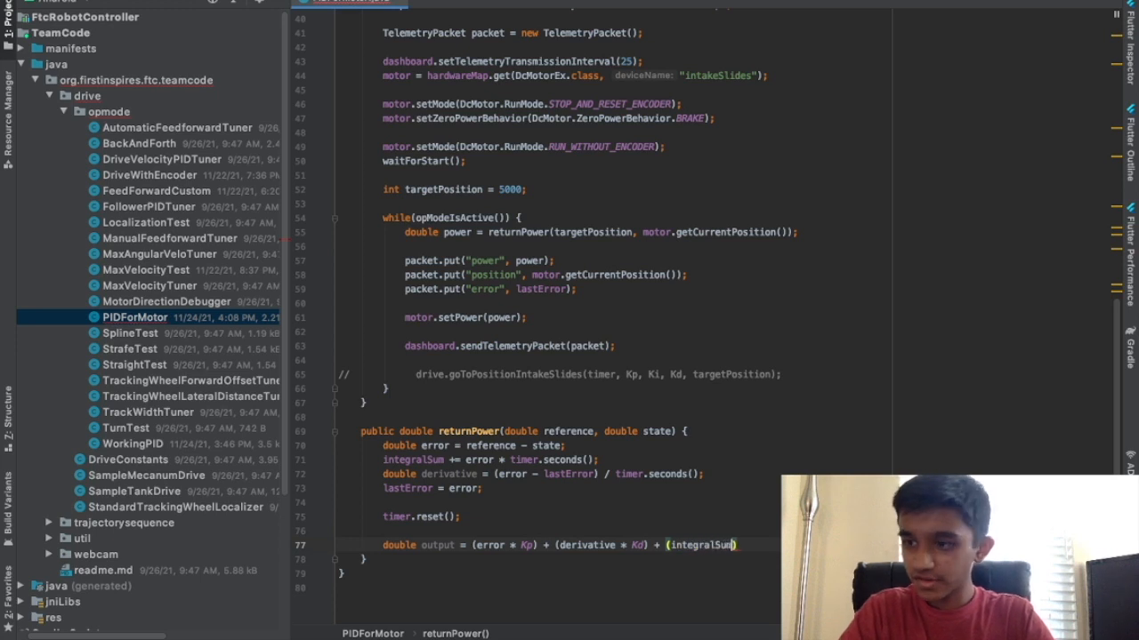
type("* Ki)")
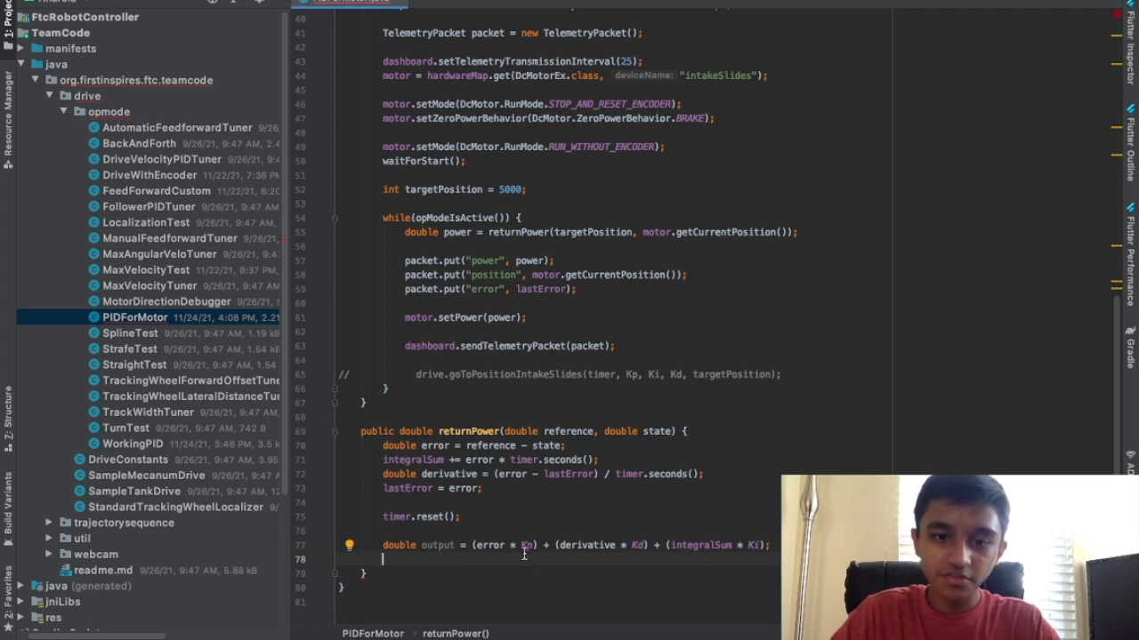
mouse_move(776, 562)
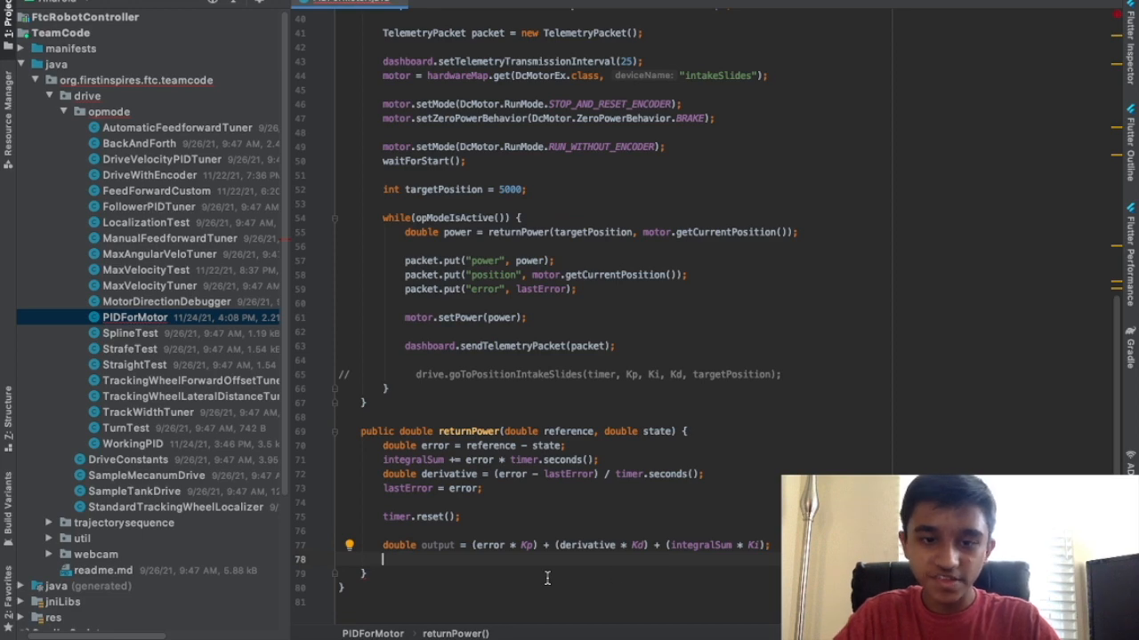
scroll("down", 3)
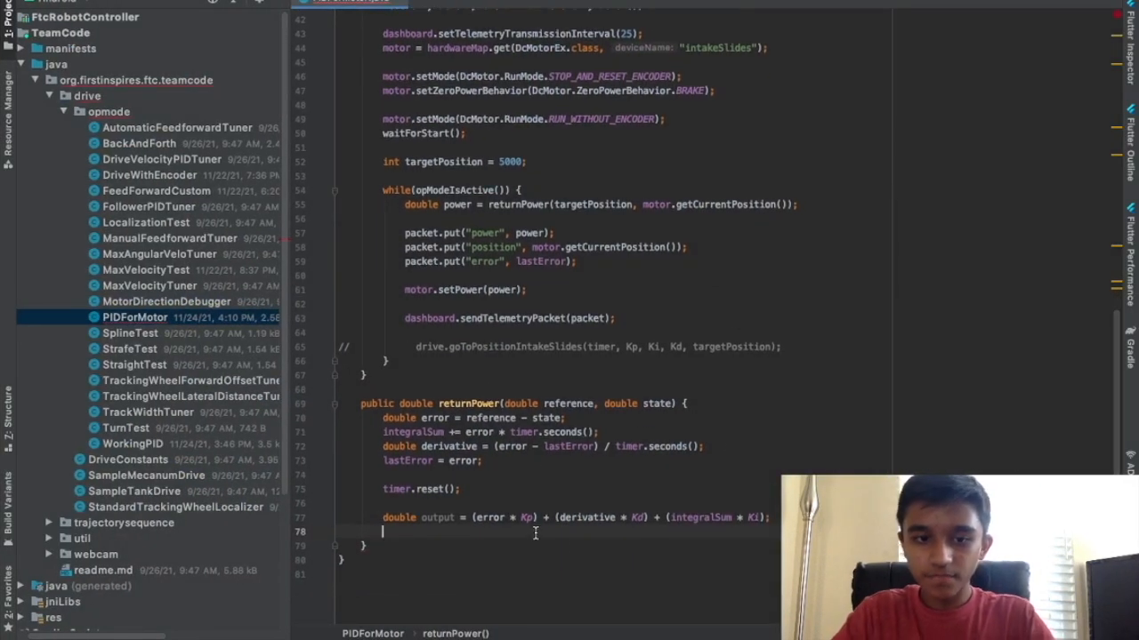
type("return output;")
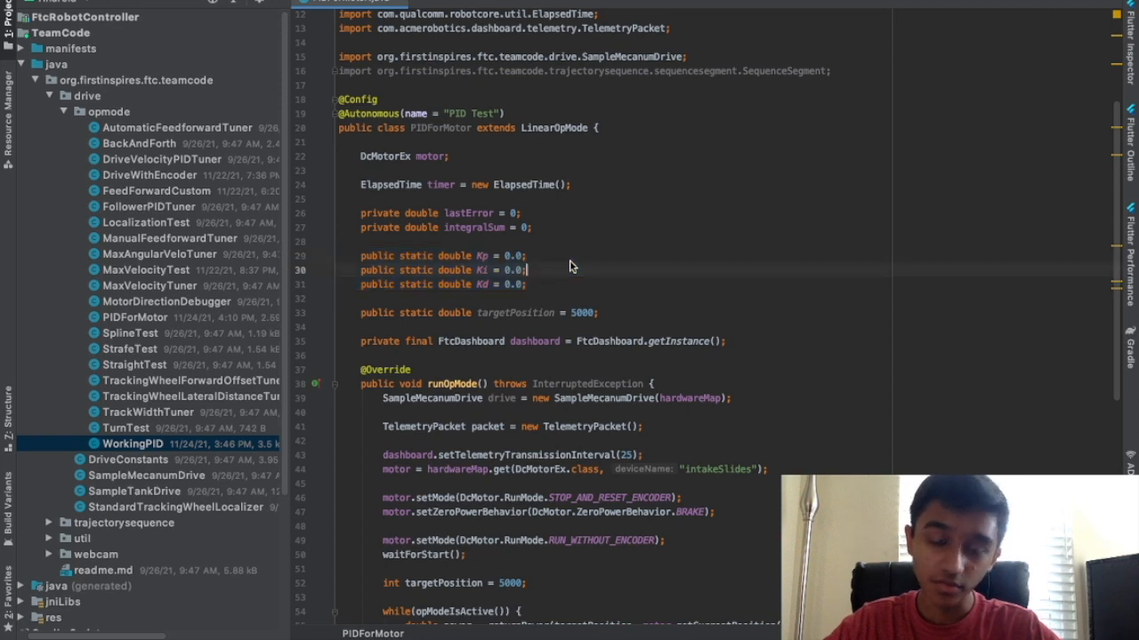
scroll("down", 3)
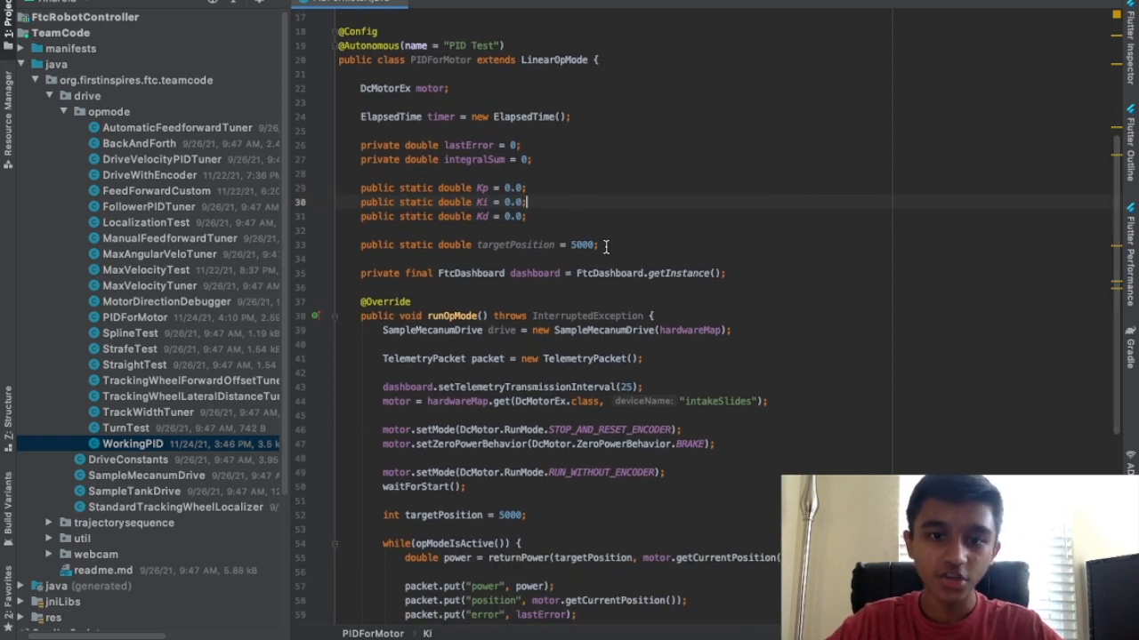
scroll("down", 3)
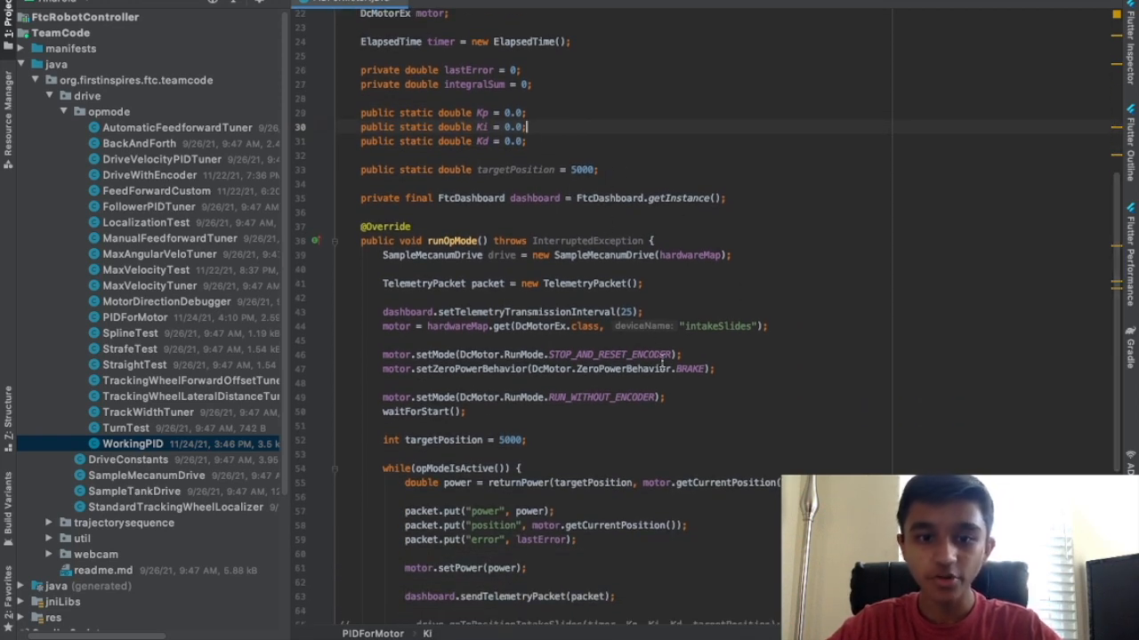
scroll("down", 3)
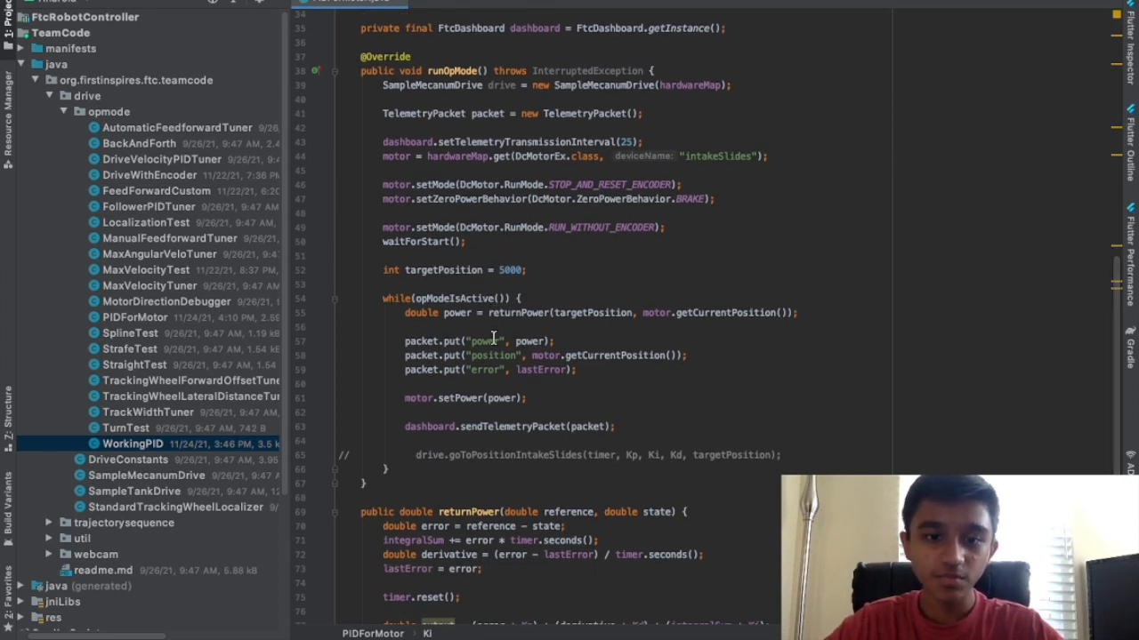
mouse_move(646, 399)
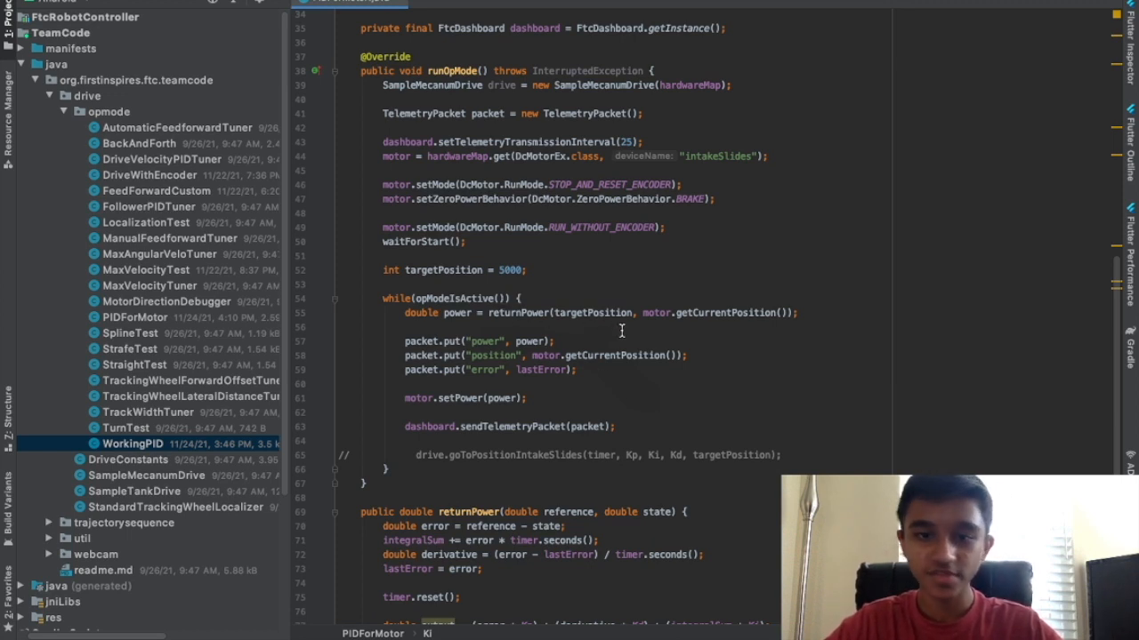
scroll("down", 3)
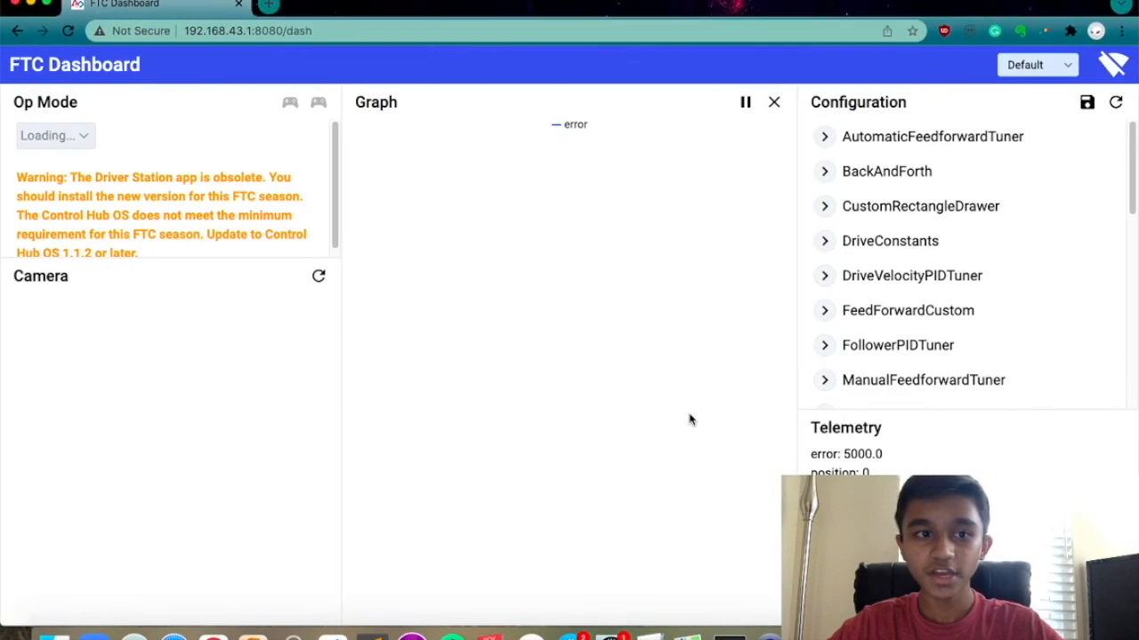
mouse_move(730, 281)
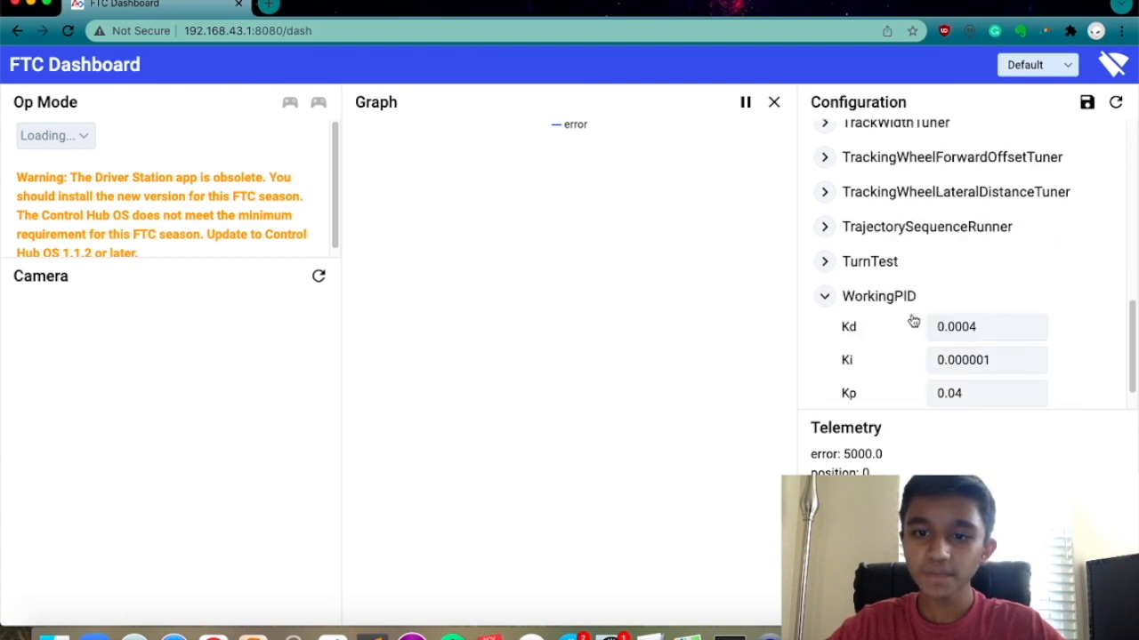
Step: Expand WorkingPID in FTC Dashboard to show Kd 0.0004, Ki 0.000001, Kp 0.04, targetPosition 5000
scroll("down", 3)
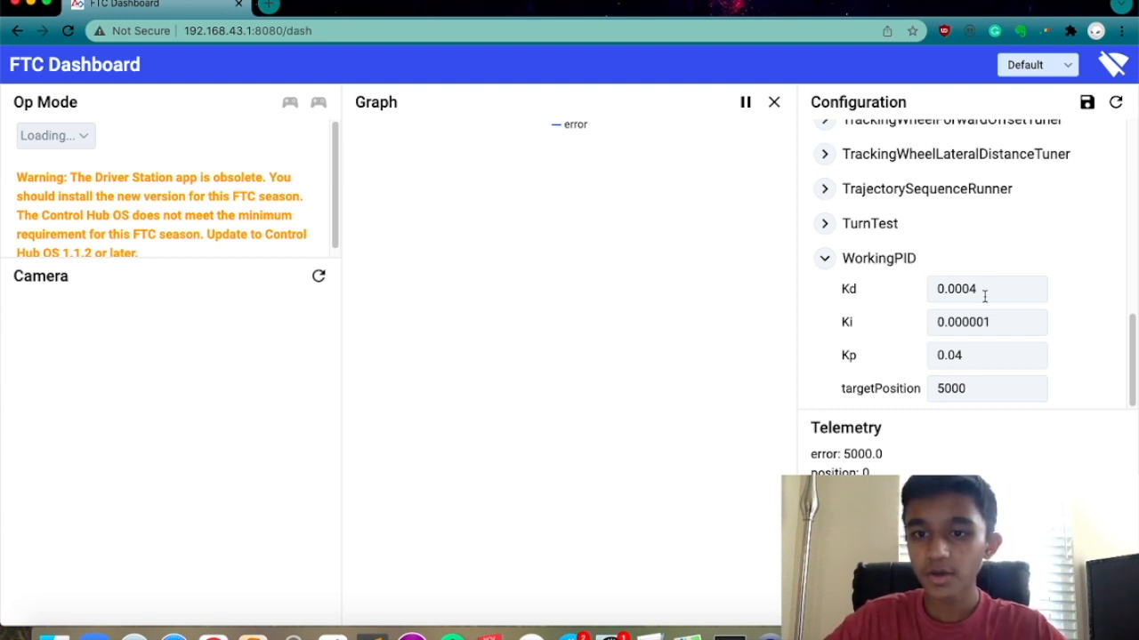
mouse_move(630, 296)
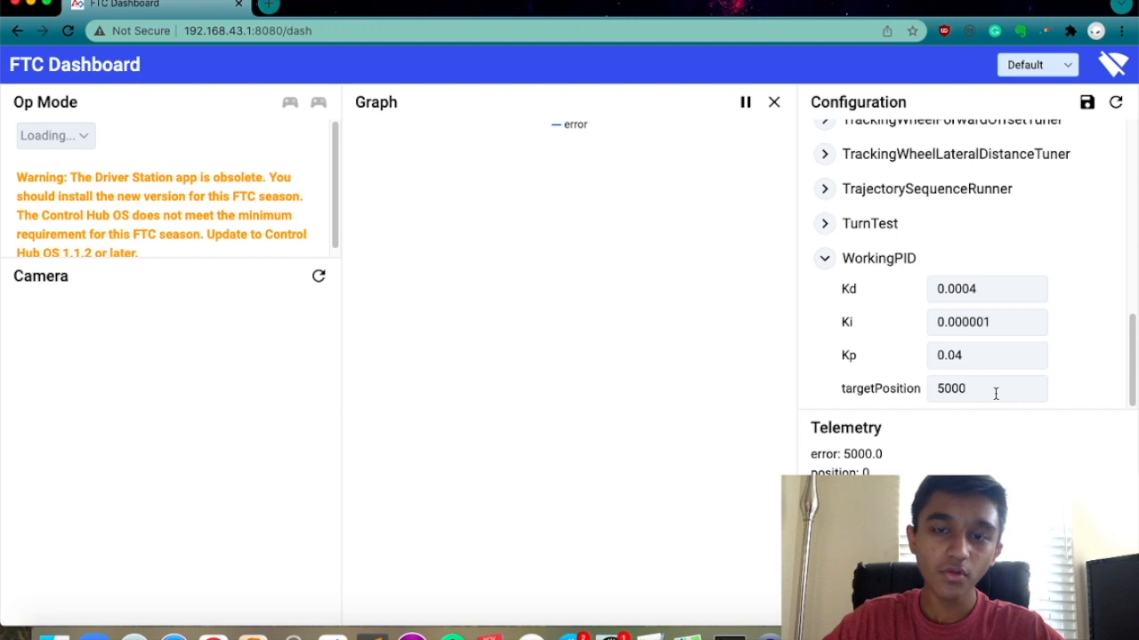
mouse_move(573, 150)
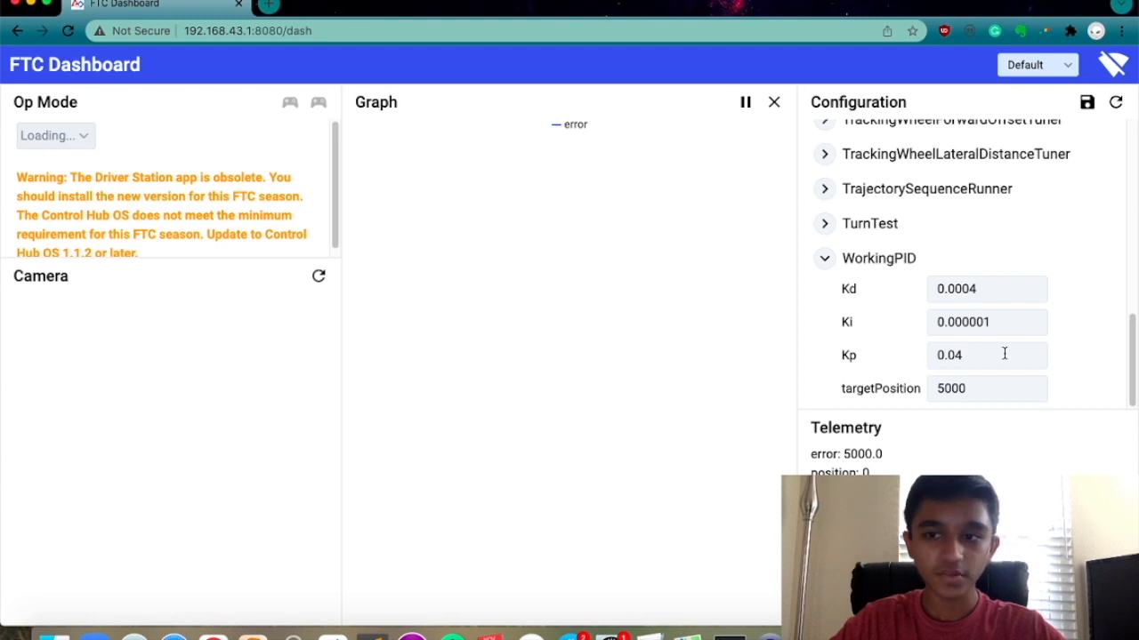
mouse_move(1064, 346)
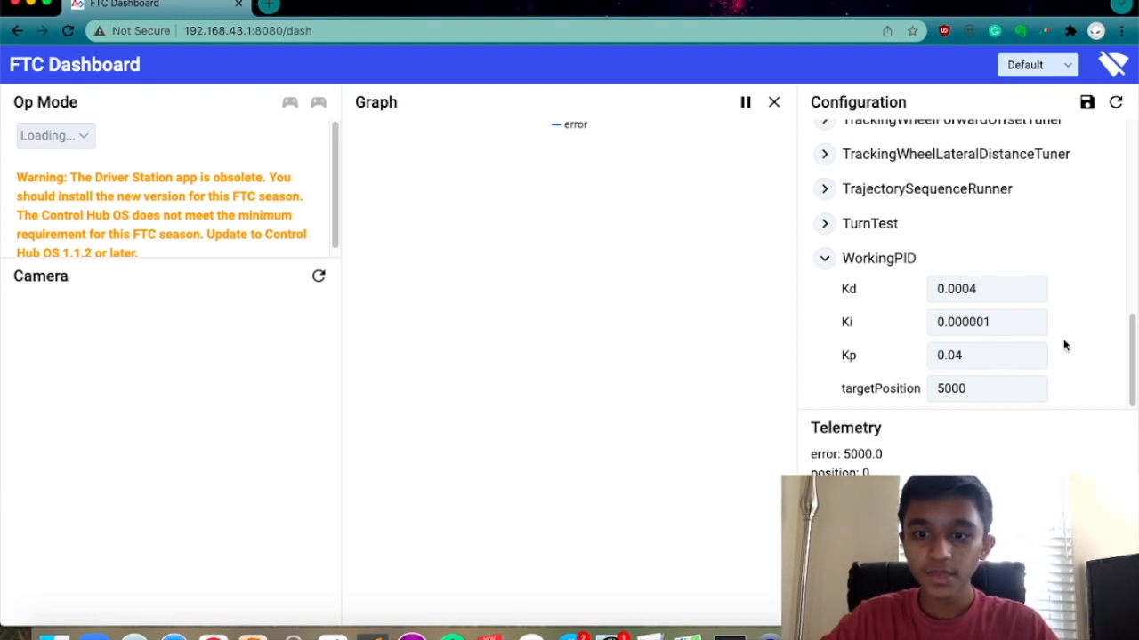